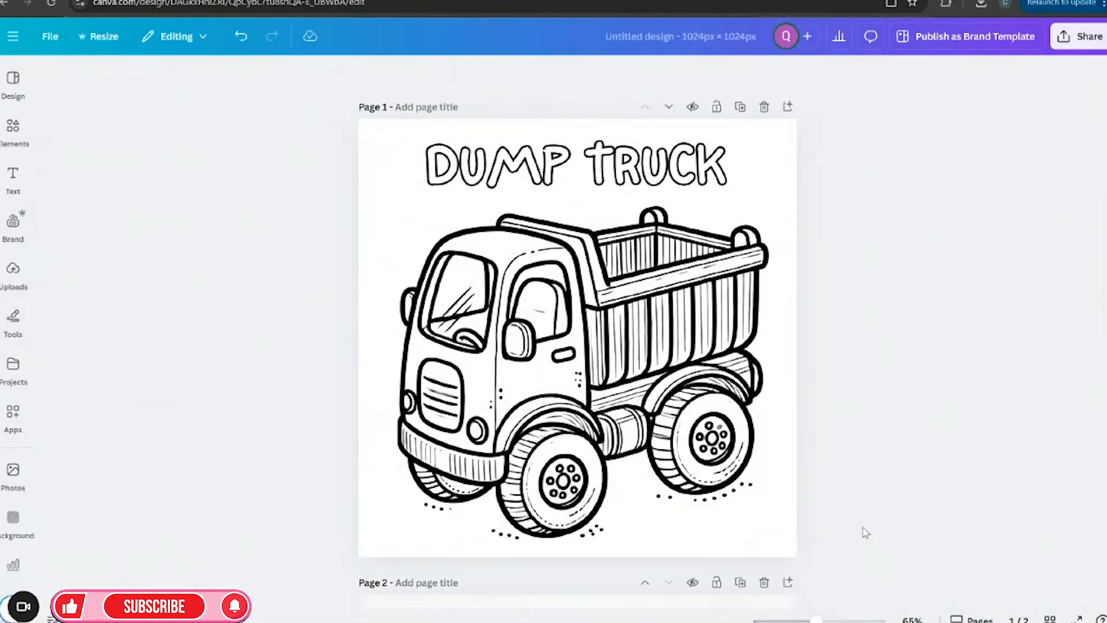
Switch from the Canva dump truck page to the Etsy 'boy coloring page' search results.
{"action": "left_click", "coordinate": [554, 239]}
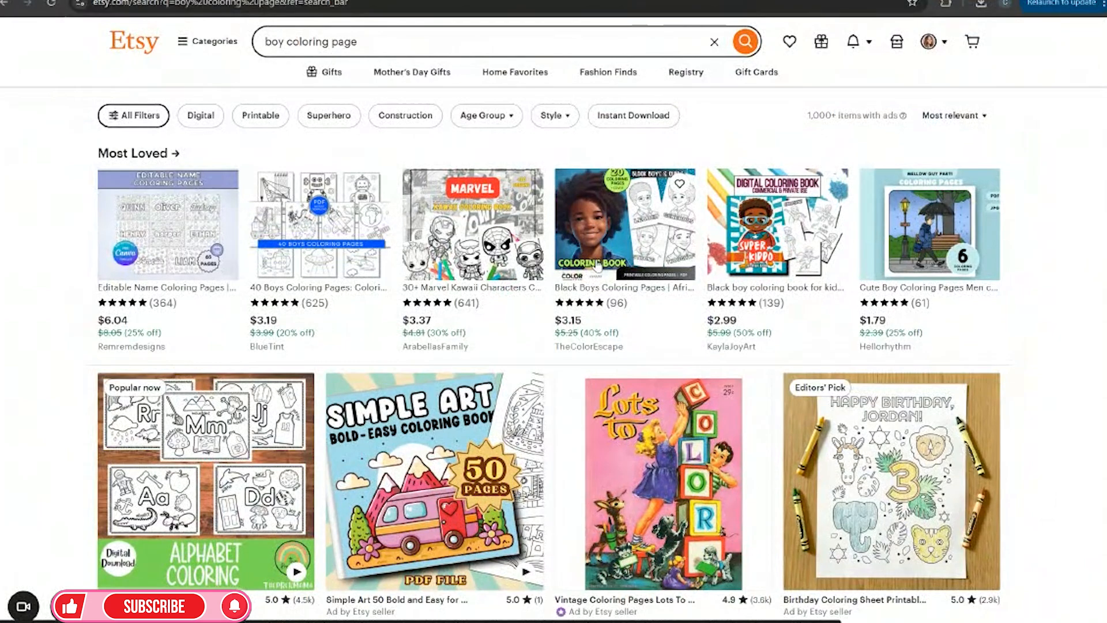
{"action": "scroll", "scroll_direction": "down", "scroll_amount": 3}
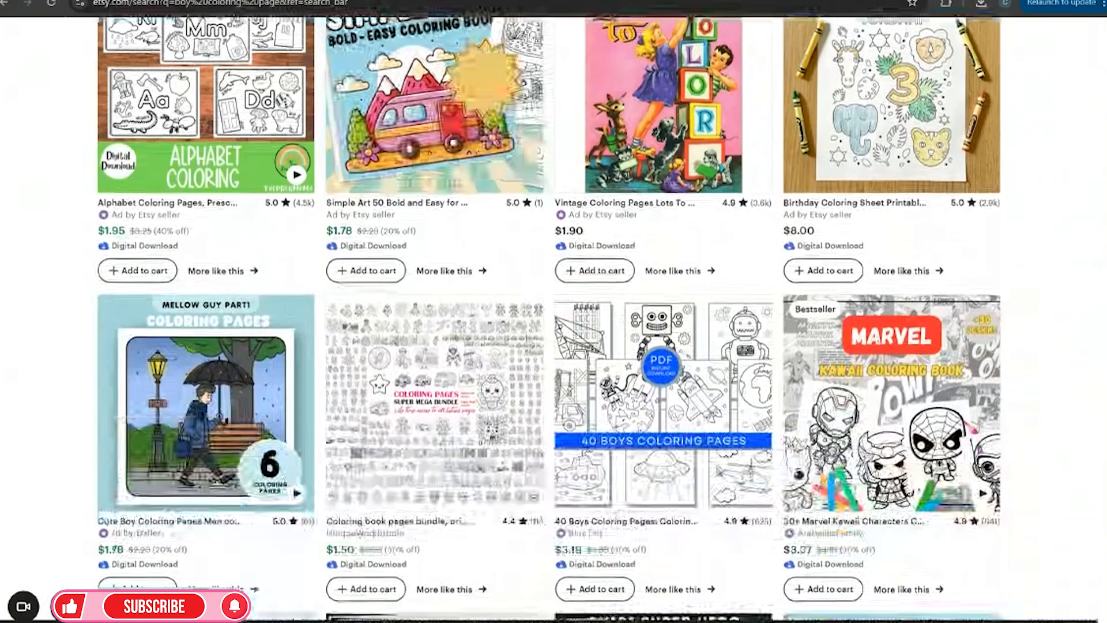
{"action": "scroll", "scroll_direction": "down", "scroll_amount": 3}
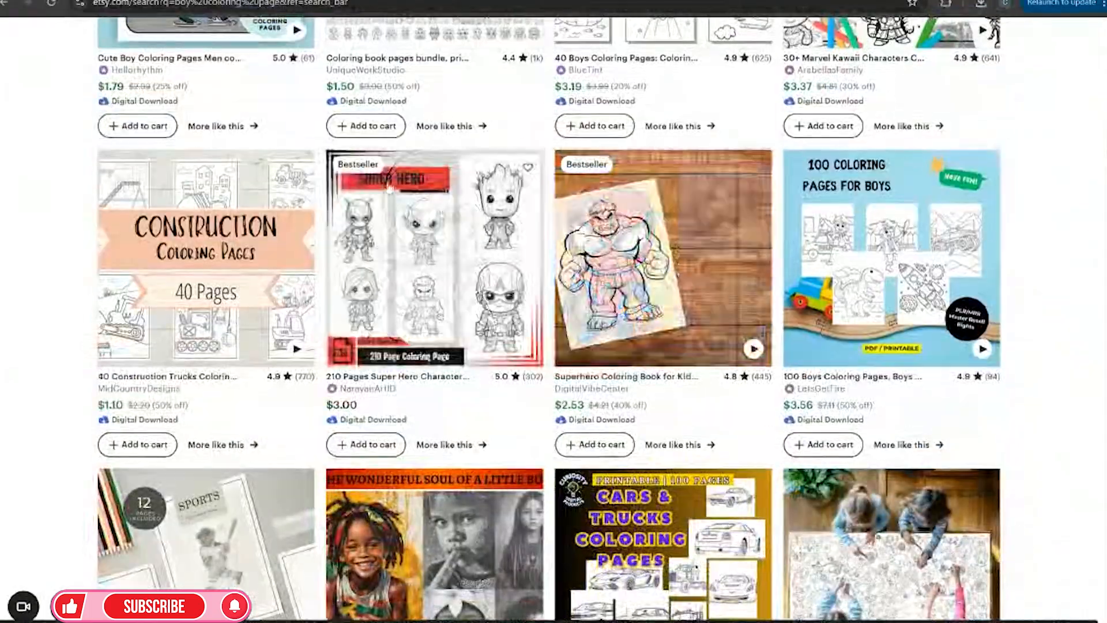
{"action": "scroll", "scroll_direction": "down", "scroll_amount": 3}
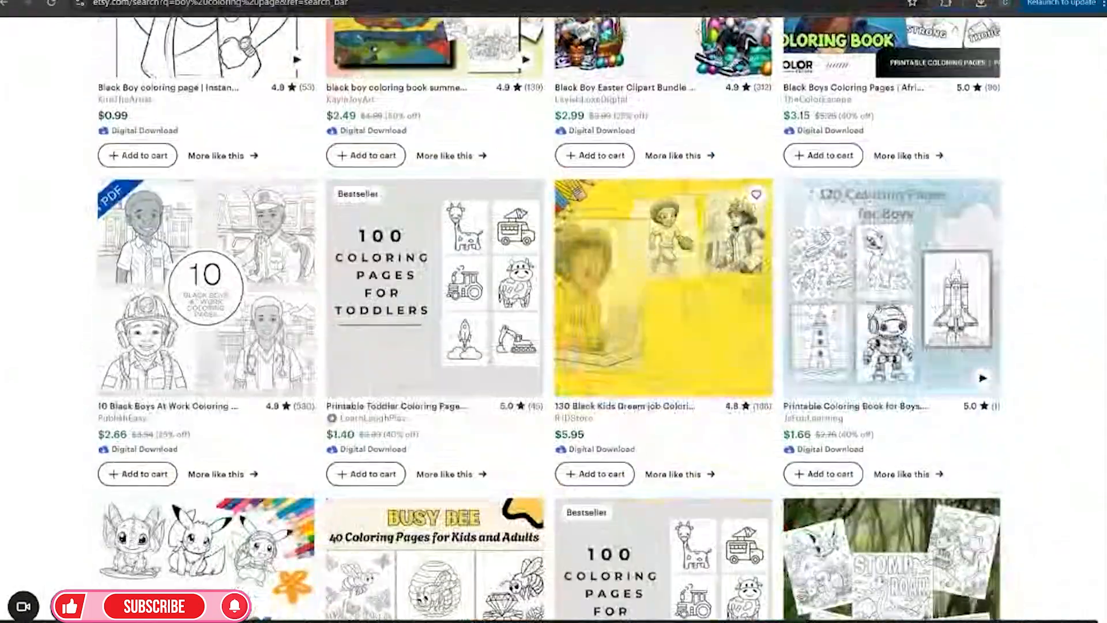
{"action": "scroll", "scroll_direction": "down", "scroll_amount": 3}
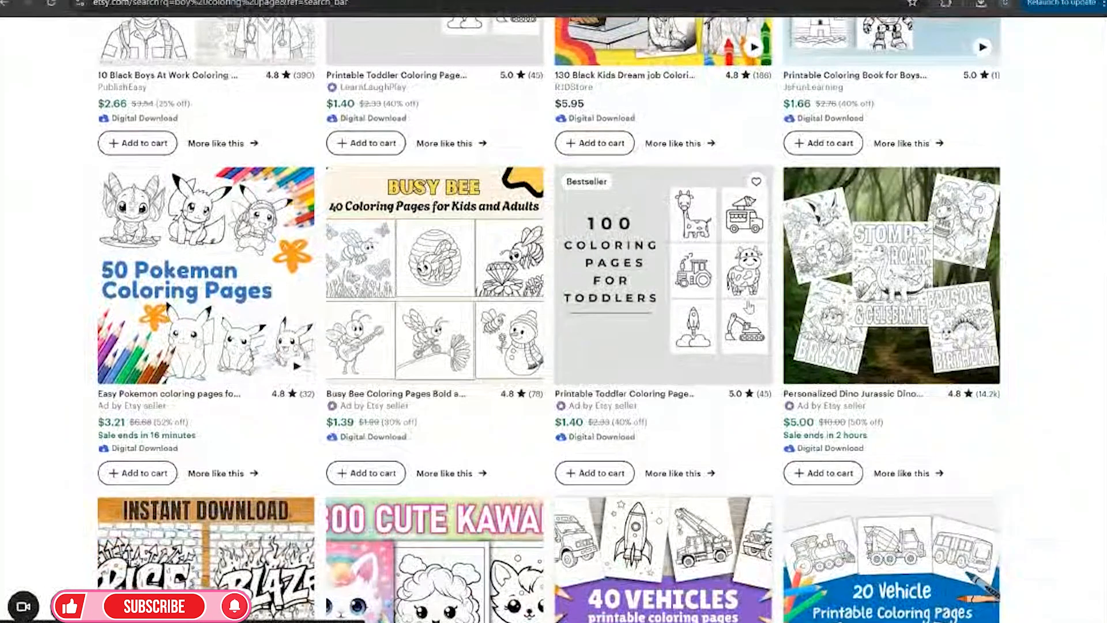
{"action": "scroll", "scroll_direction": "down", "scroll_amount": 3}
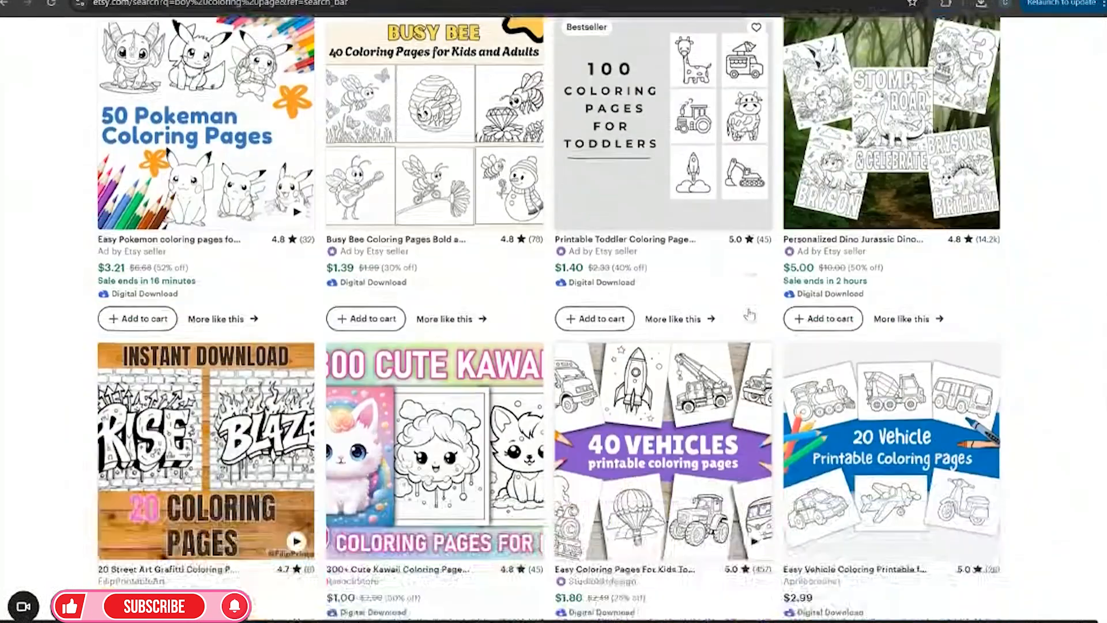
{"action": "scroll", "scroll_direction": "down", "scroll_amount": 3}
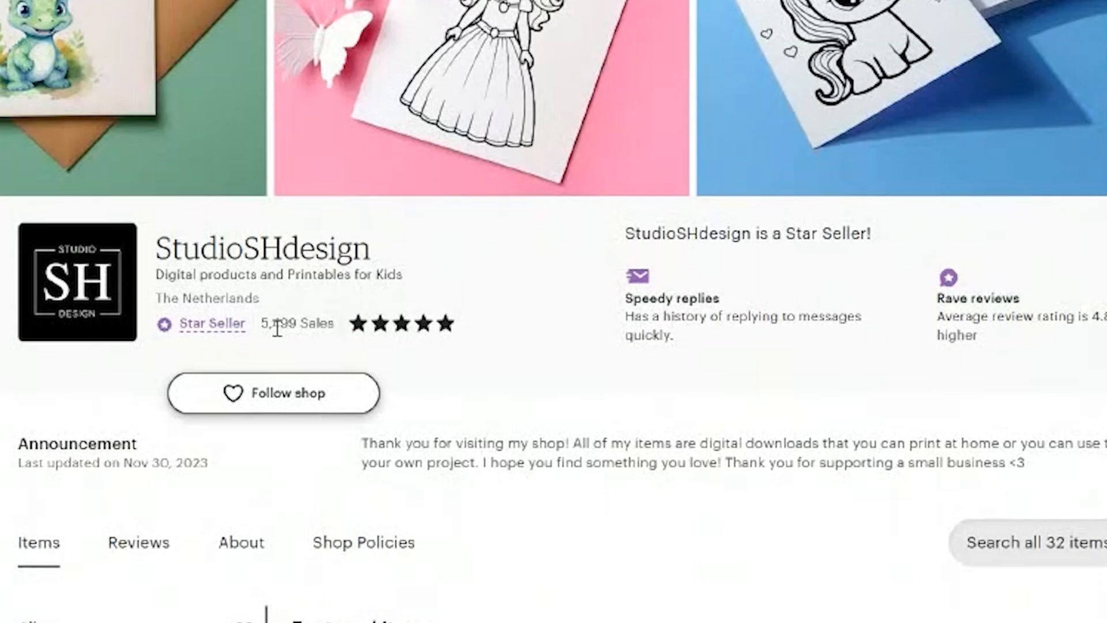
Scroll through StudioSHdesign's featured and all items on Etsy.
{"action": "scroll", "scroll_direction": "down", "scroll_amount": 3}
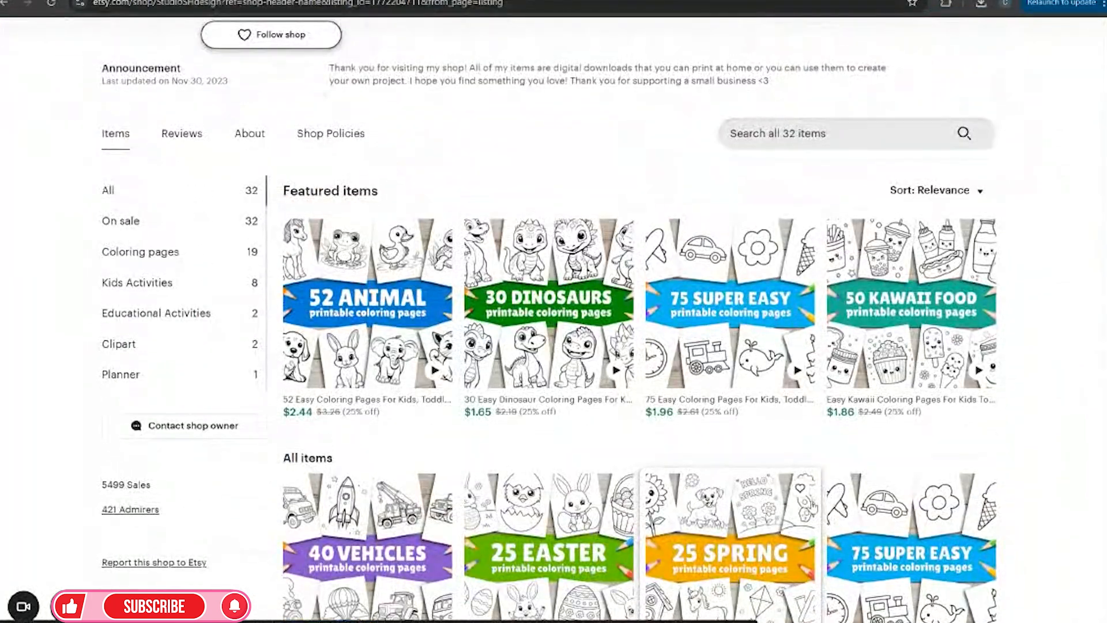
{"action": "scroll", "scroll_direction": "down", "scroll_amount": 3}
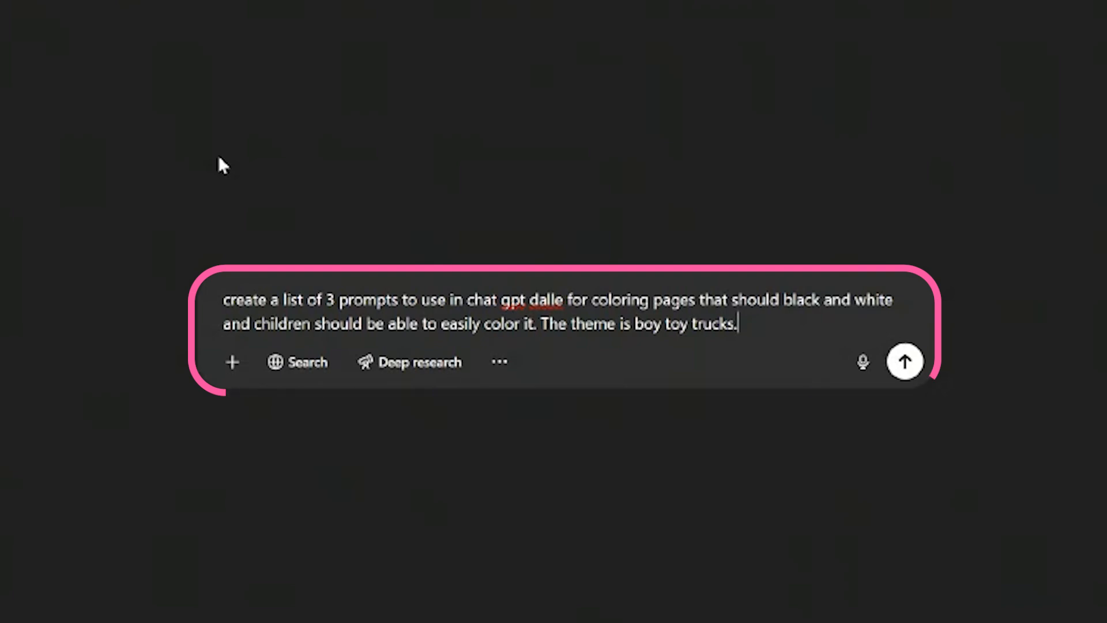
Send the toy truck prompt request and highlight the smiling dump truck prompt.
{"action": "left_click", "coordinate": [905, 362]}
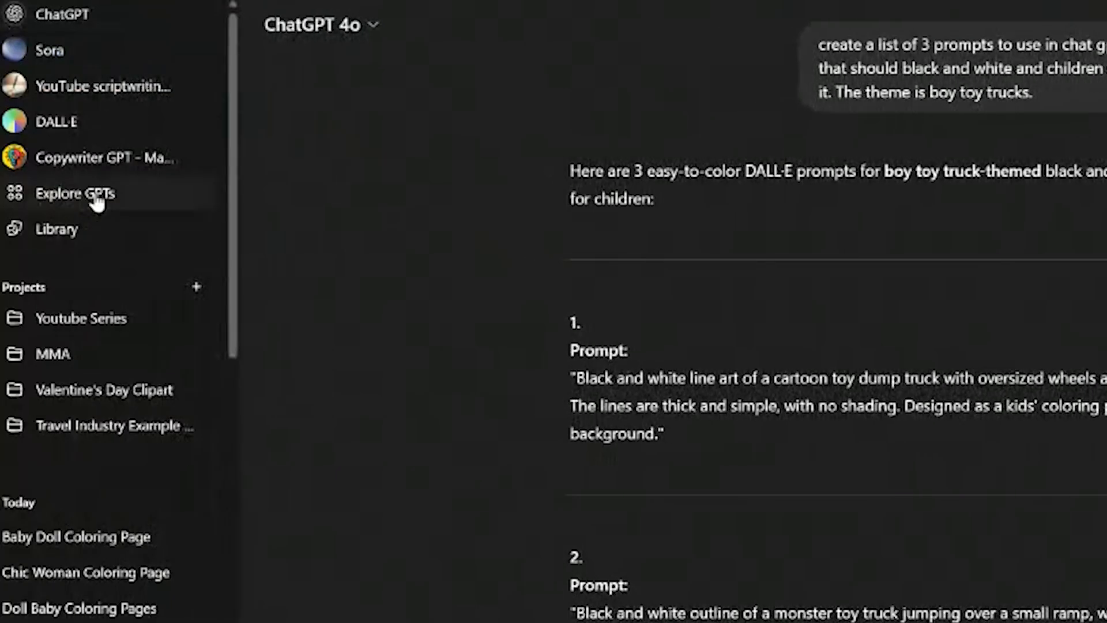
{"action": "mouse_move", "coordinate": [109, 121]}
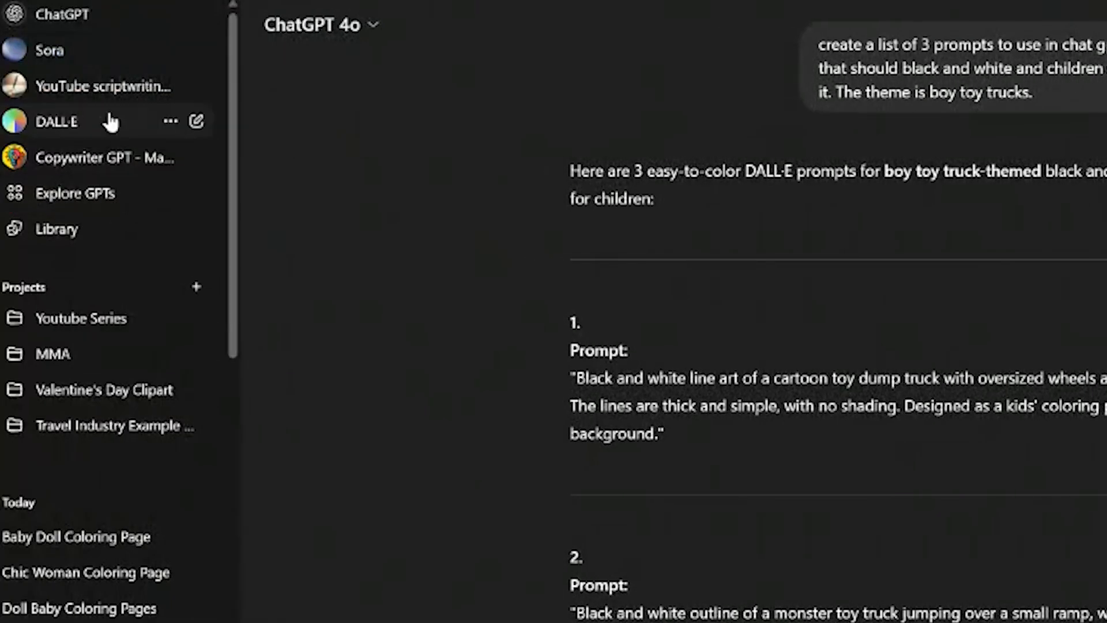
{"action": "mouse_move", "coordinate": [78, 127]}
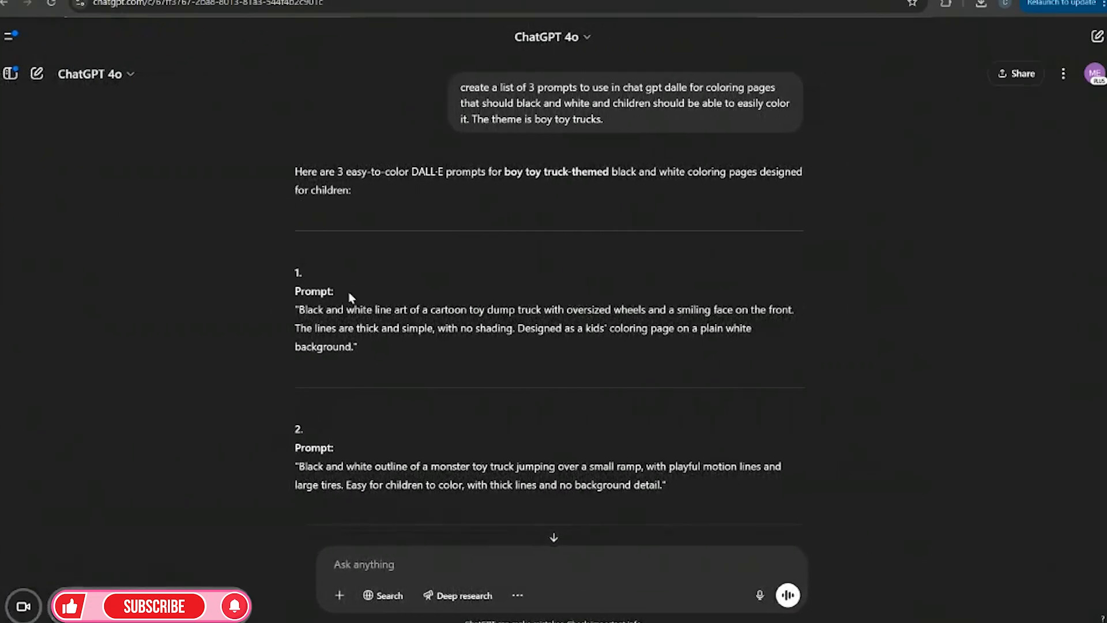
{"action": "left_click_drag", "start_coordinate": [296, 309], "coordinate": [356, 346]}
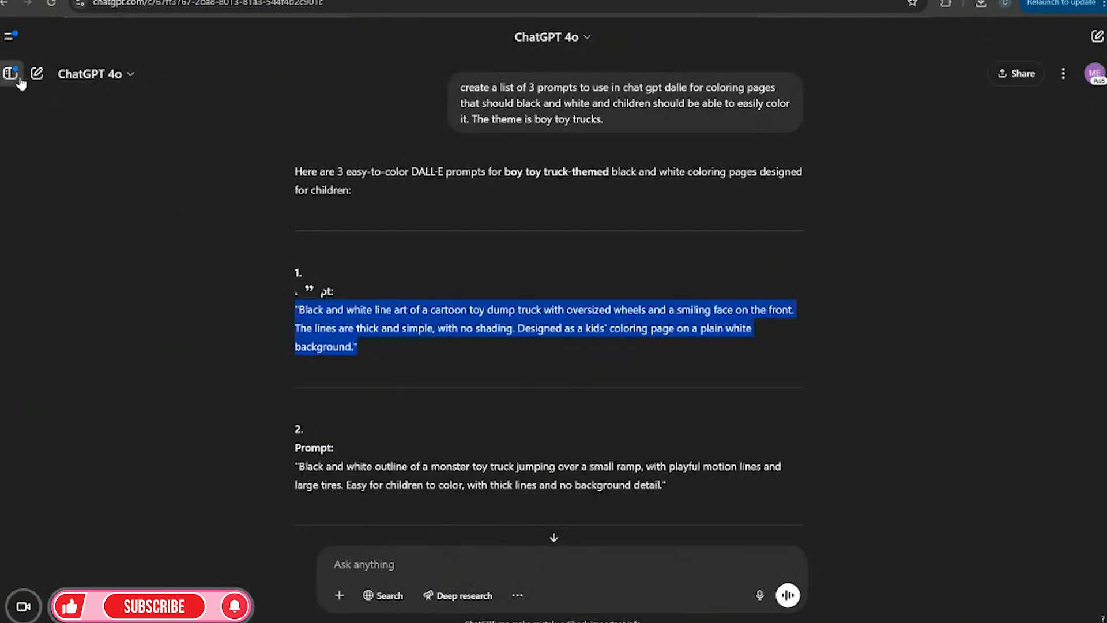
Paste the smiling toy dump truck line-art prompt into DALL·E and send it.
{"action": "left_click", "coordinate": [11, 75]}
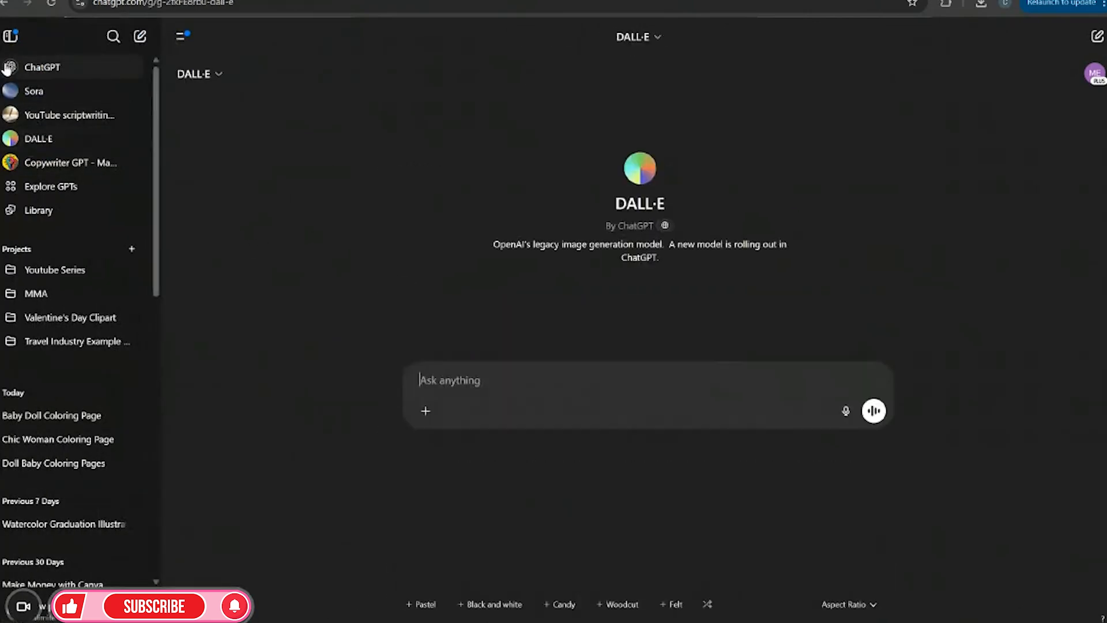
{"action": "left_click", "coordinate": [181, 35]}
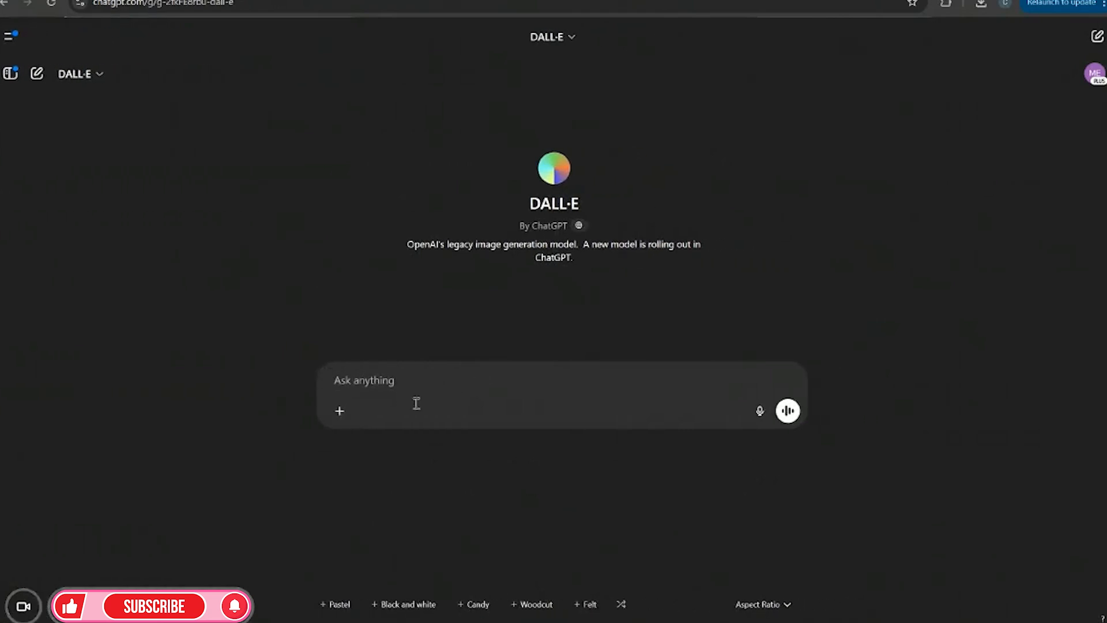
{"action": "type", "text": "\"Black and white line art of a cartoon toy dump truck with oversized wheels and a smiling face on the front. The lines are thick and simple, with no shading. Designed as a kids' coloring page on a plain white background.\""}
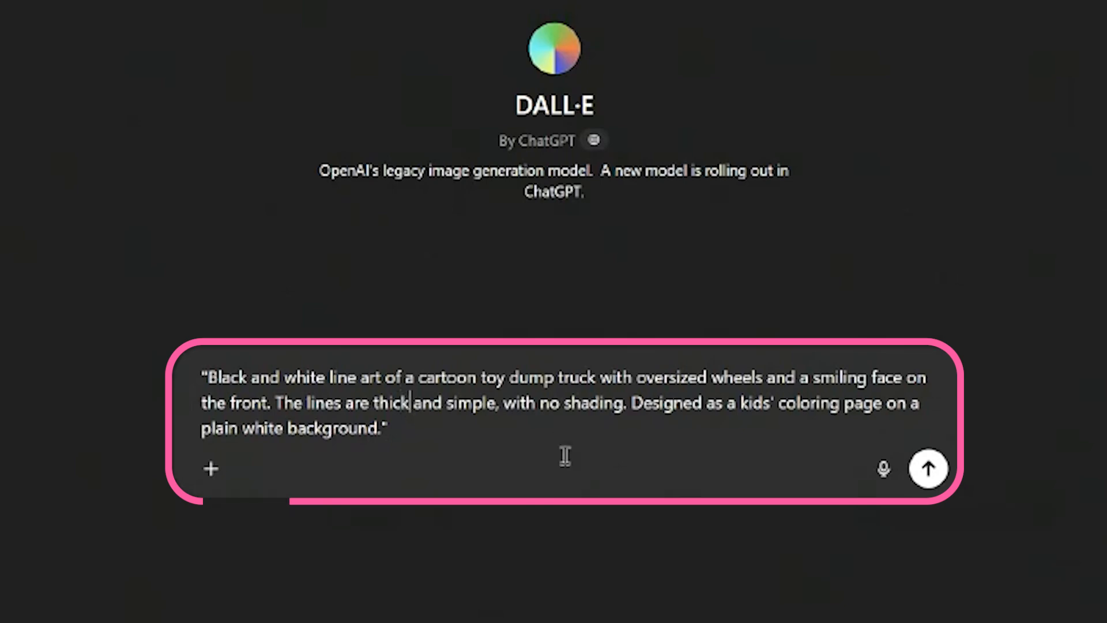
{"action": "left_click", "coordinate": [929, 469]}
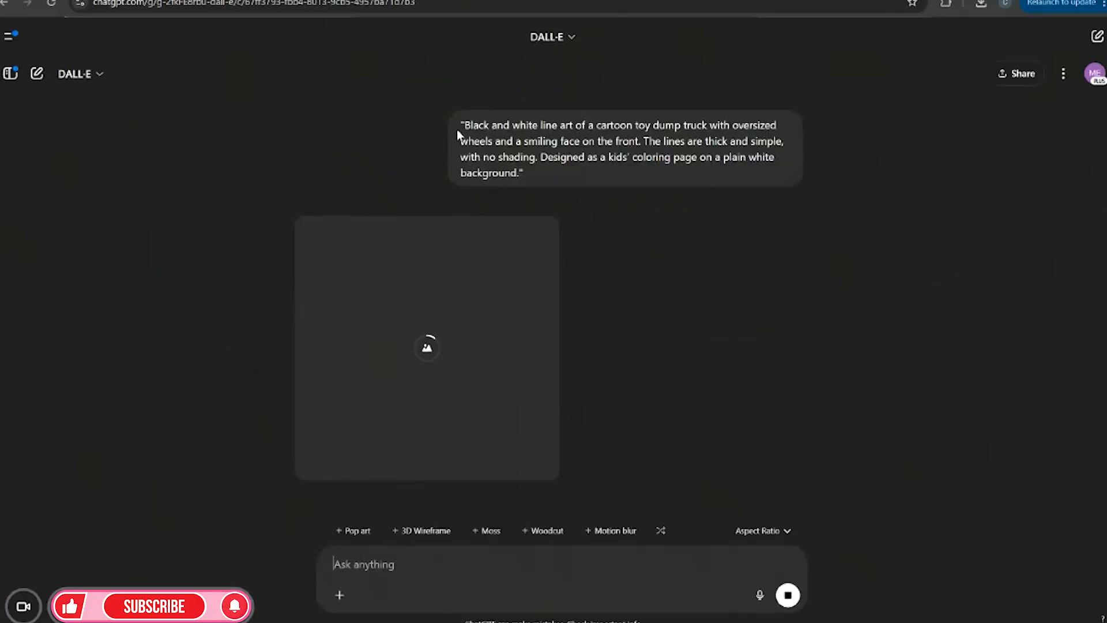
Resend the dump truck prompt to DALL·E with 'thick' lines changed to 'thin'.
{"action": "right_click", "coordinate": [618, 149]}
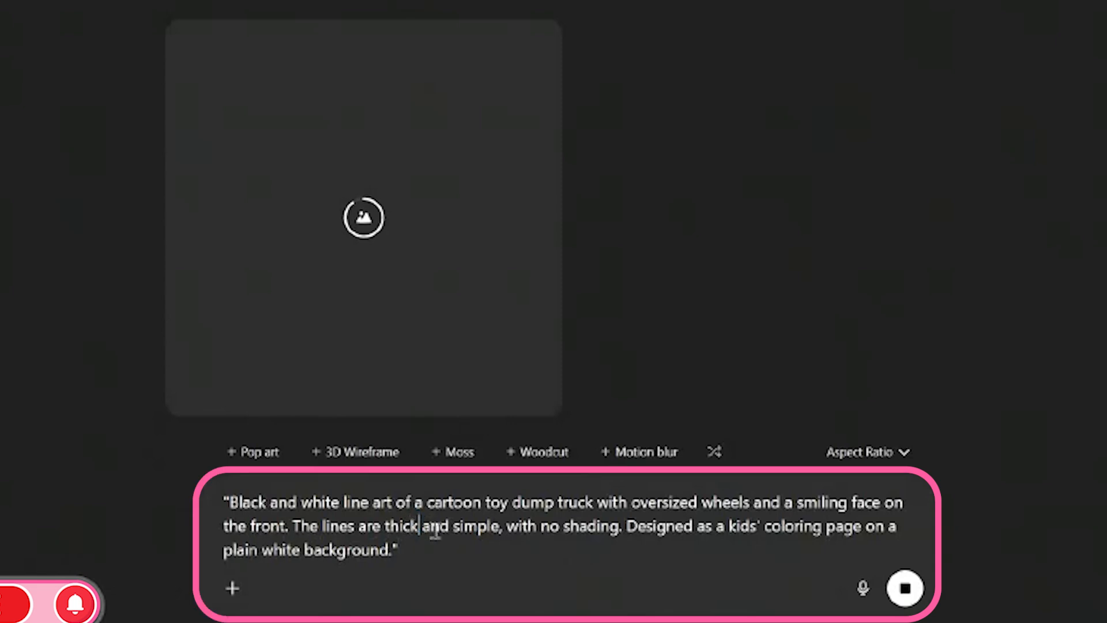
{"action": "type", "text": "thin"}
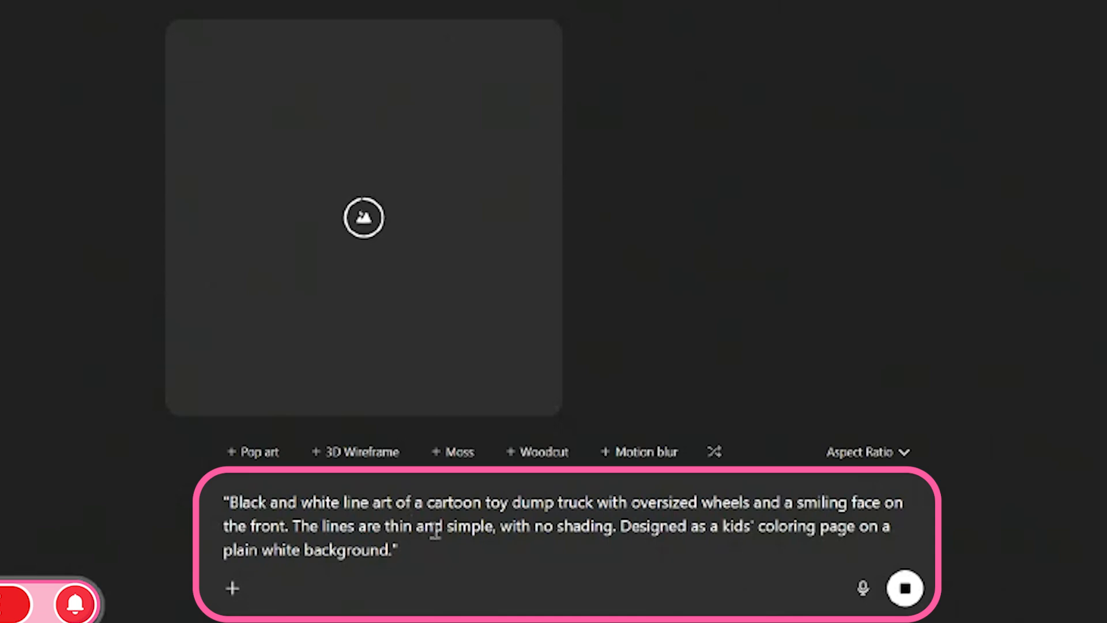
{"action": "left_click", "coordinate": [905, 588]}
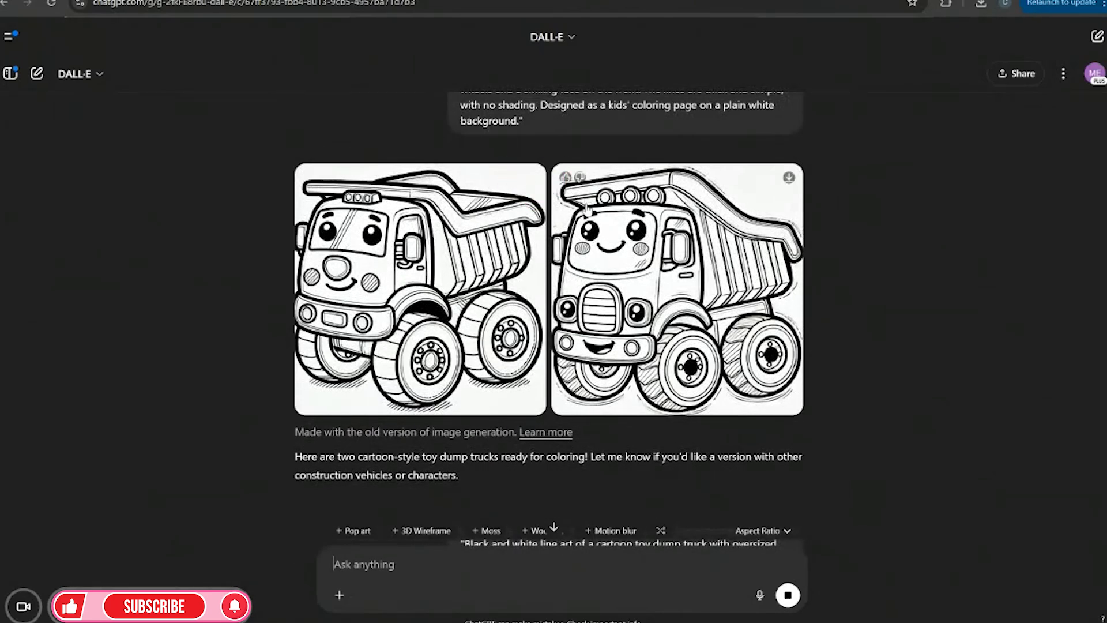
{"action": "mouse_move", "coordinate": [561, 342]}
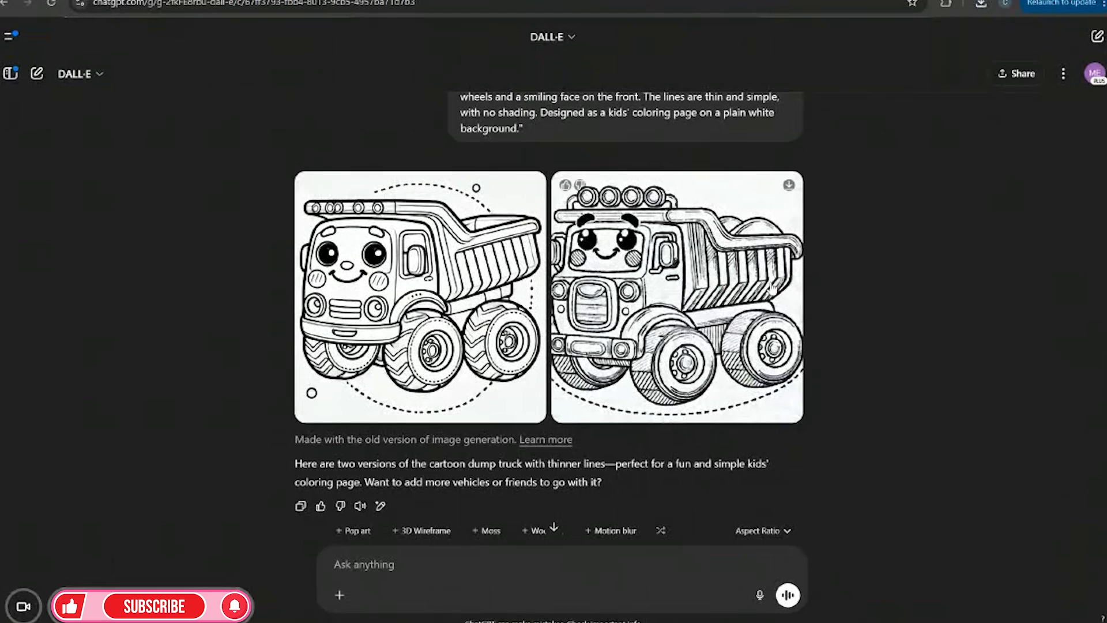
{"action": "mouse_move", "coordinate": [481, 178]}
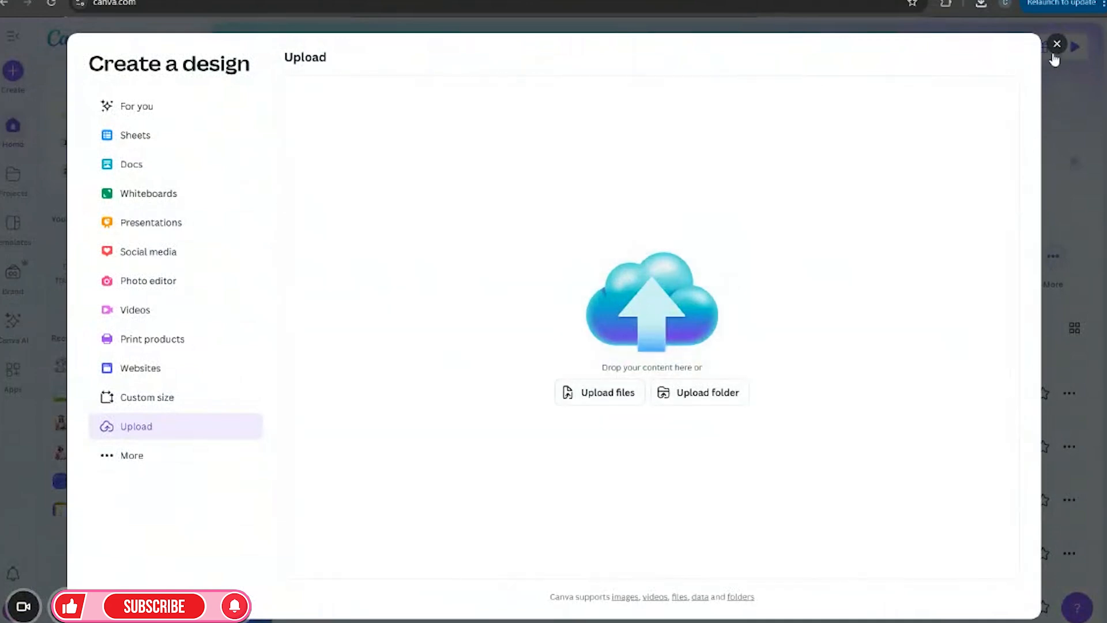
Upload the DALL·E dump truck image files to Canva's Uploads.
{"action": "left_click", "coordinate": [1057, 44]}
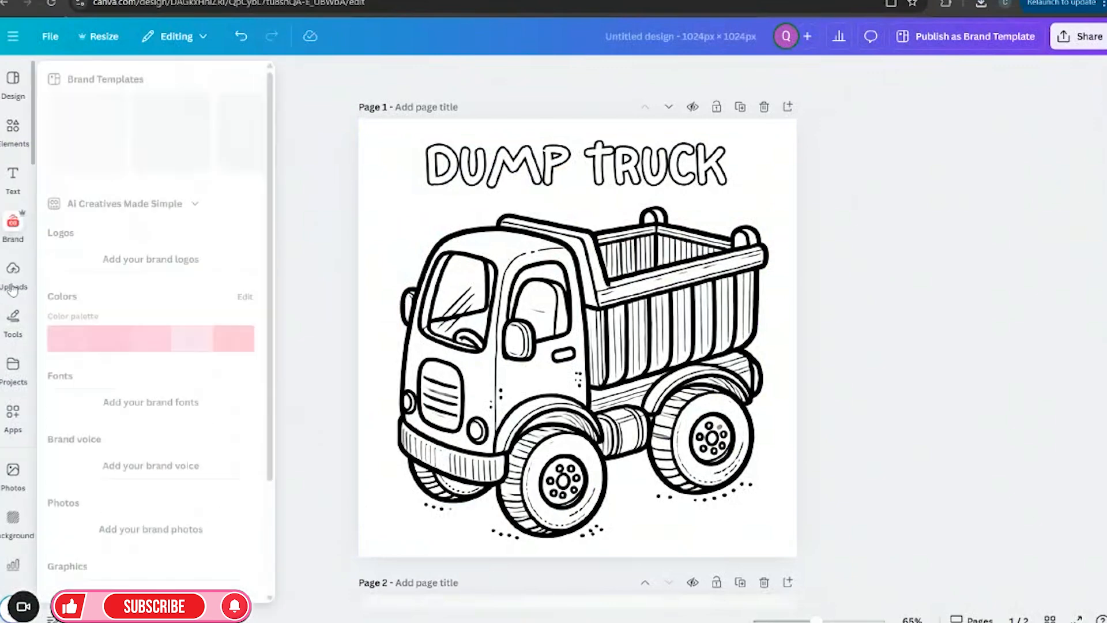
{"action": "left_click", "coordinate": [12, 276]}
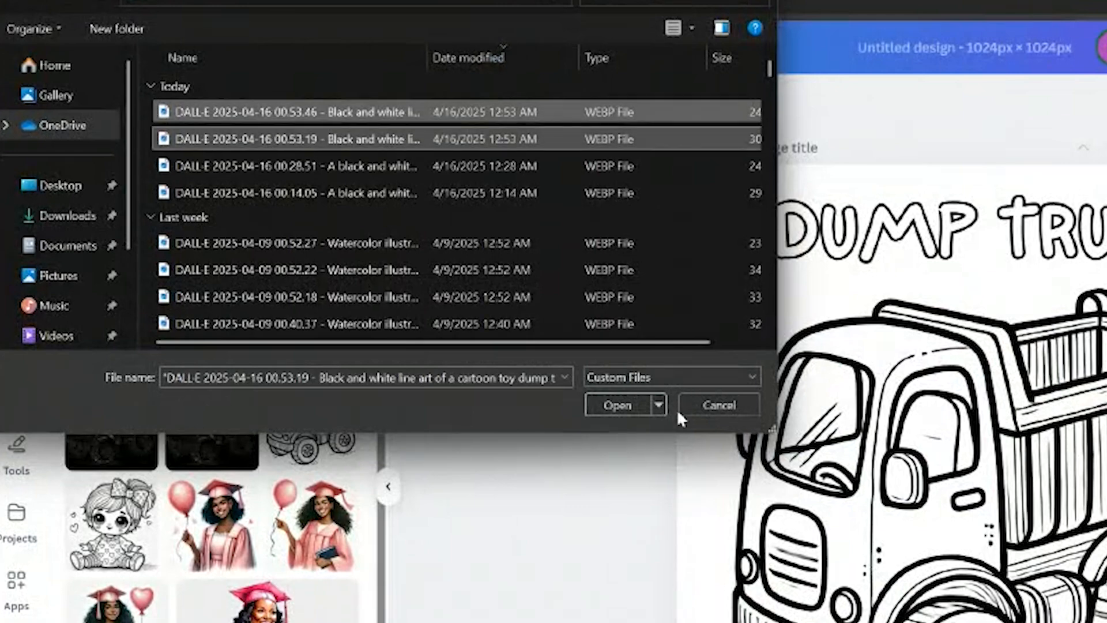
{"action": "left_click", "coordinate": [616, 404]}
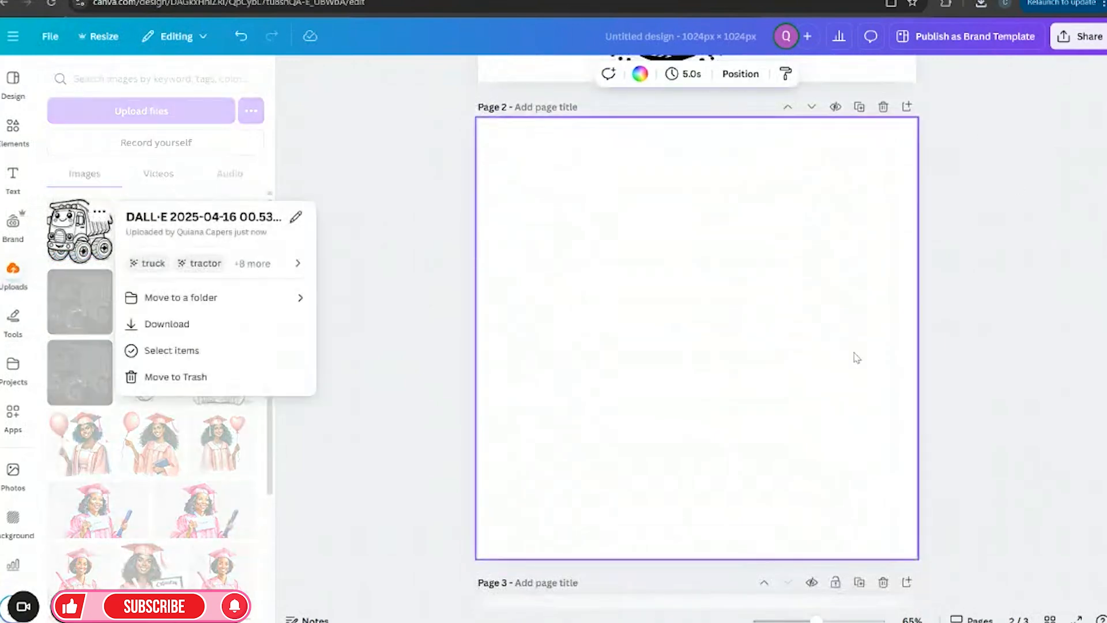
Add the smiling dump truck image to page 2 and remove its background.
{"action": "left_click", "coordinate": [79, 231]}
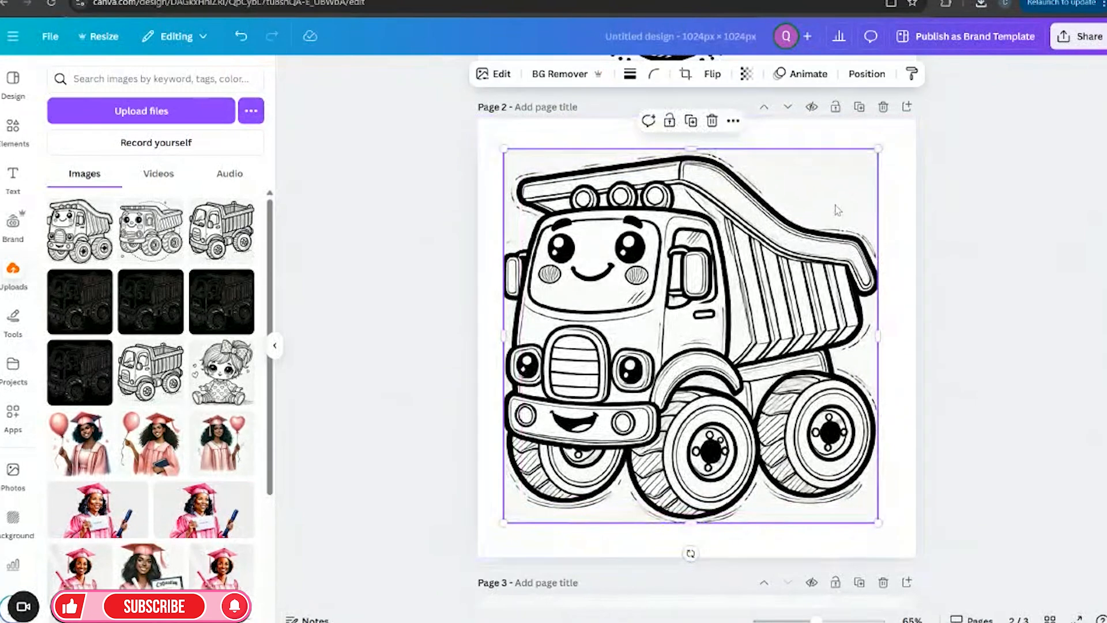
{"action": "left_click", "coordinate": [559, 73]}
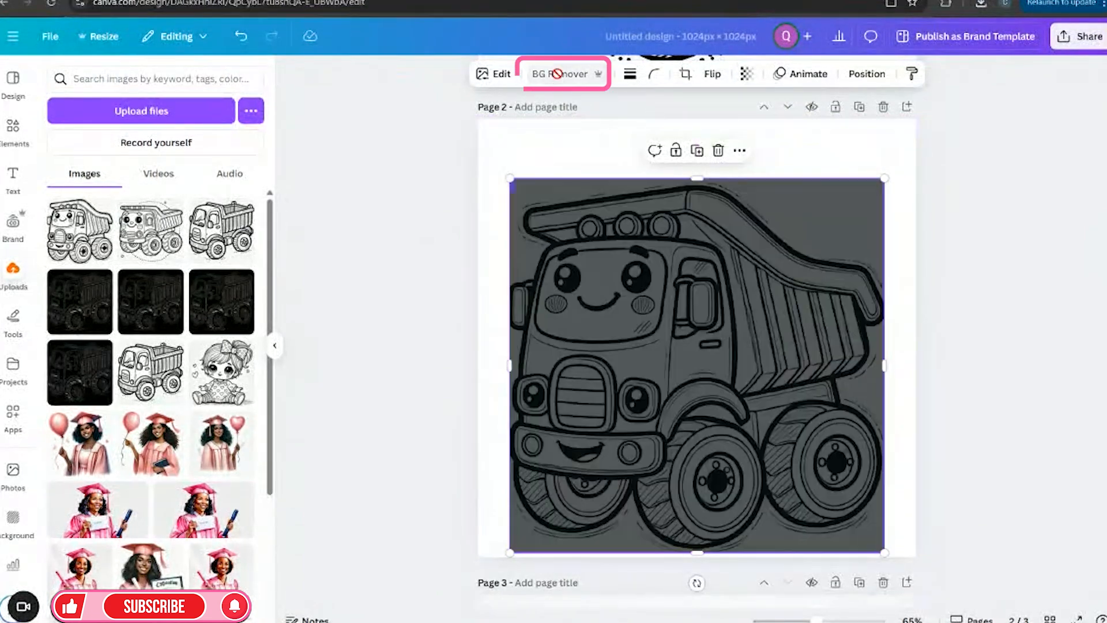
{"action": "left_click", "coordinate": [559, 73]}
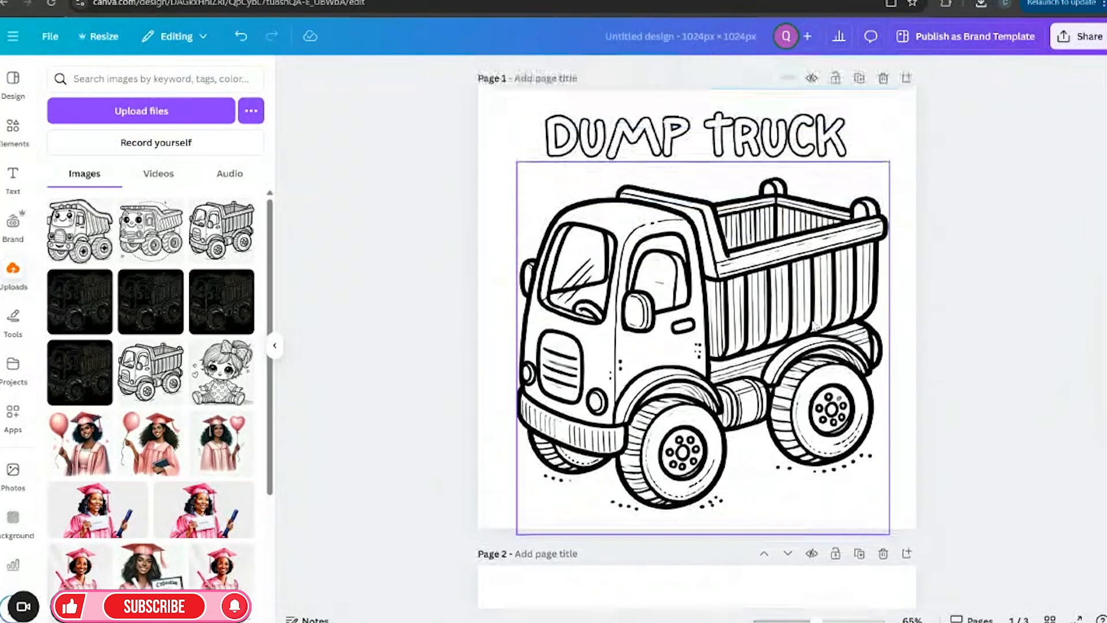
{"action": "scroll", "scroll_direction": "down", "scroll_amount": 3}
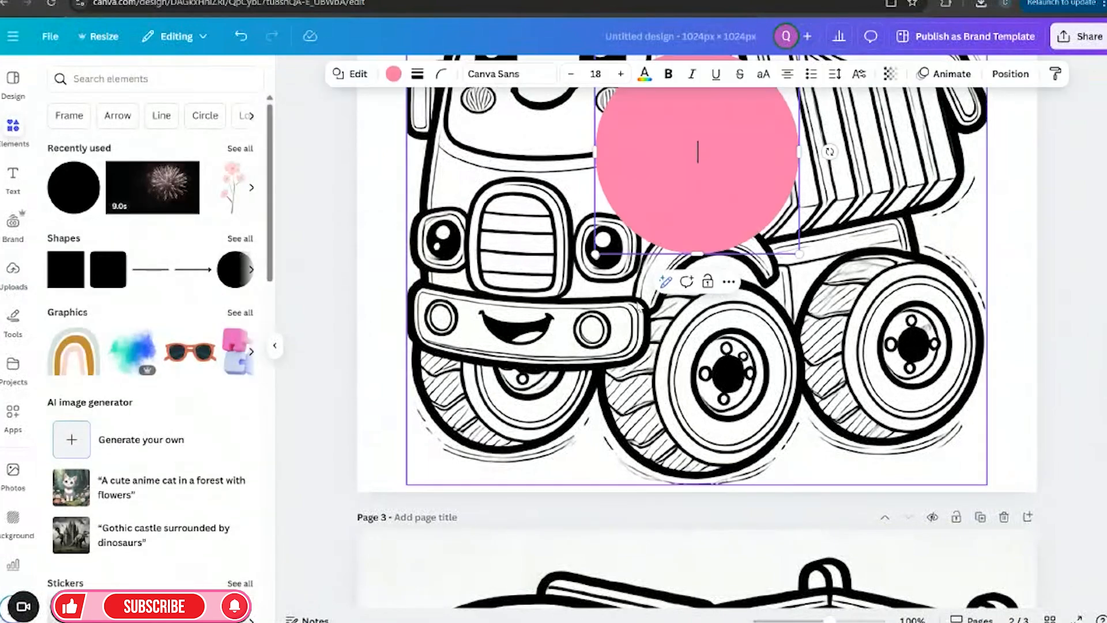
Shrink the pink circle and position it over the front wheel hub.
{"action": "left_click_drag", "start_coordinate": [697, 167], "coordinate": [720, 311]}
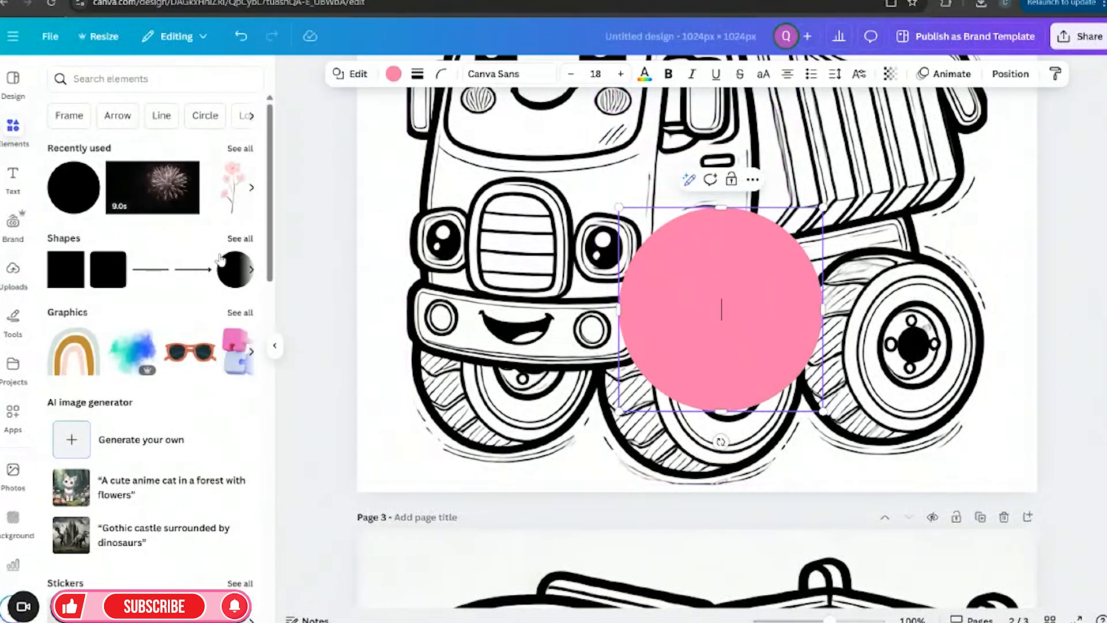
{"action": "left_click_drag", "start_coordinate": [819, 416], "coordinate": [678, 265]}
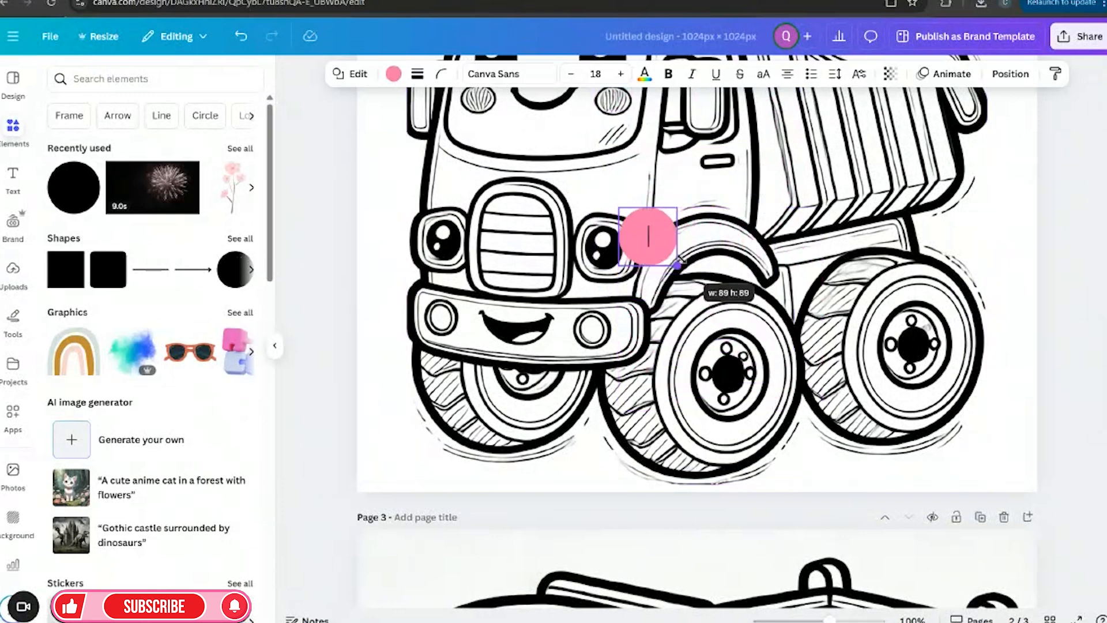
{"action": "left_click_drag", "start_coordinate": [648, 236], "coordinate": [727, 371]}
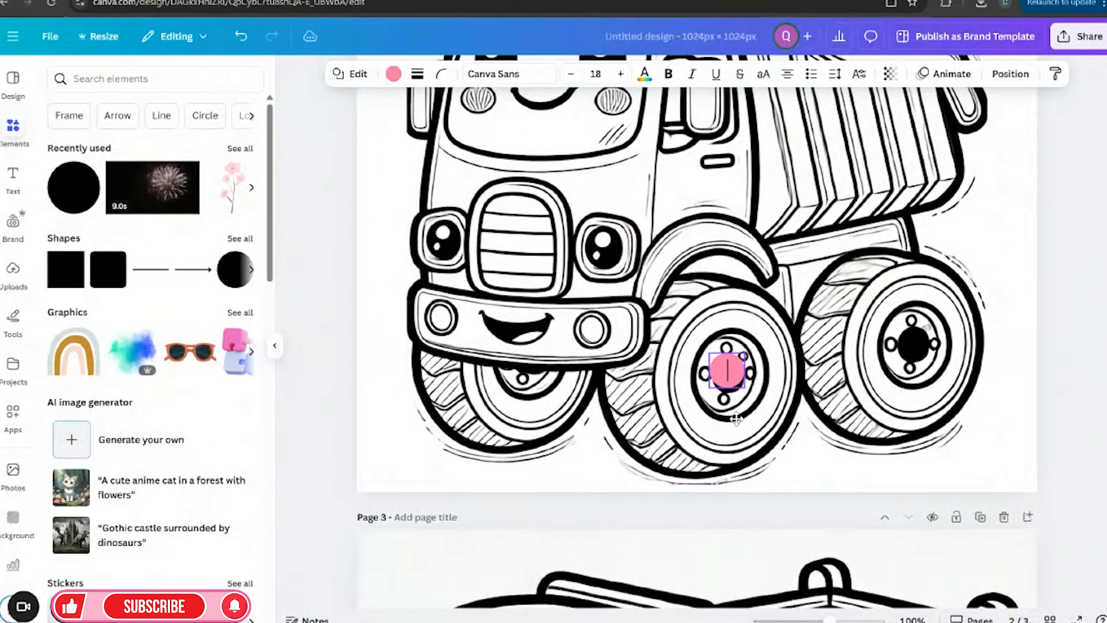
{"action": "left_click", "coordinate": [727, 372]}
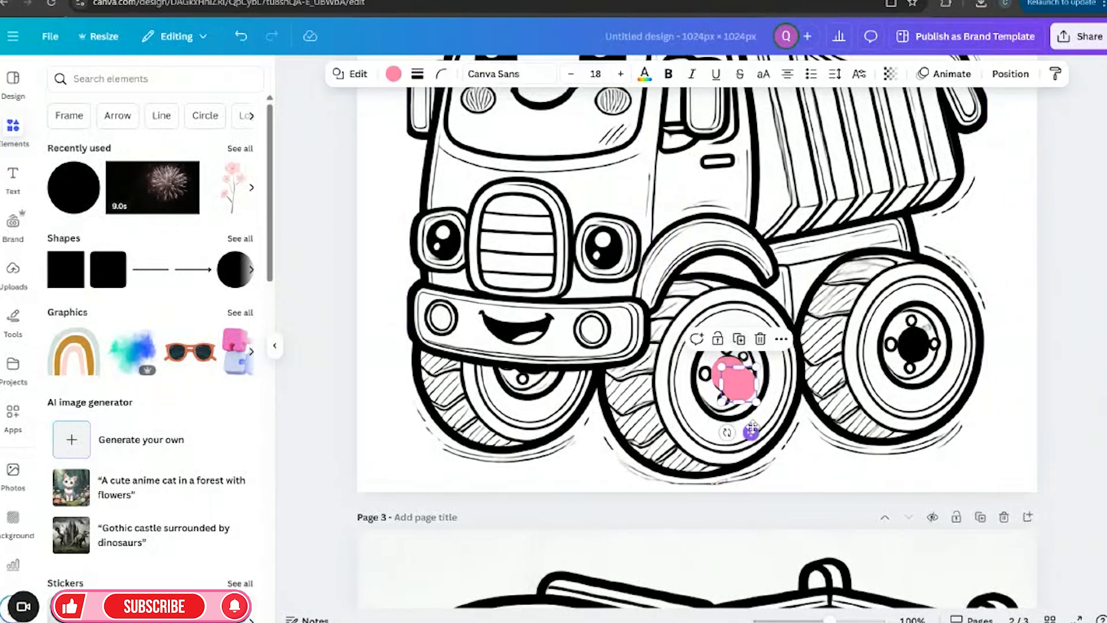
{"action": "left_click_drag", "start_coordinate": [734, 381], "coordinate": [914, 346]}
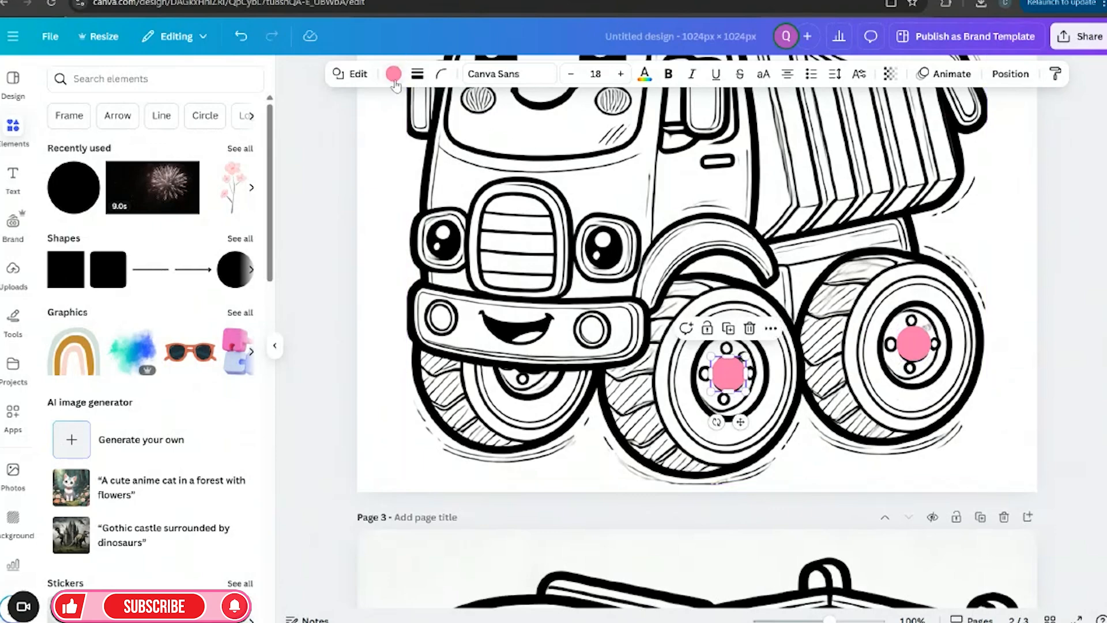
Recolor the hub circle white and fit a circle over the rear hub.
{"action": "left_click", "coordinate": [394, 73]}
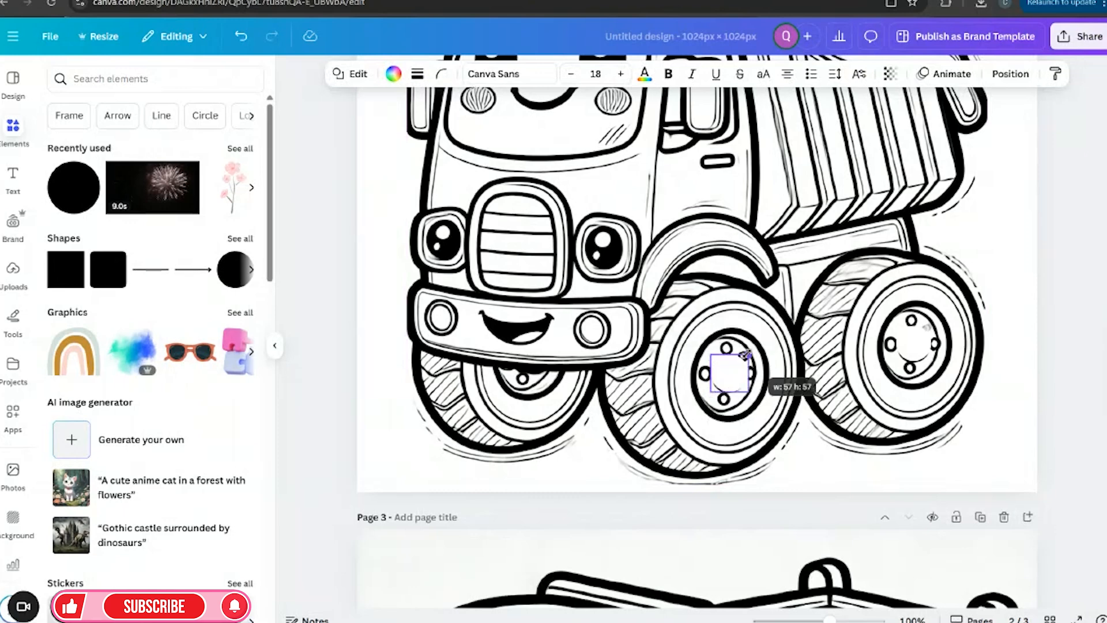
{"action": "left_click_drag", "start_coordinate": [731, 374], "coordinate": [915, 343]}
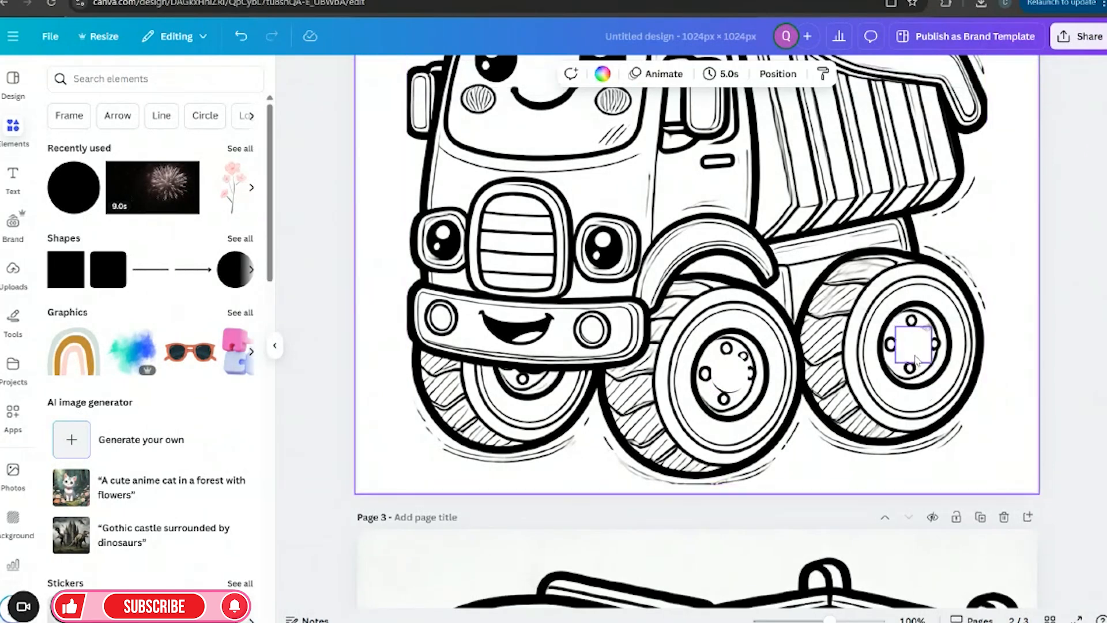
{"action": "left_click", "coordinate": [914, 345]}
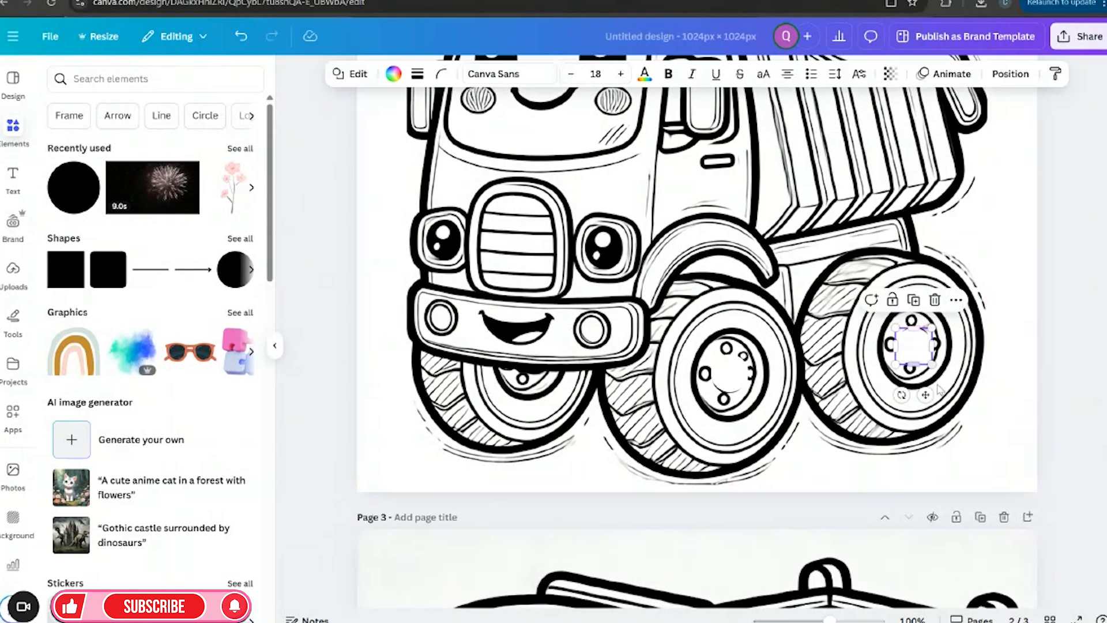
{"action": "left_click_drag", "start_coordinate": [914, 346], "coordinate": [738, 371]}
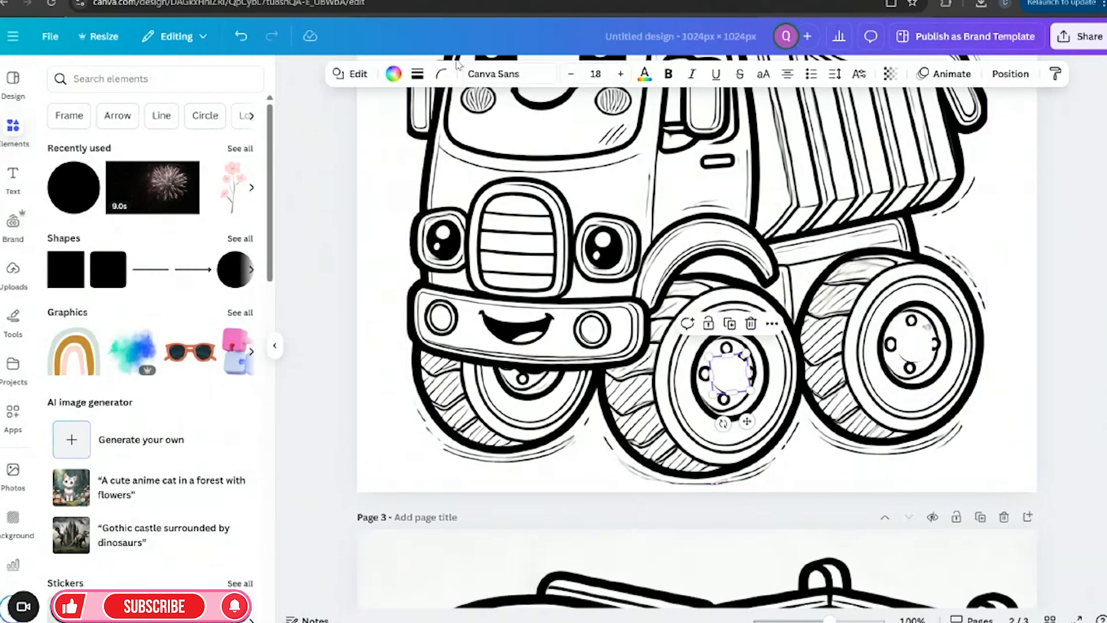
Give the white hub circles a solid black border of weight 3.
{"action": "left_click", "coordinate": [416, 74]}
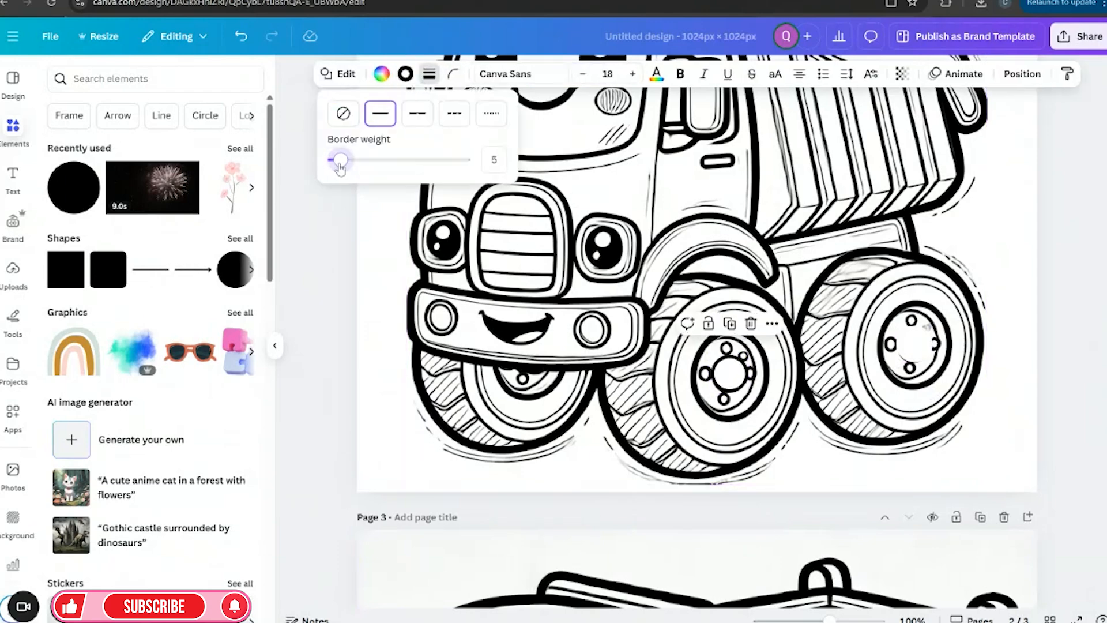
{"action": "left_click_drag", "start_coordinate": [342, 160], "coordinate": [336, 160]}
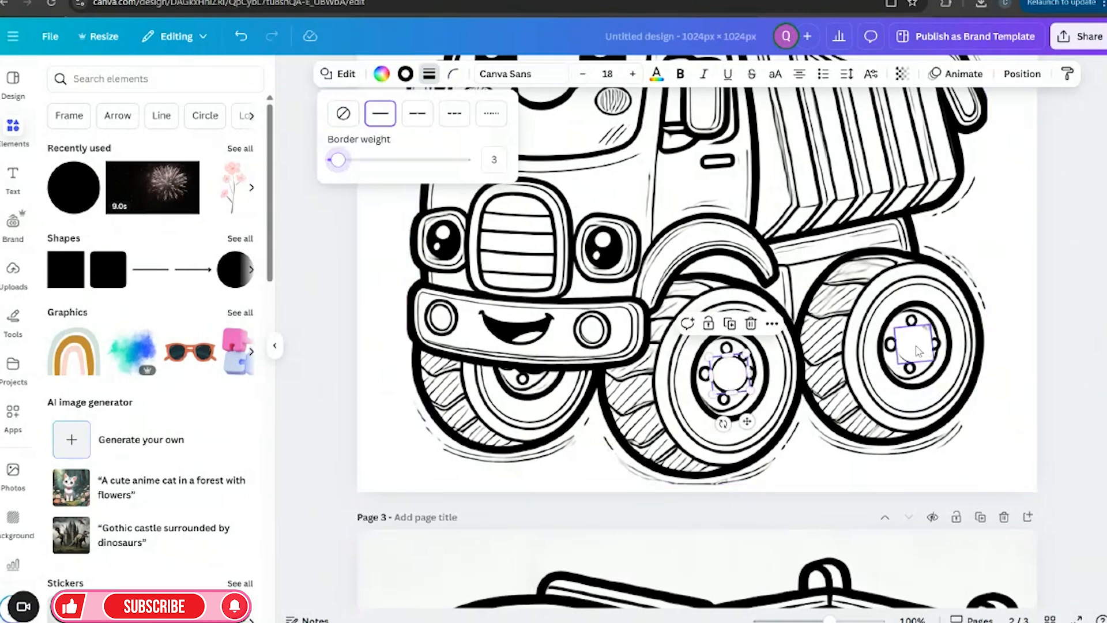
{"action": "left_click", "coordinate": [343, 114]}
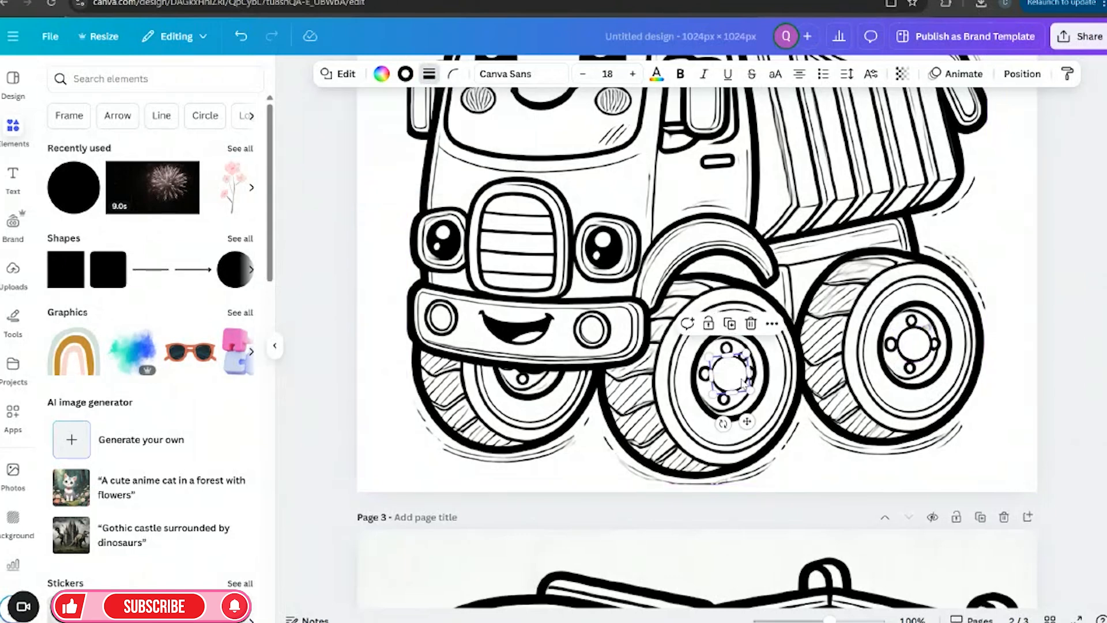
{"action": "left_click", "coordinate": [429, 73]}
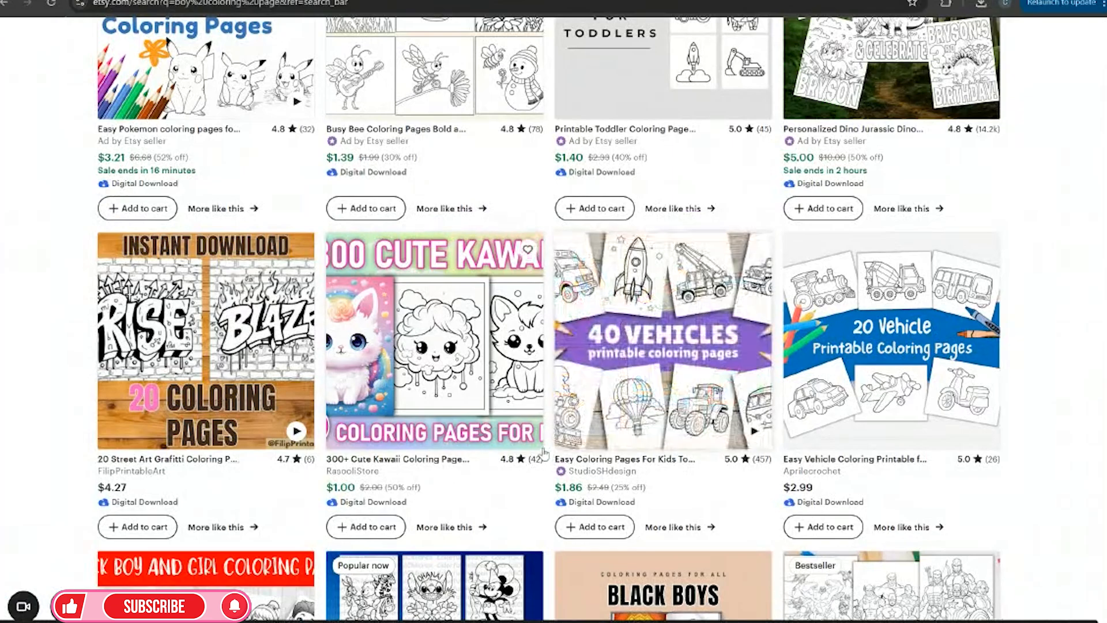
Scroll further down the Etsy coloring page search results.
{"action": "scroll", "scroll_direction": "down", "scroll_amount": 3}
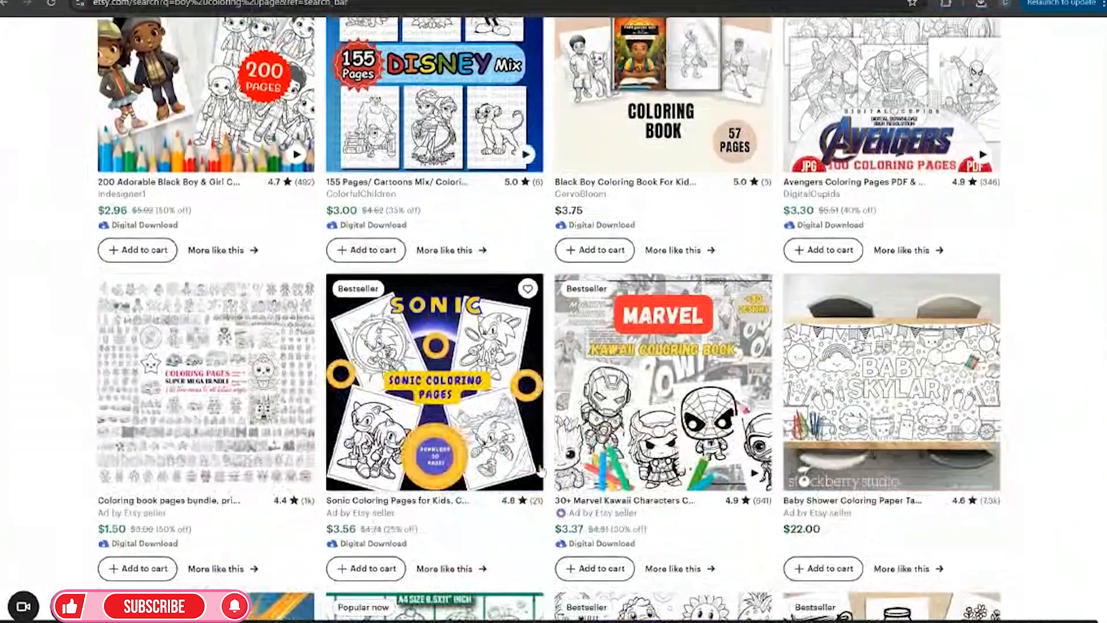
{"action": "scroll", "scroll_direction": "down", "scroll_amount": 3}
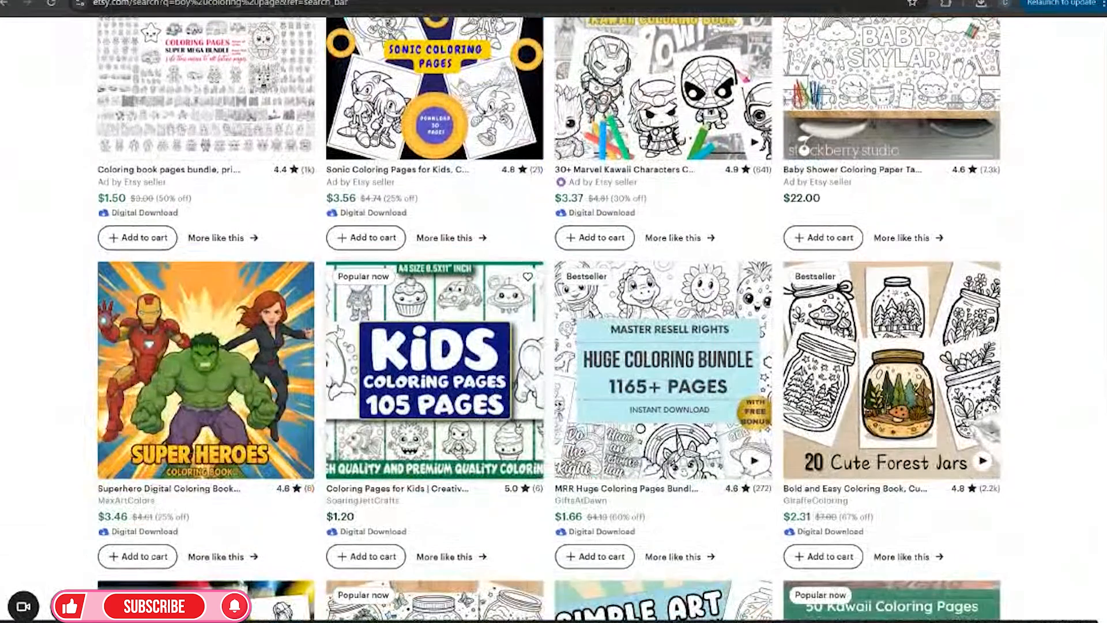
{"action": "scroll", "scroll_direction": "down", "scroll_amount": 3}
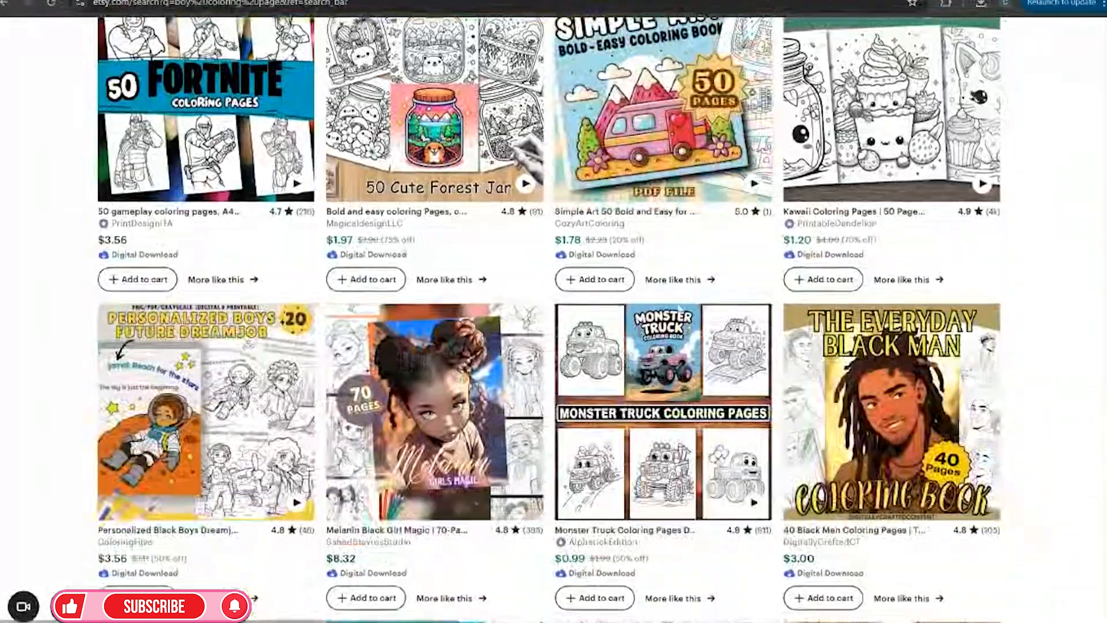
{"action": "scroll", "scroll_direction": "down", "scroll_amount": 3}
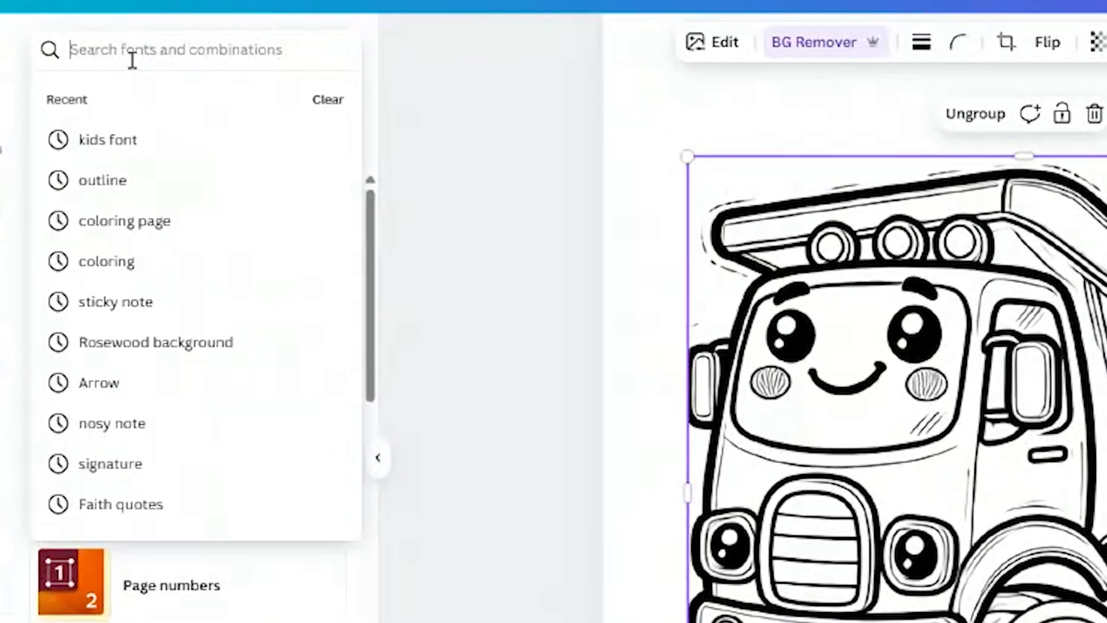
Add One Little Font text from a 'kids font' search at size 59, placed atop page 2.
{"action": "type", "text": "kids font"}
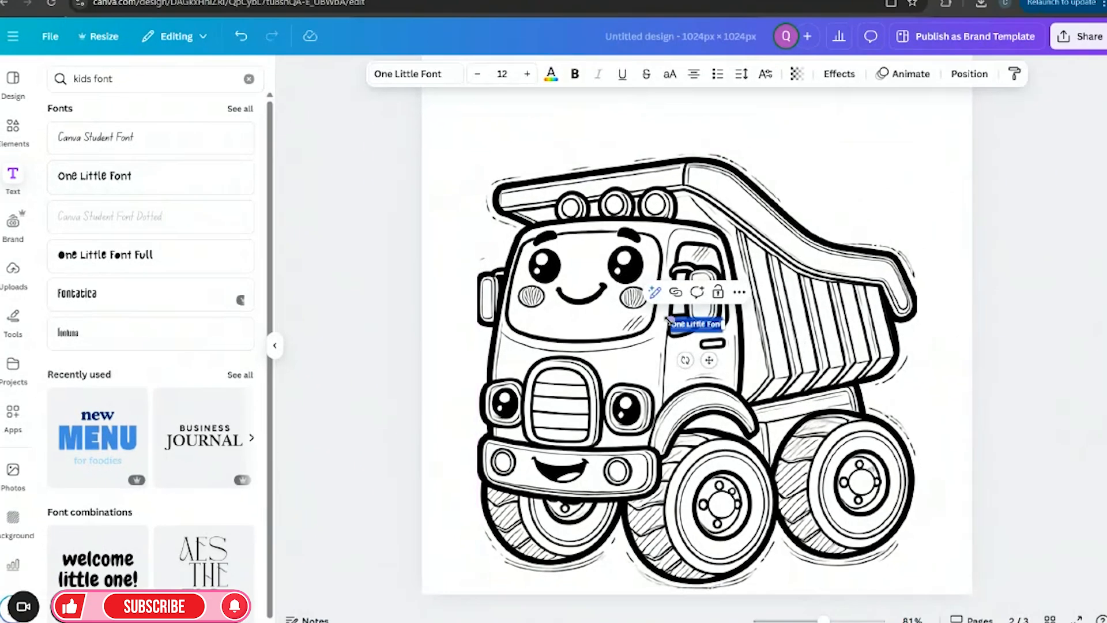
{"action": "type", "text": "59"}
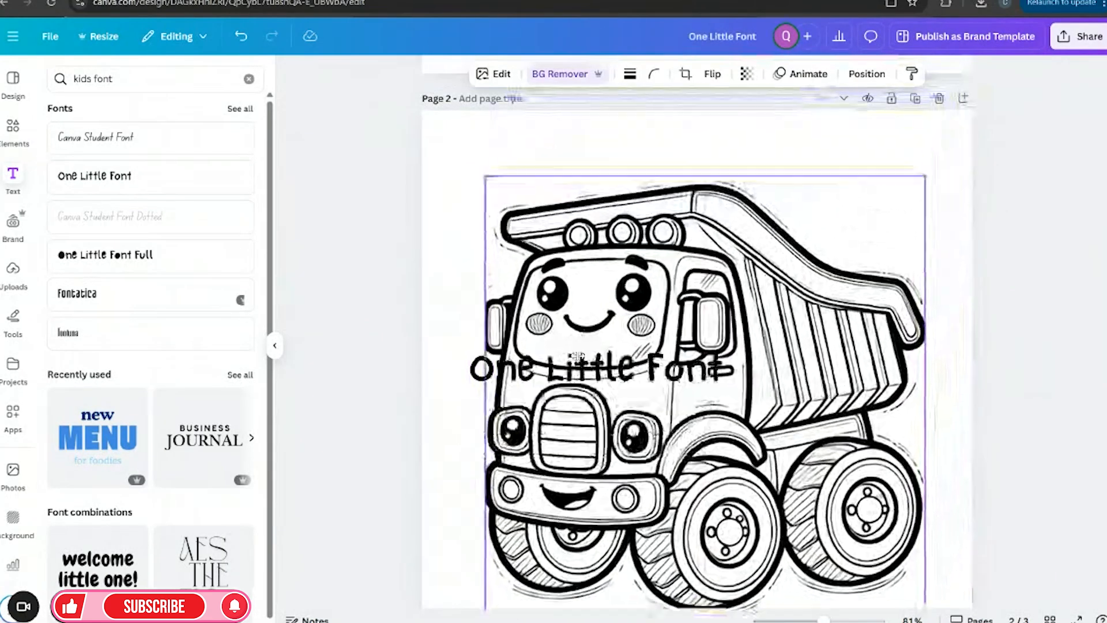
{"action": "left_click", "coordinate": [600, 368]}
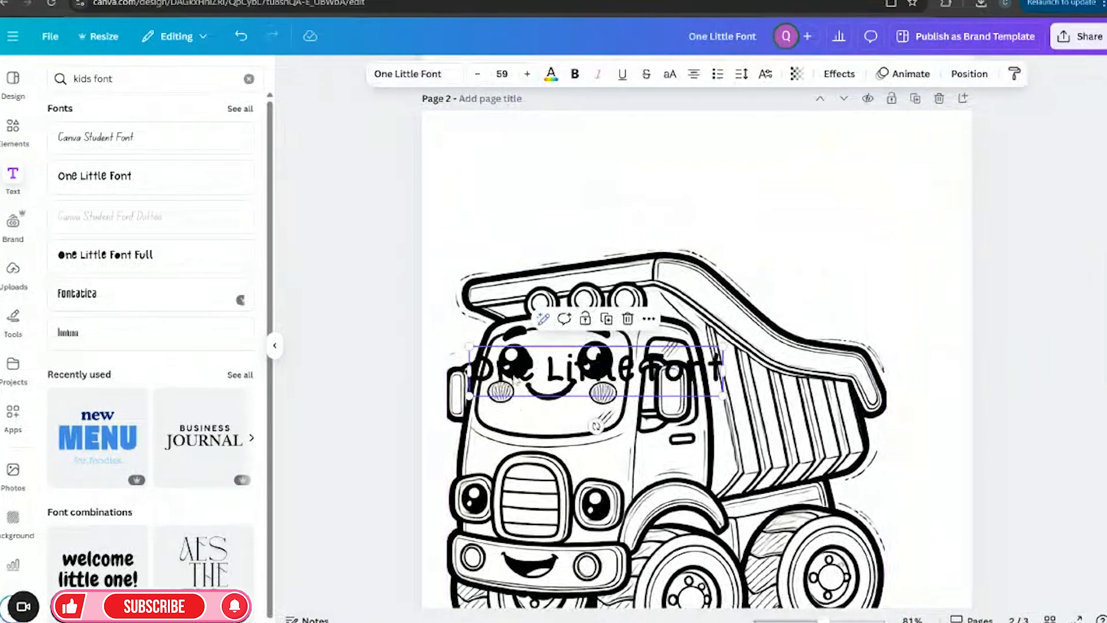
{"action": "scroll", "scroll_direction": "down", "scroll_amount": 3}
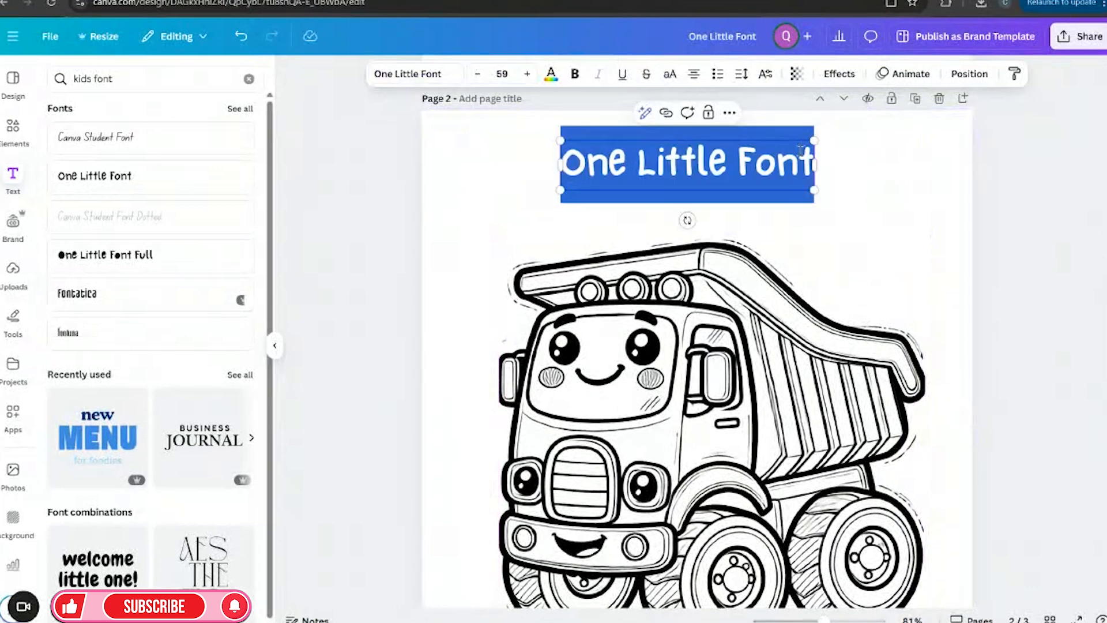
Retype the heading as 'Dump Truck' and enlarge it to about size 114 across the top.
{"action": "type", "text": "Dump Truck"}
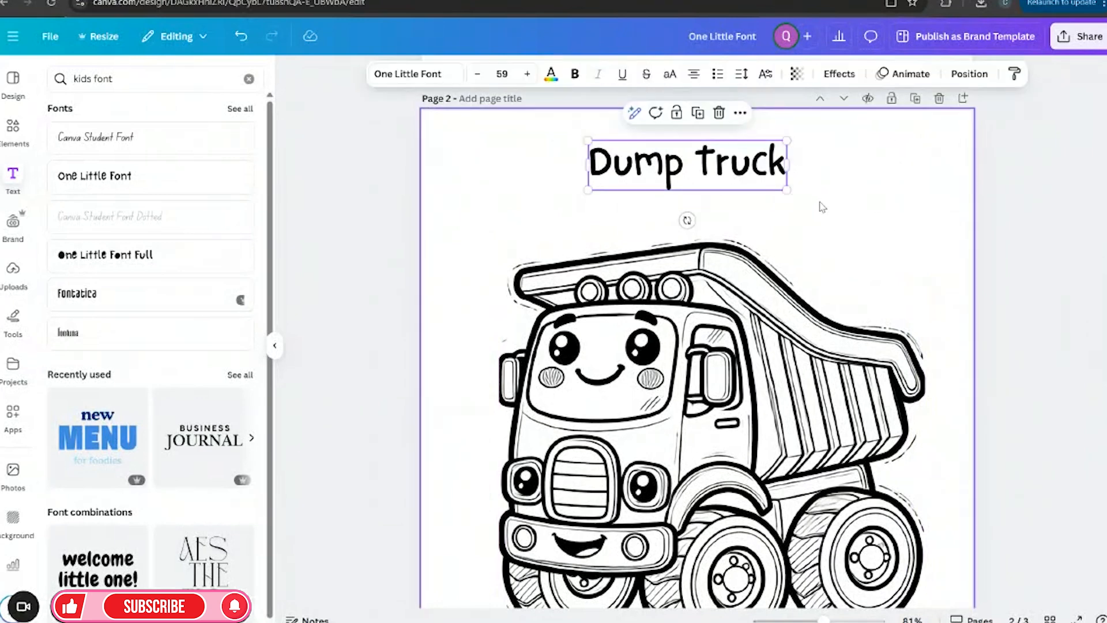
{"action": "left_click_drag", "start_coordinate": [789, 191], "coordinate": [897, 219]}
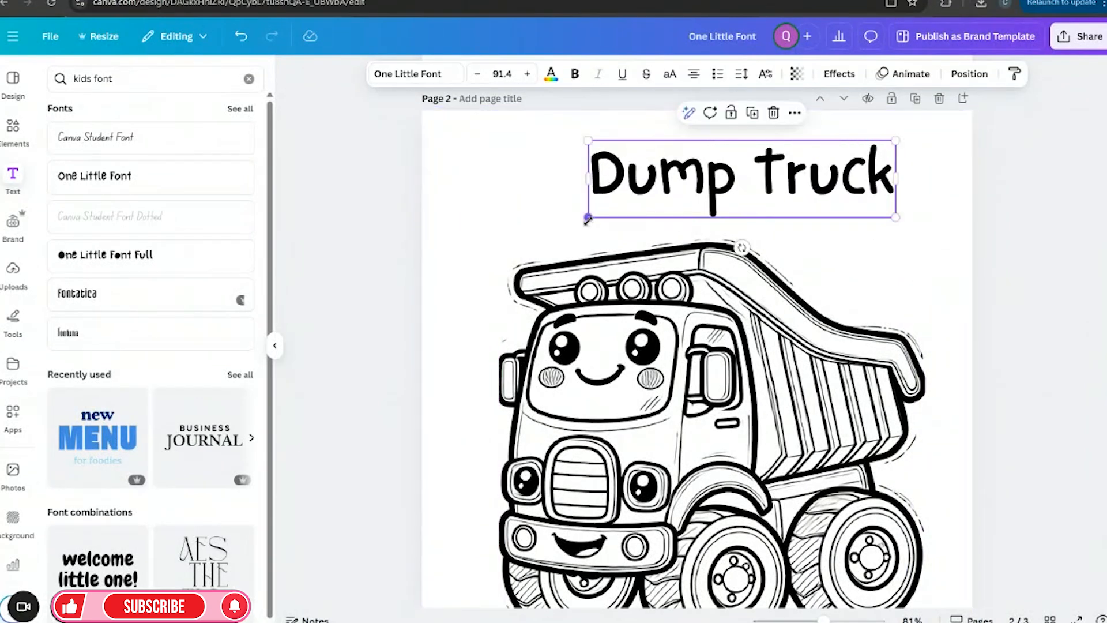
{"action": "left_click_drag", "start_coordinate": [586, 219], "coordinate": [510, 223]}
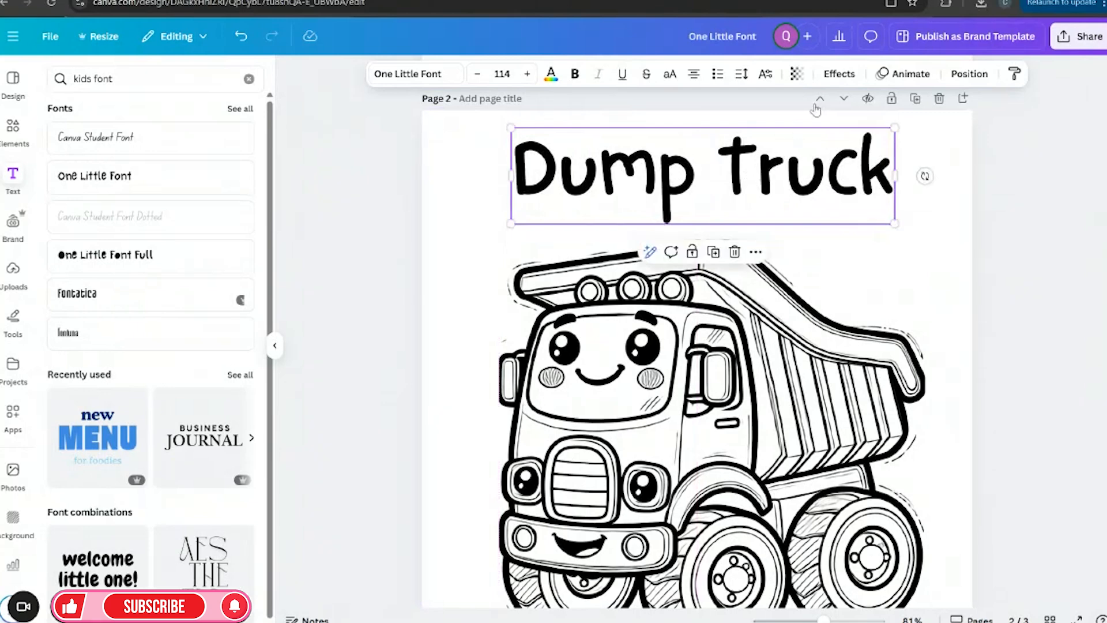
{"action": "left_click", "coordinate": [839, 74]}
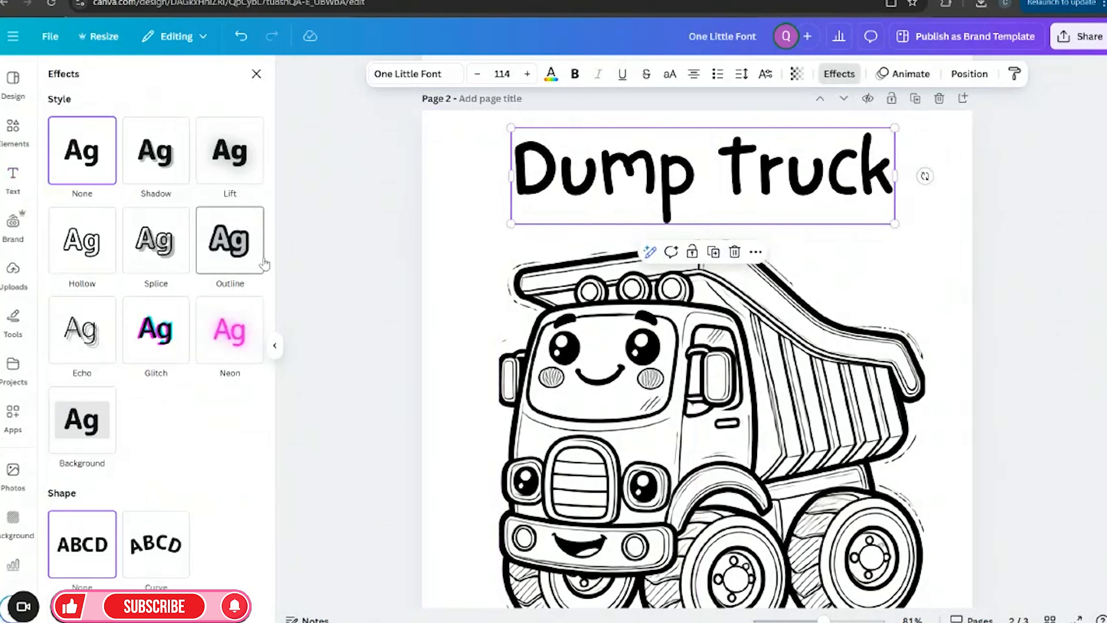
{"action": "mouse_move", "coordinate": [133, 274]}
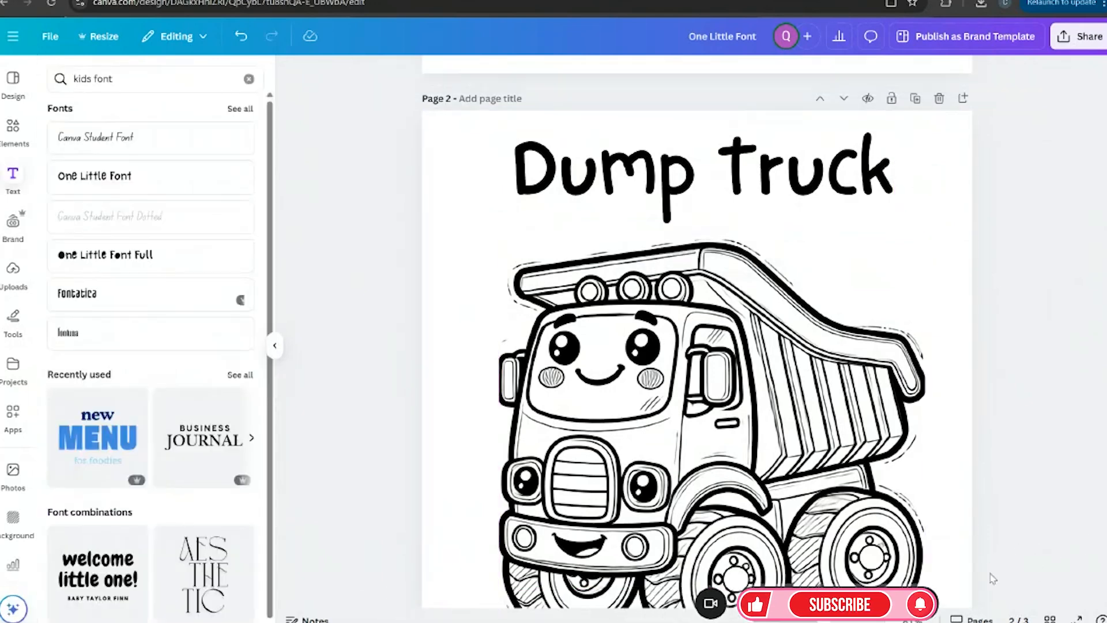
Give the Dump Truck title a thick black outline effect with white letter fill.
{"action": "left_click", "coordinate": [839, 73]}
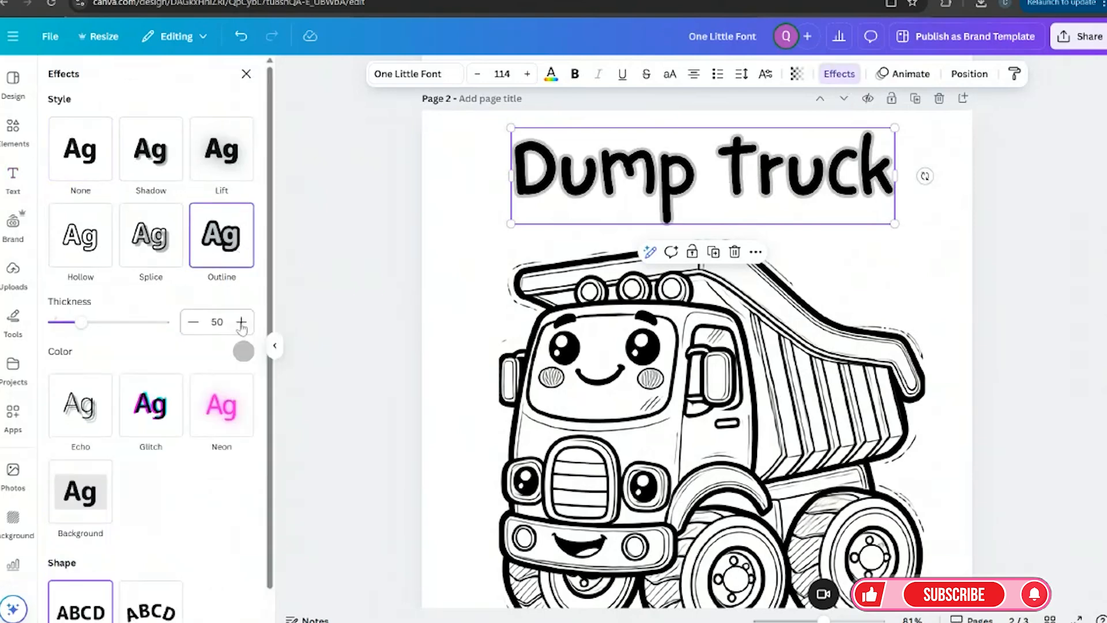
{"action": "left_click", "coordinate": [242, 352]}
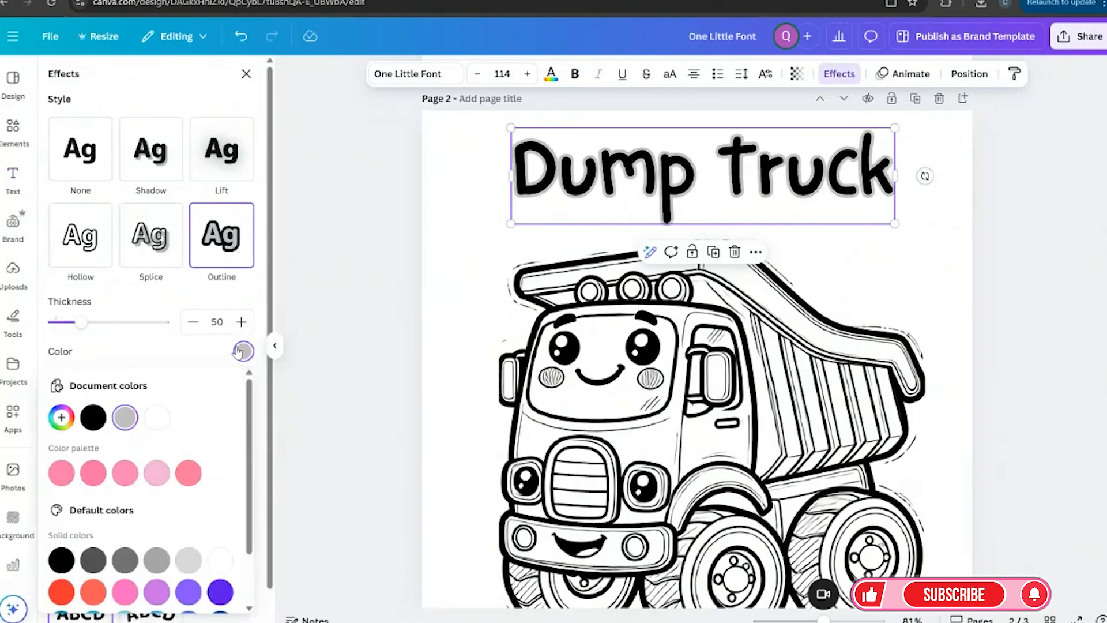
{"action": "left_click", "coordinate": [92, 416]}
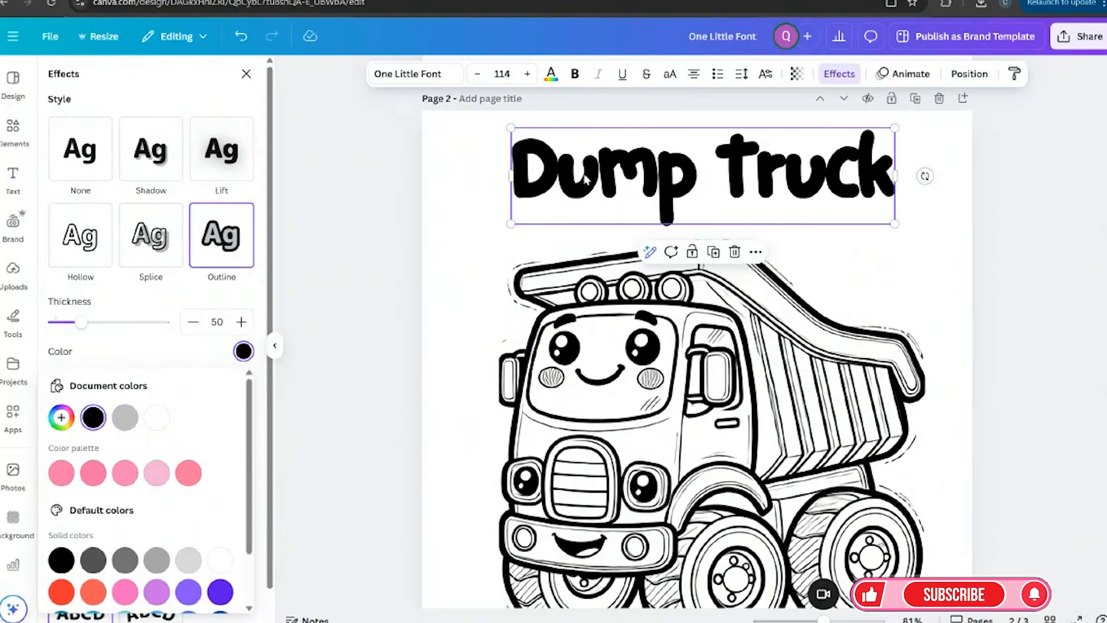
{"action": "left_click", "coordinate": [551, 73]}
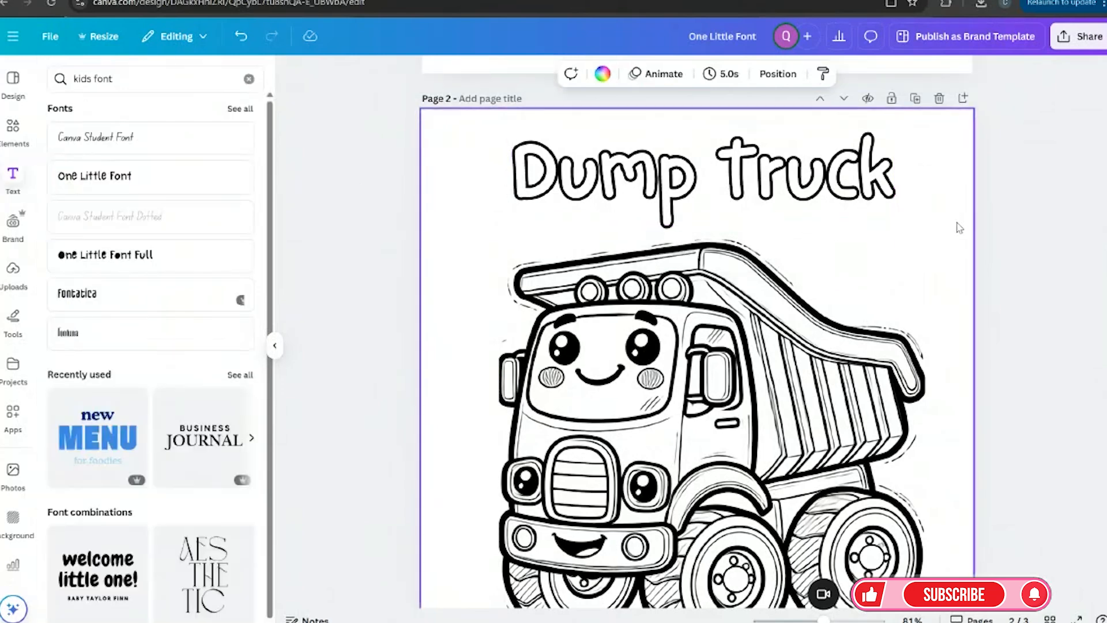
{"action": "left_click", "coordinate": [706, 424]}
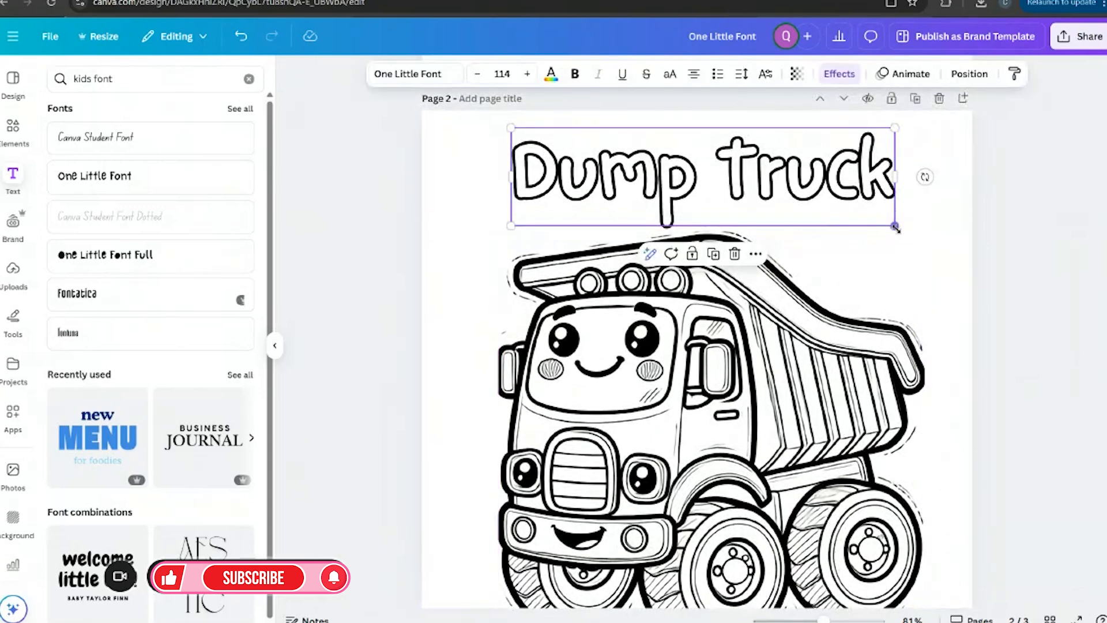
Shrink the Dump Truck title slightly, then select the dump truck picture.
{"action": "left_click_drag", "start_coordinate": [895, 226], "coordinate": [888, 219]}
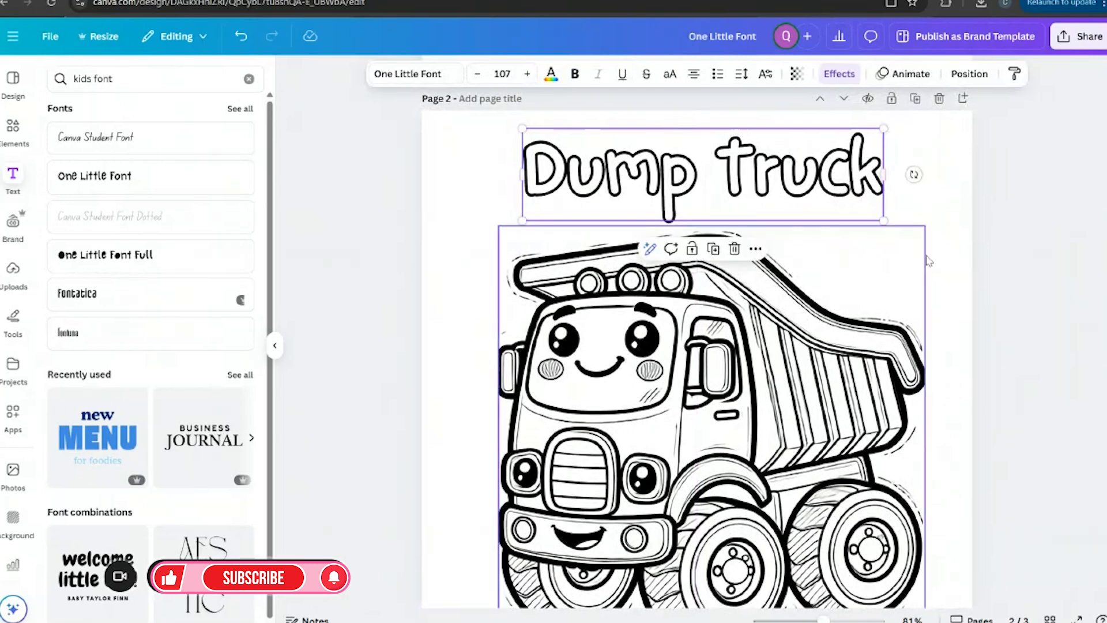
{"action": "left_click", "coordinate": [986, 297]}
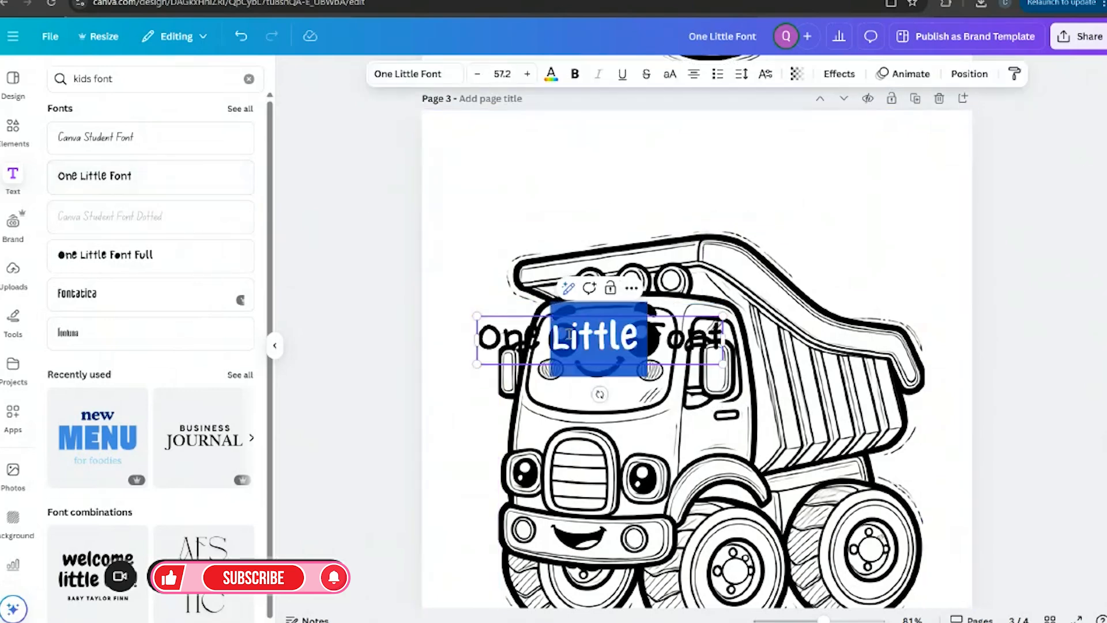
Type the 'tHis is a _____' heading on page 3 and enlarge it to about 101 pt.
{"action": "type", "text": "This"}
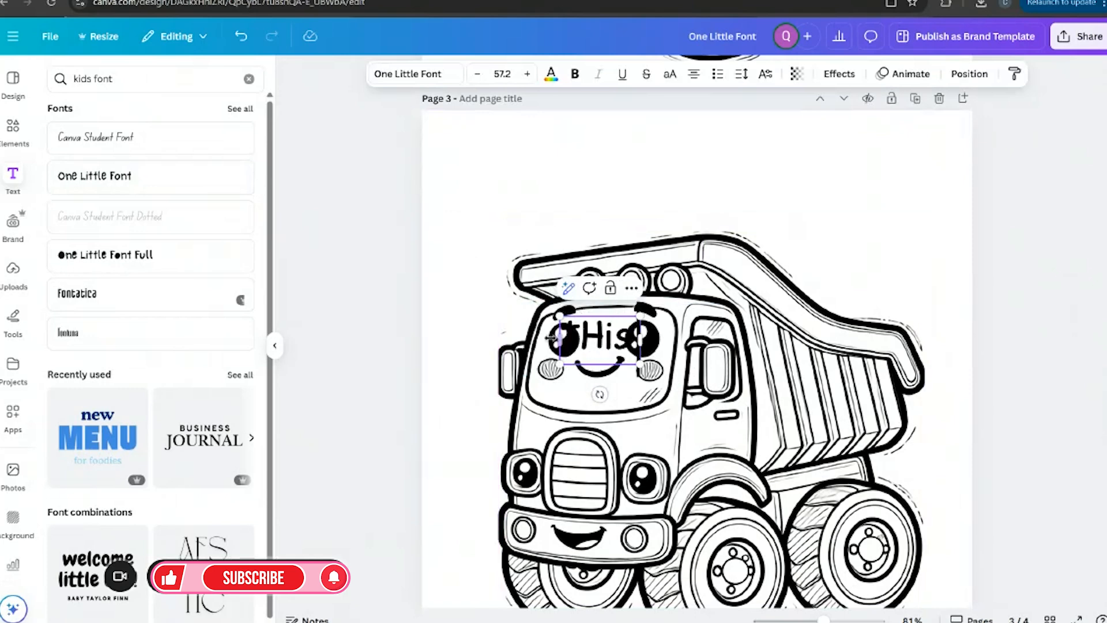
{"action": "type", "text": "This is"}
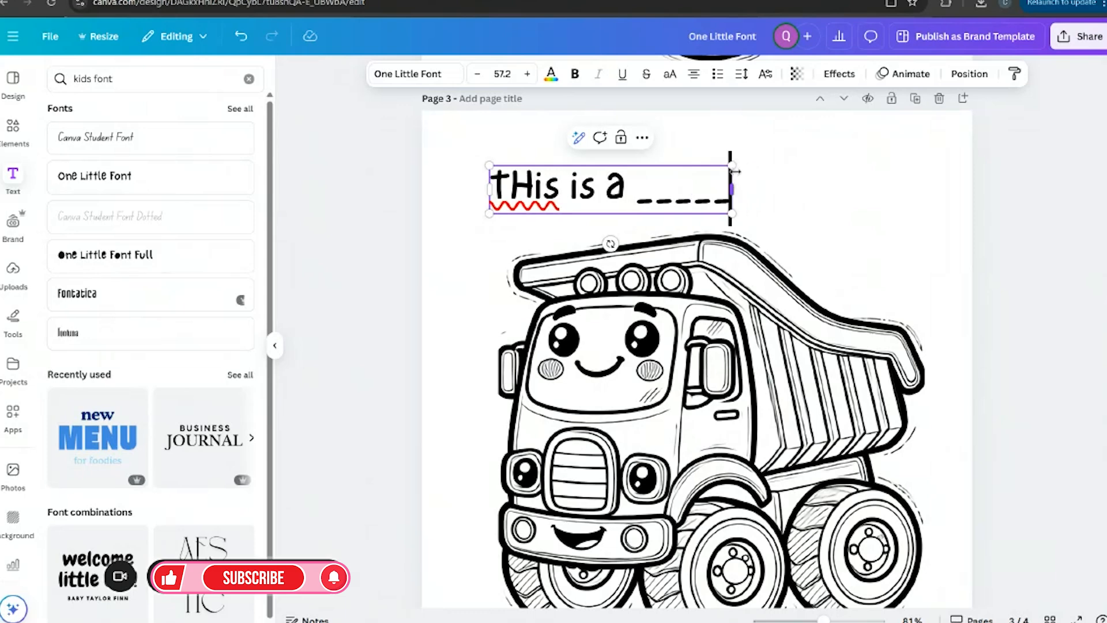
{"action": "left_click", "coordinate": [526, 74]}
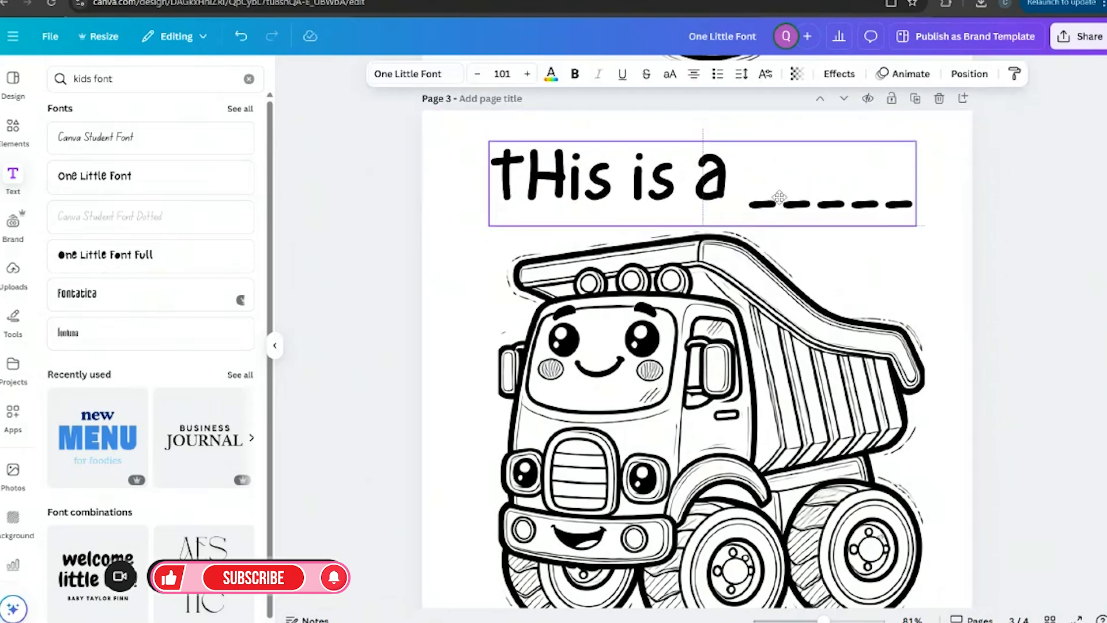
{"action": "left_click", "coordinate": [777, 205]}
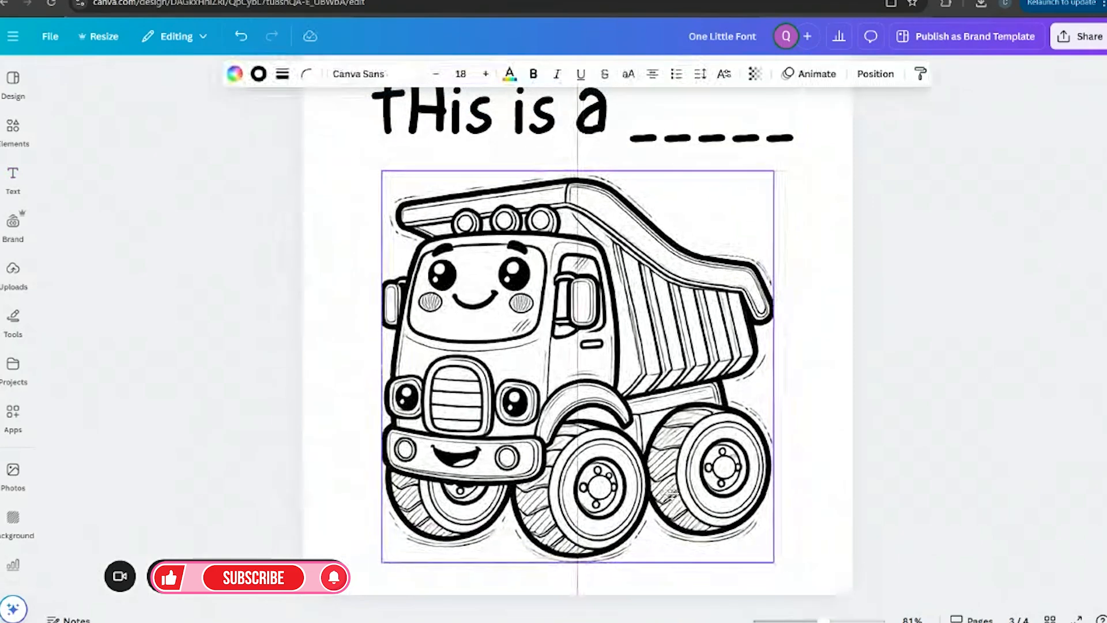
Undo the overlapping duplicate truck so page 3 shows a single dump truck.
{"action": "scroll", "scroll_direction": "down", "scroll_amount": 3}
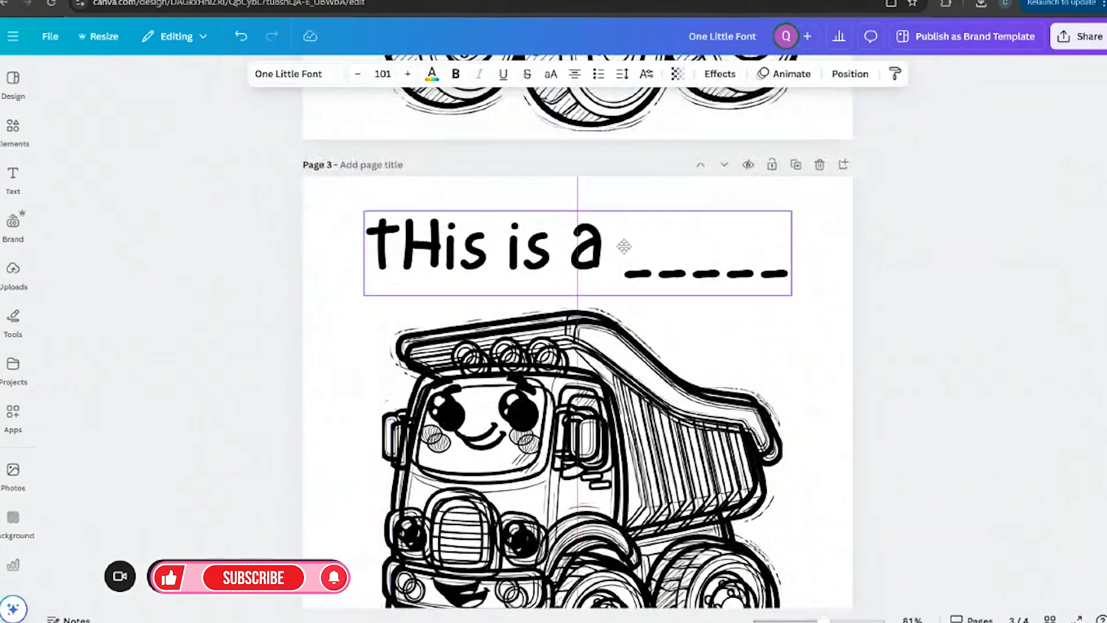
{"action": "left_click", "coordinate": [579, 459]}
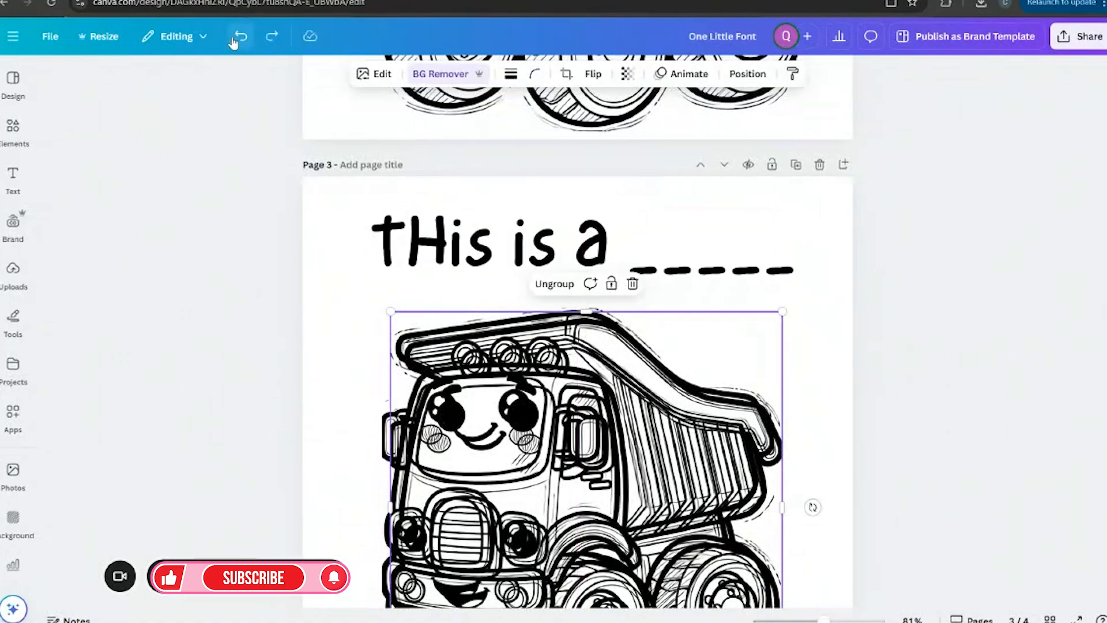
{"action": "left_click", "coordinate": [483, 251]}
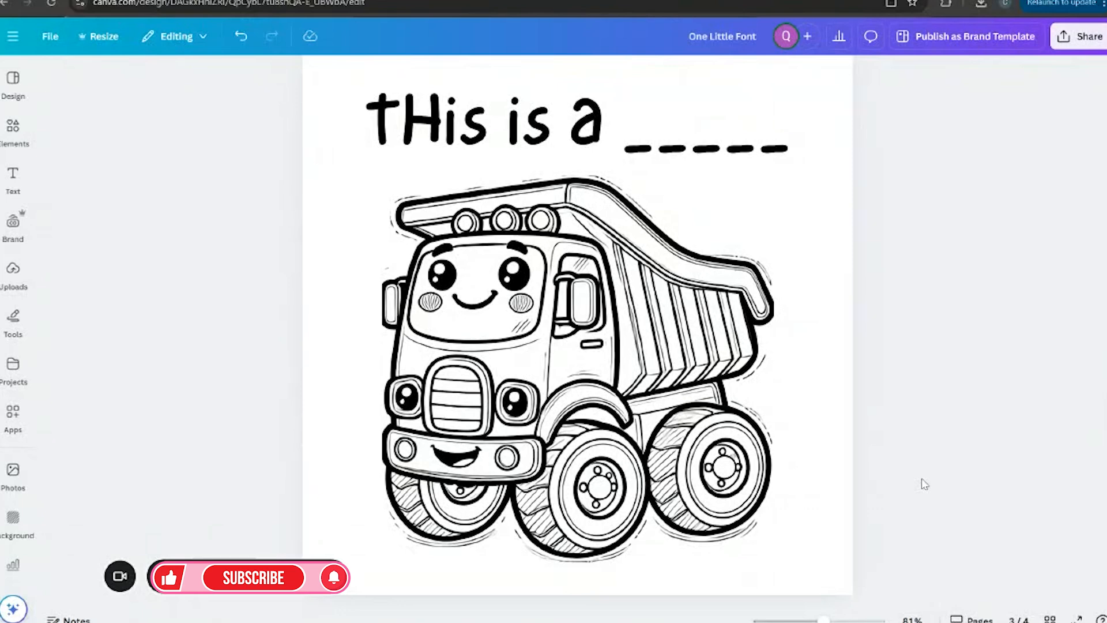
{"action": "left_click", "coordinate": [508, 434]}
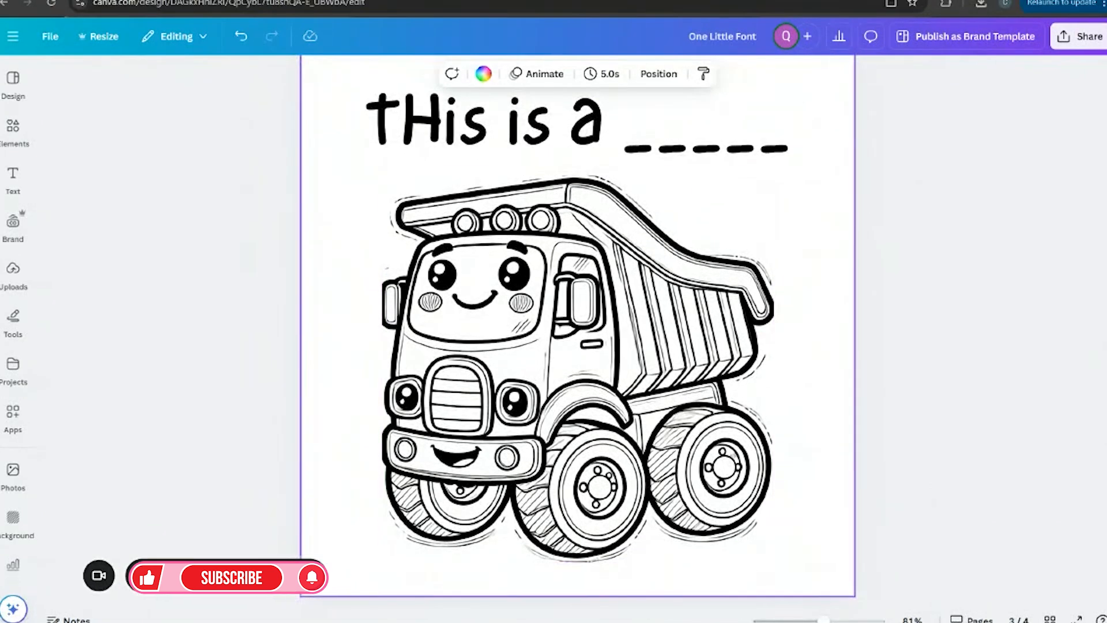
Scroll back through the finished dump truck pages.
{"action": "scroll", "scroll_direction": "down", "scroll_amount": 3}
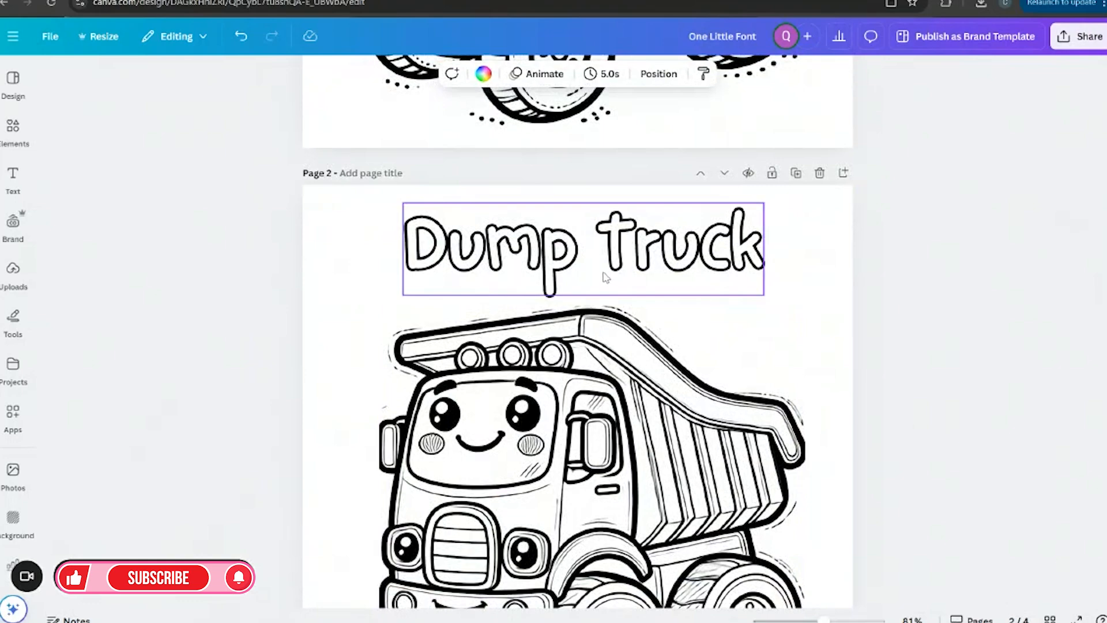
{"action": "mouse_move", "coordinate": [691, 315]}
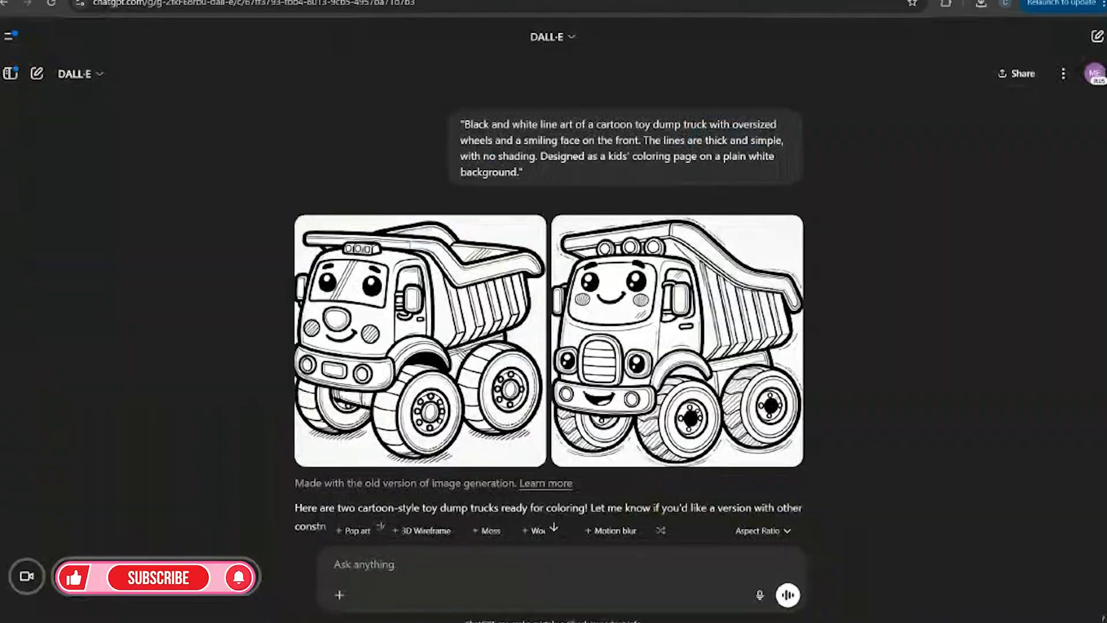
Copy prompt 3, the toy fire truck line art, from Toy Truck Coloring Prompts into DALL·E.
{"action": "left_click", "coordinate": [10, 35]}
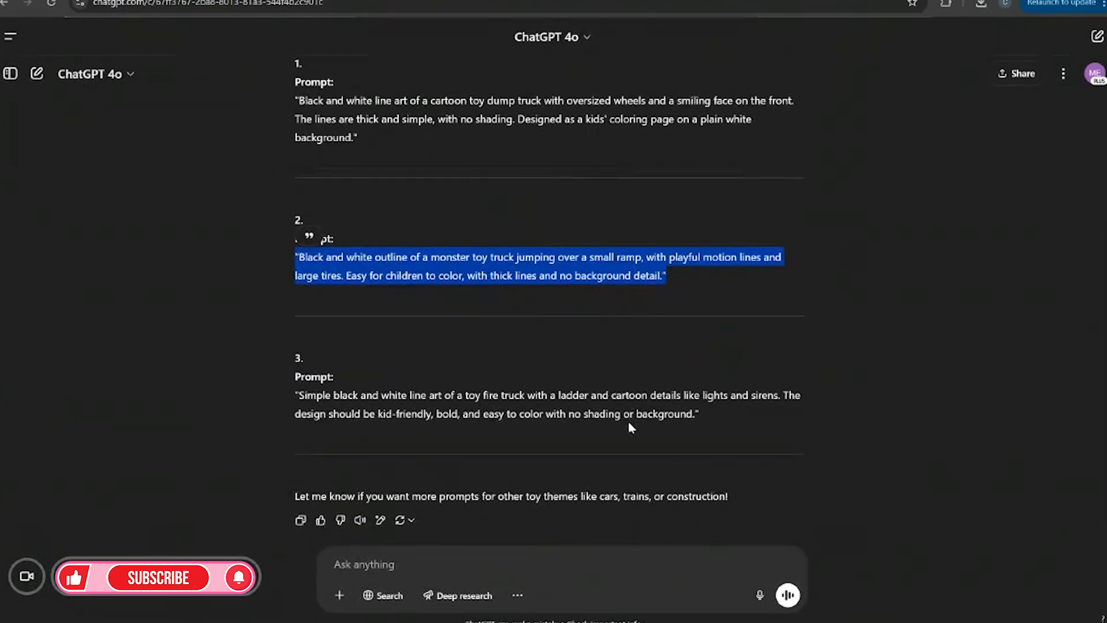
{"action": "left_click", "coordinate": [289, 401]}
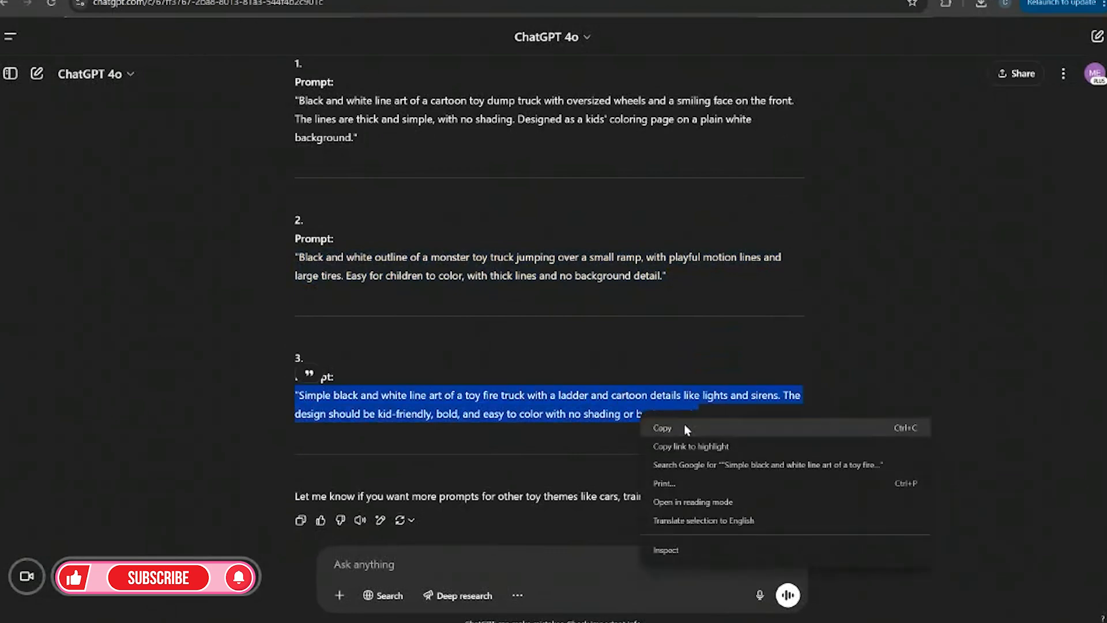
{"action": "left_click", "coordinate": [10, 36]}
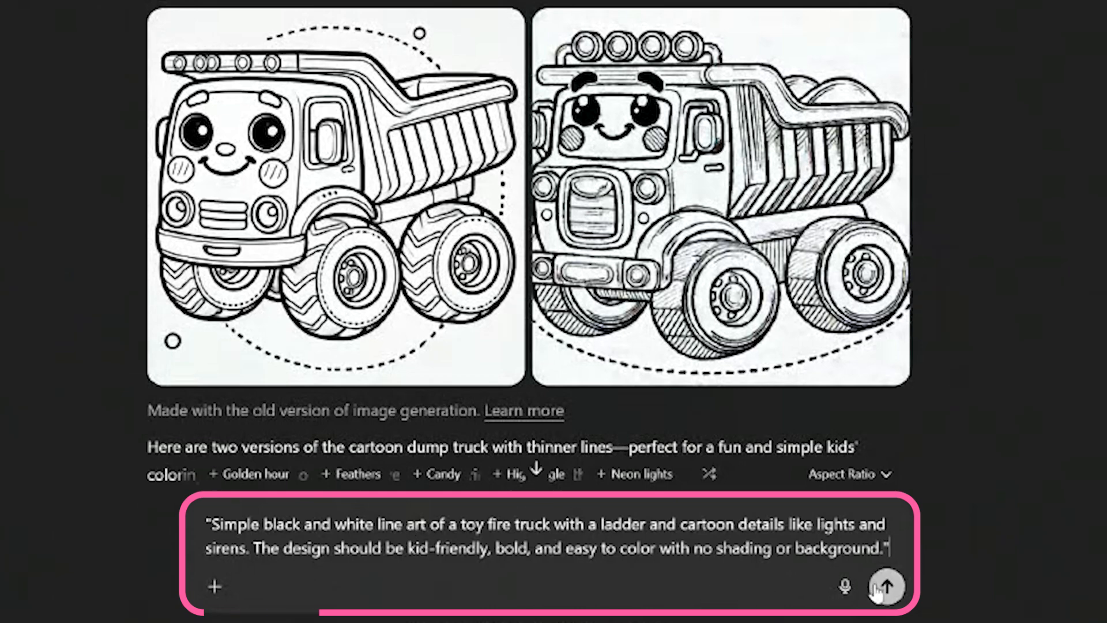
Send the fire truck prompt, then draft a follow-up requesting a black-and-white, unshaded coloring page.
{"action": "left_click", "coordinate": [884, 587]}
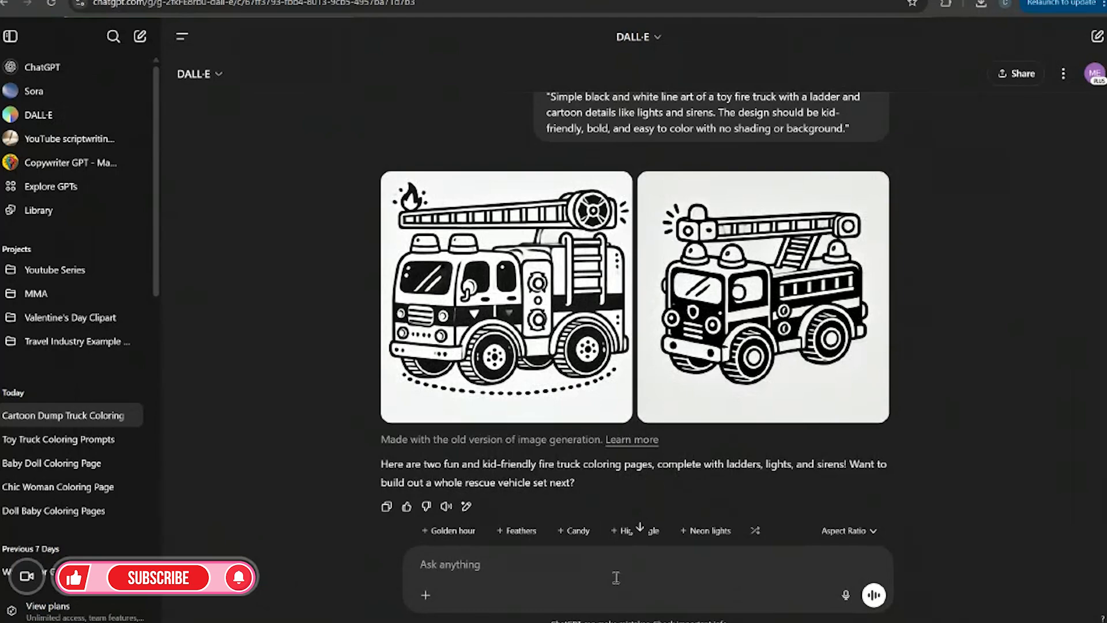
{"action": "type", "text": "this is not what"}
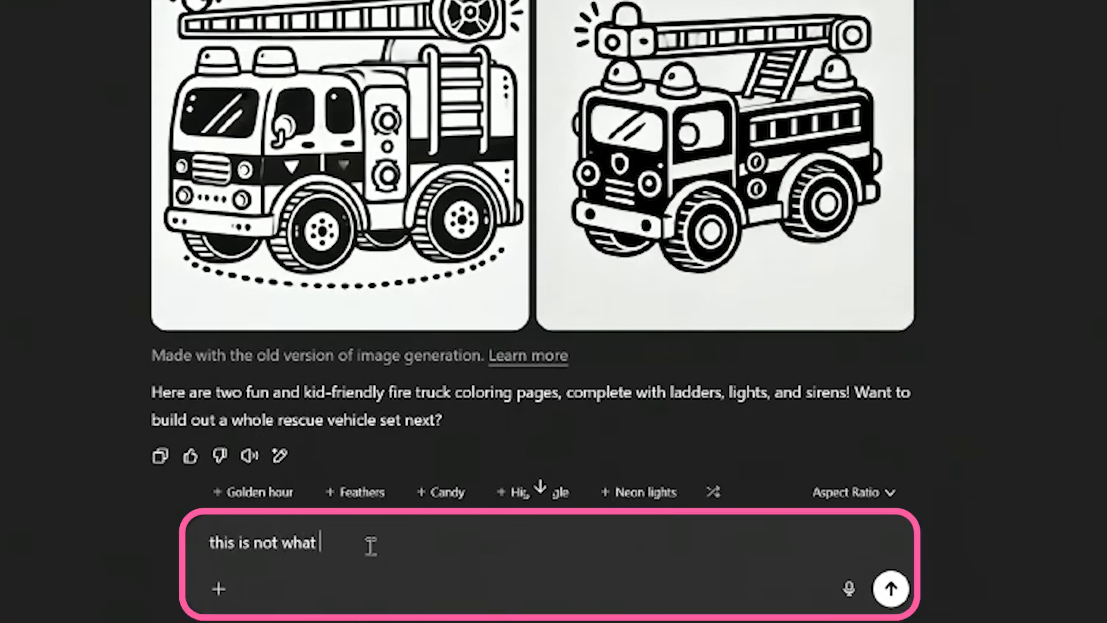
{"action": "type", "text": "we want"}
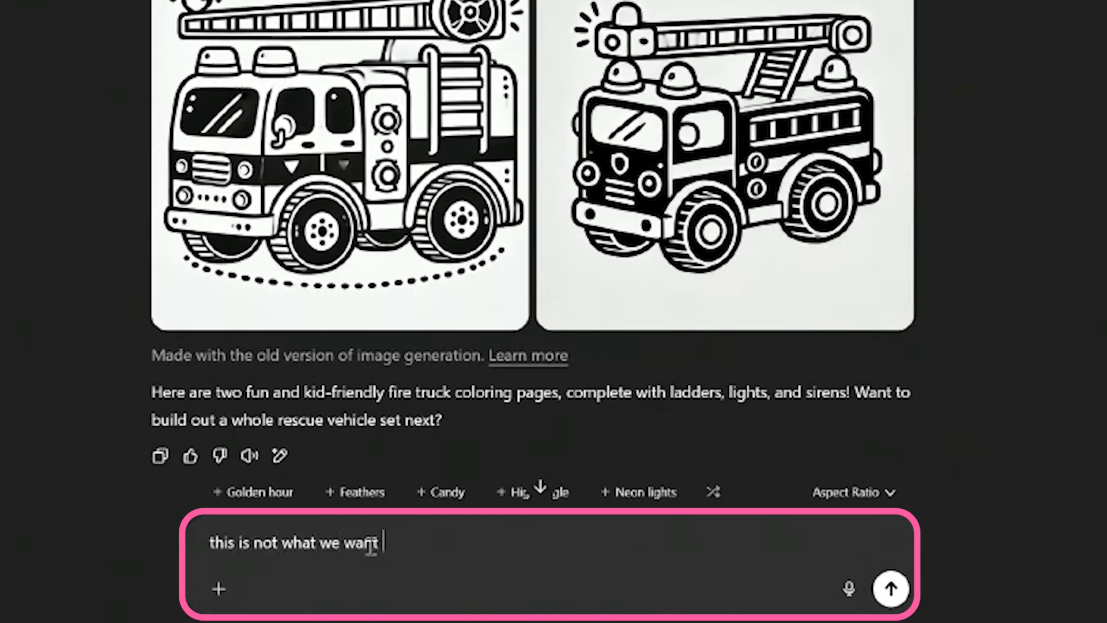
{"action": "type", "text": "please make black and white colo"}
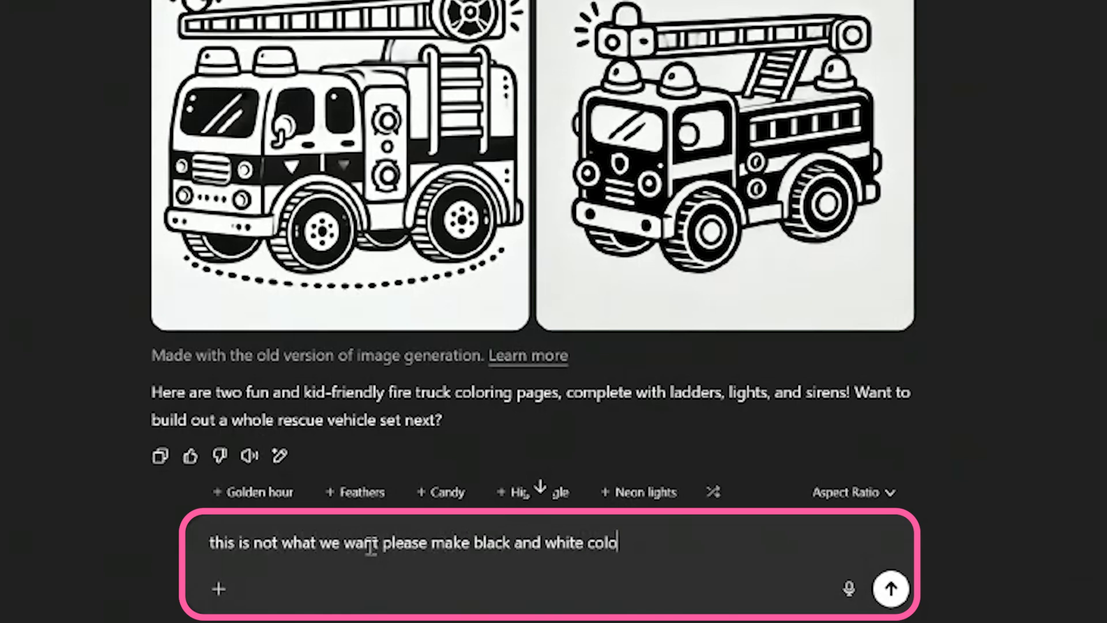
{"action": "type", "text": "ring page"}
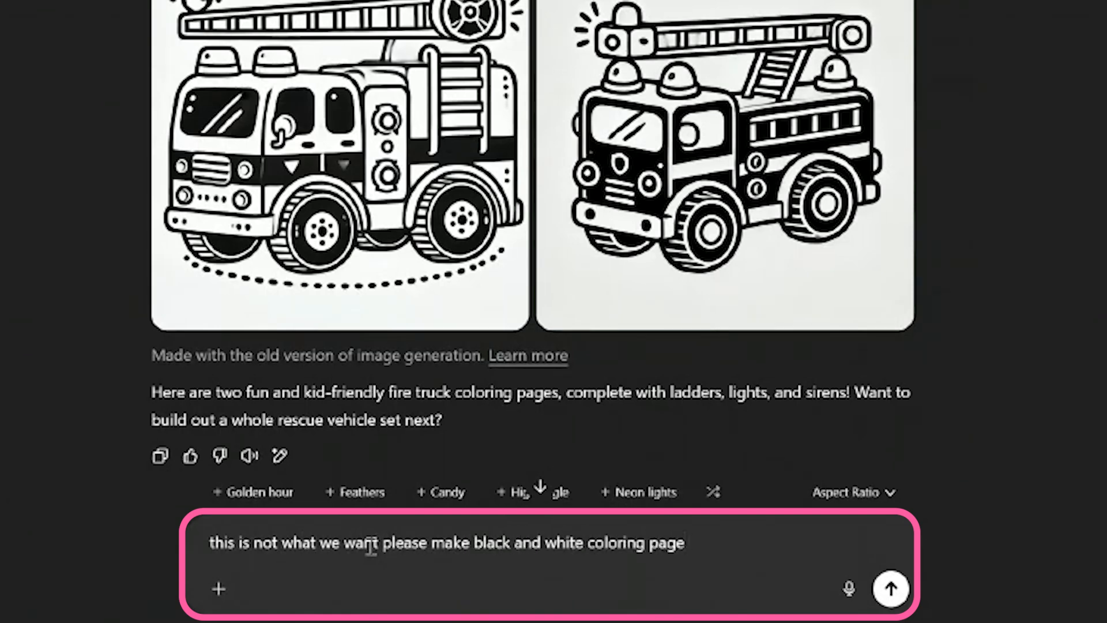
{"action": "type", "text": ", no shaded areas"}
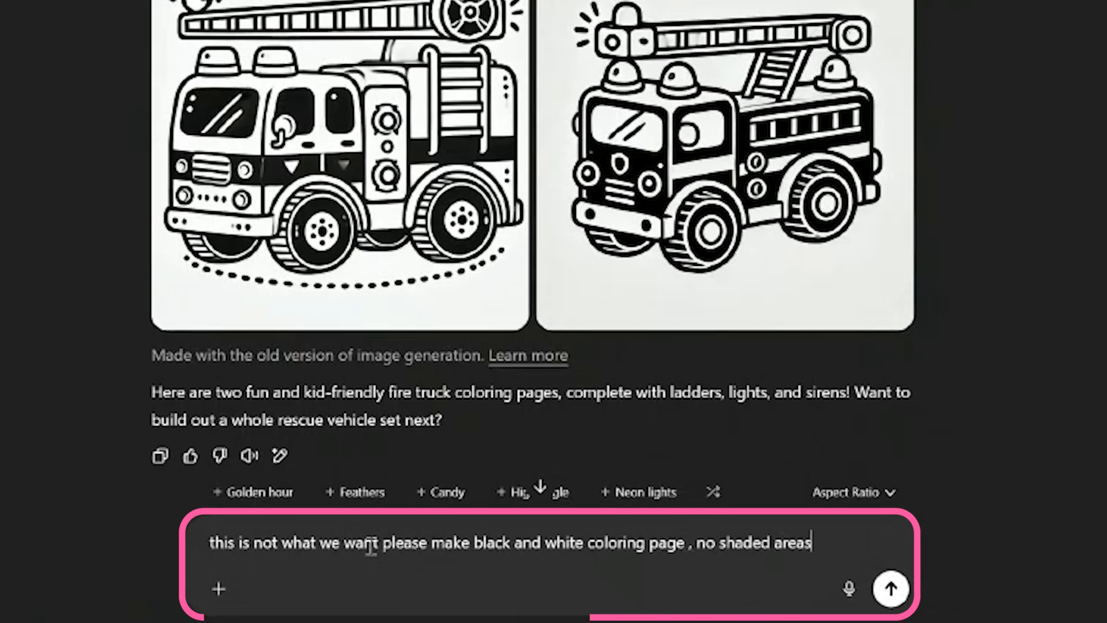
Send the unshaded black-and-white request, hide the chat list, and return to Canva.
{"action": "left_click", "coordinate": [889, 588]}
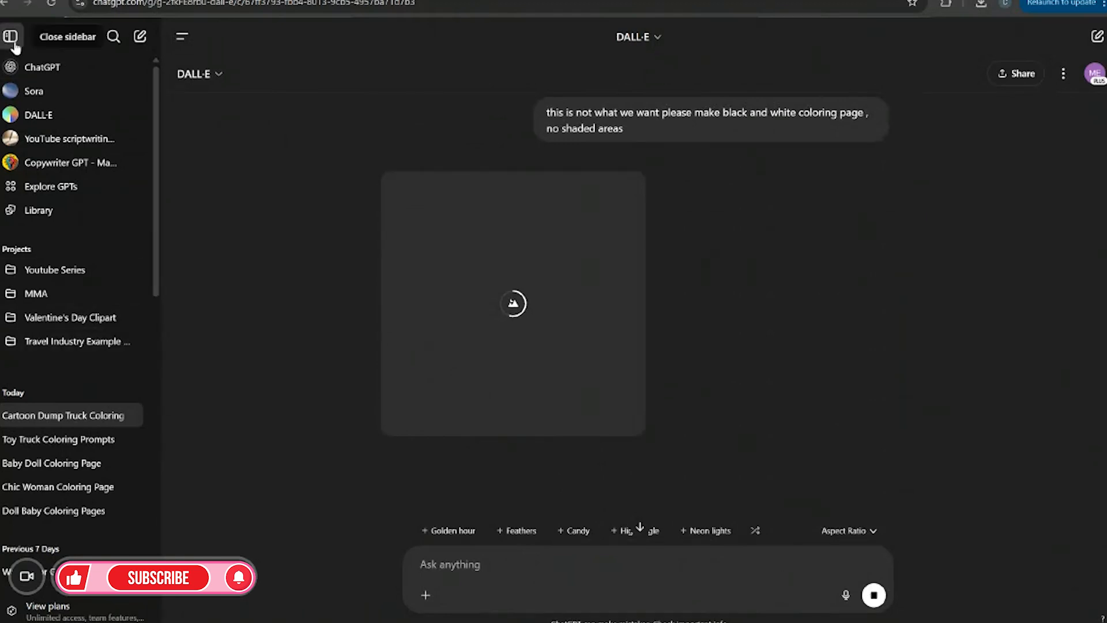
{"action": "left_click", "coordinate": [10, 36]}
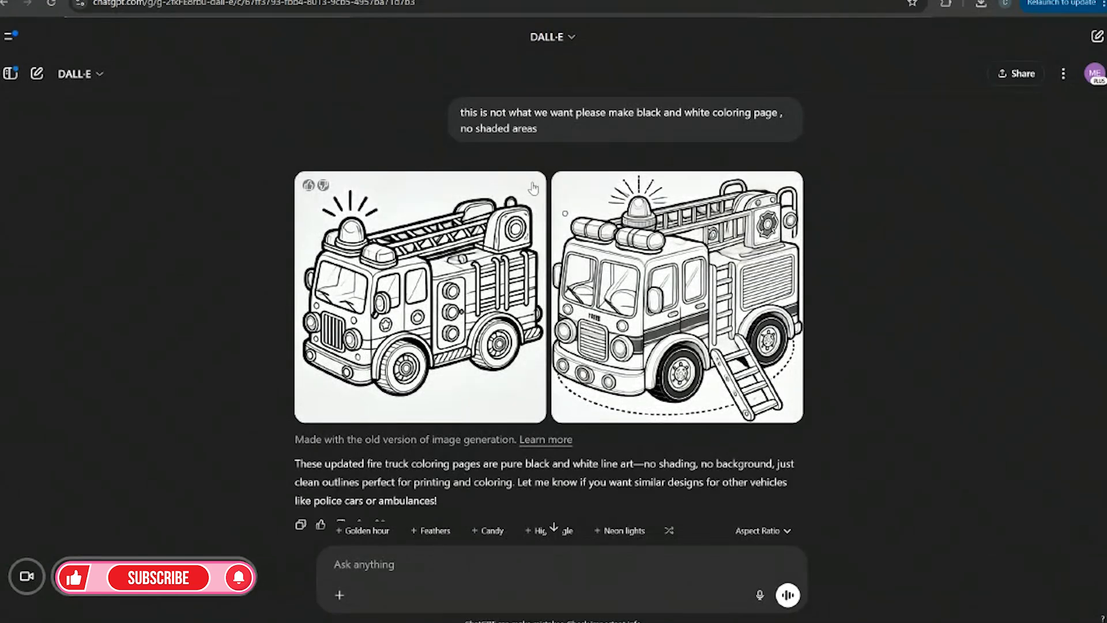
{"action": "left_click", "coordinate": [980, 6]}
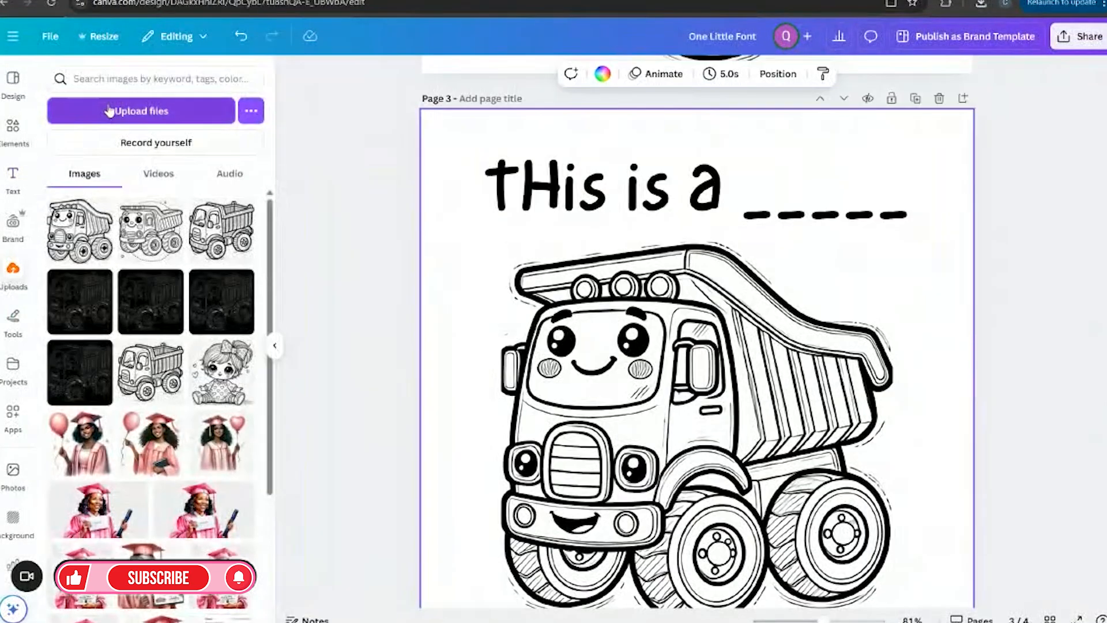
Upload the fire truck WEBP drawing and place it on a new page 4.
{"action": "left_click", "coordinate": [141, 110]}
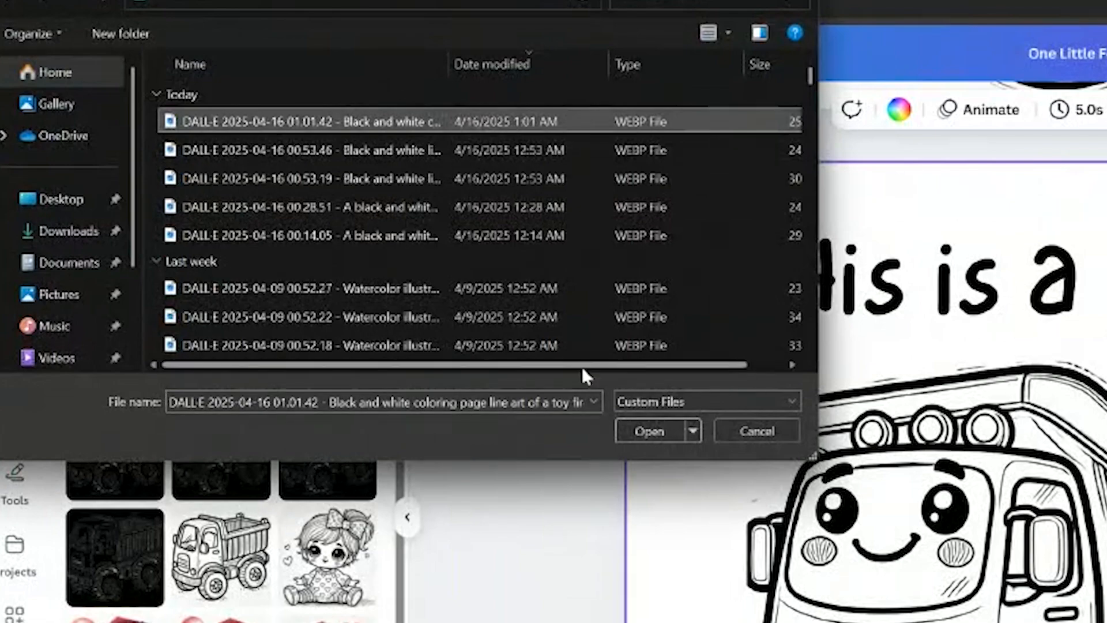
{"action": "left_click", "coordinate": [647, 431]}
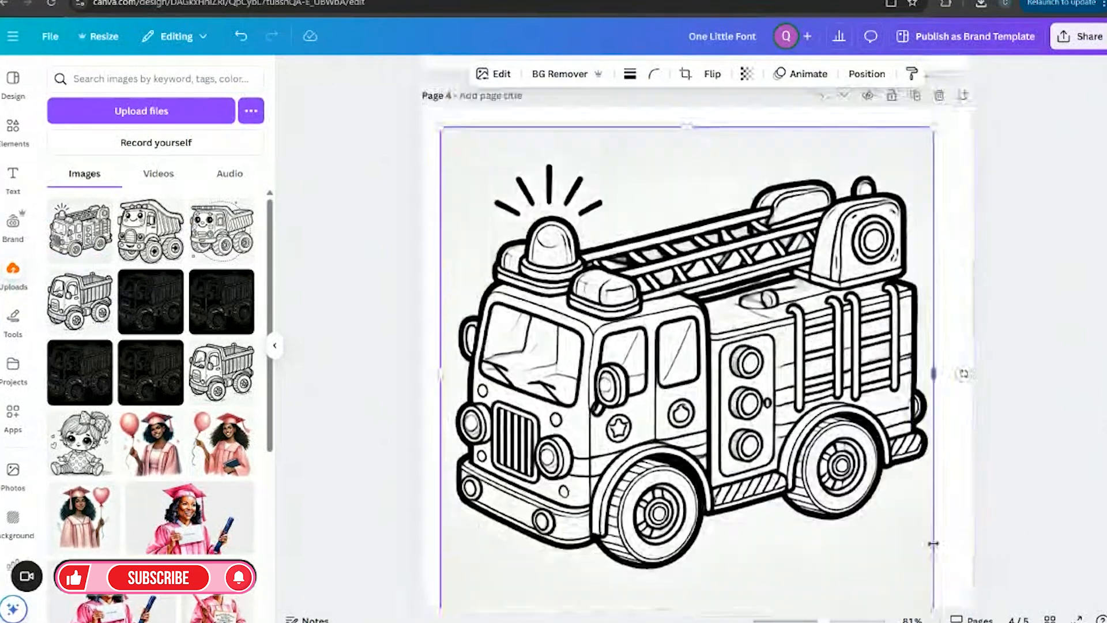
{"action": "scroll", "scroll_direction": "down", "scroll_amount": 3}
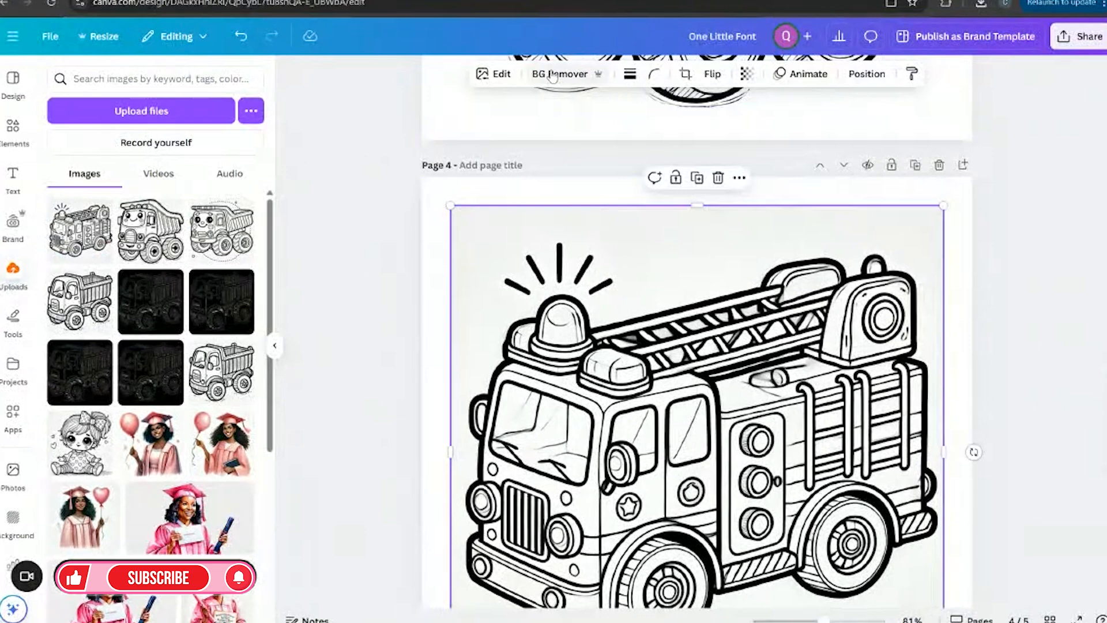
Remove the fire truck image's gray background with BG Remover.
{"action": "left_click", "coordinate": [559, 73]}
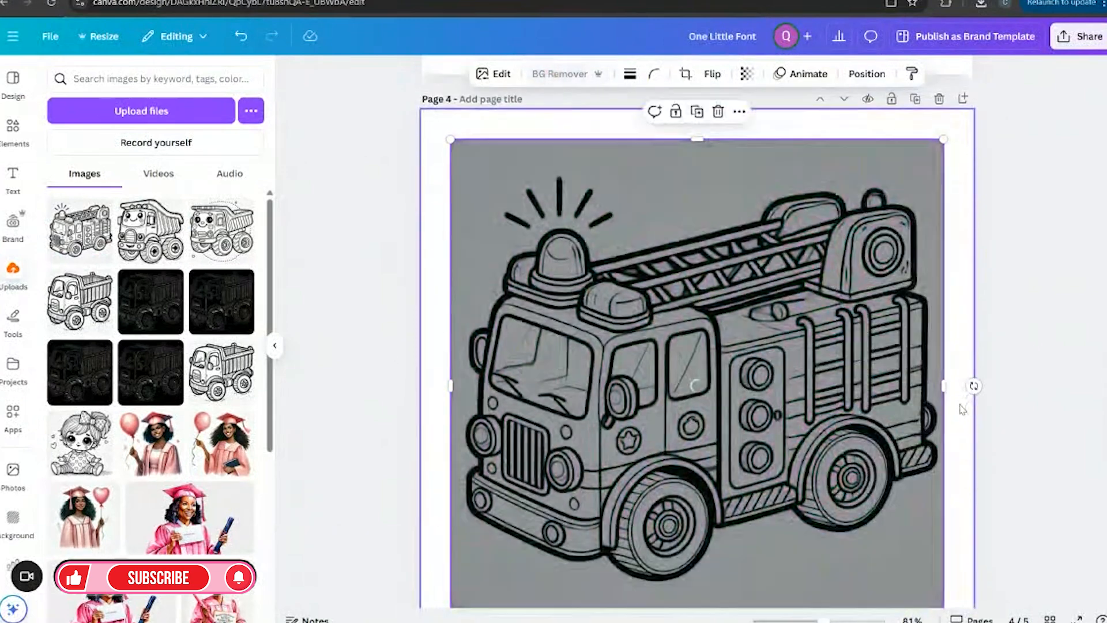
{"action": "left_click", "coordinate": [559, 73]}
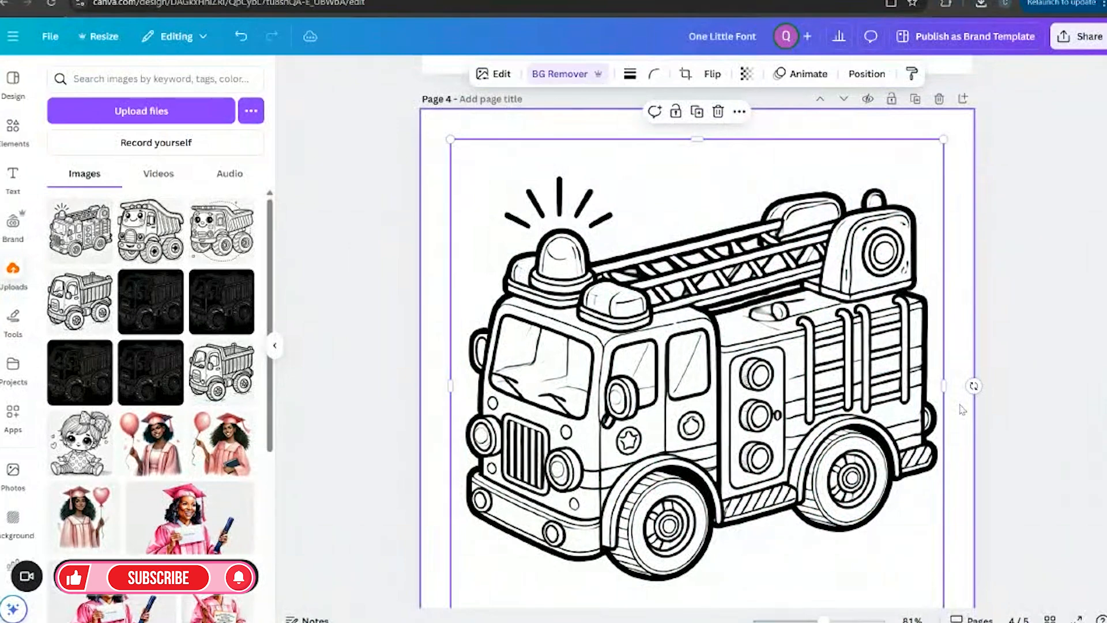
{"action": "scroll", "scroll_direction": "down", "scroll_amount": 3}
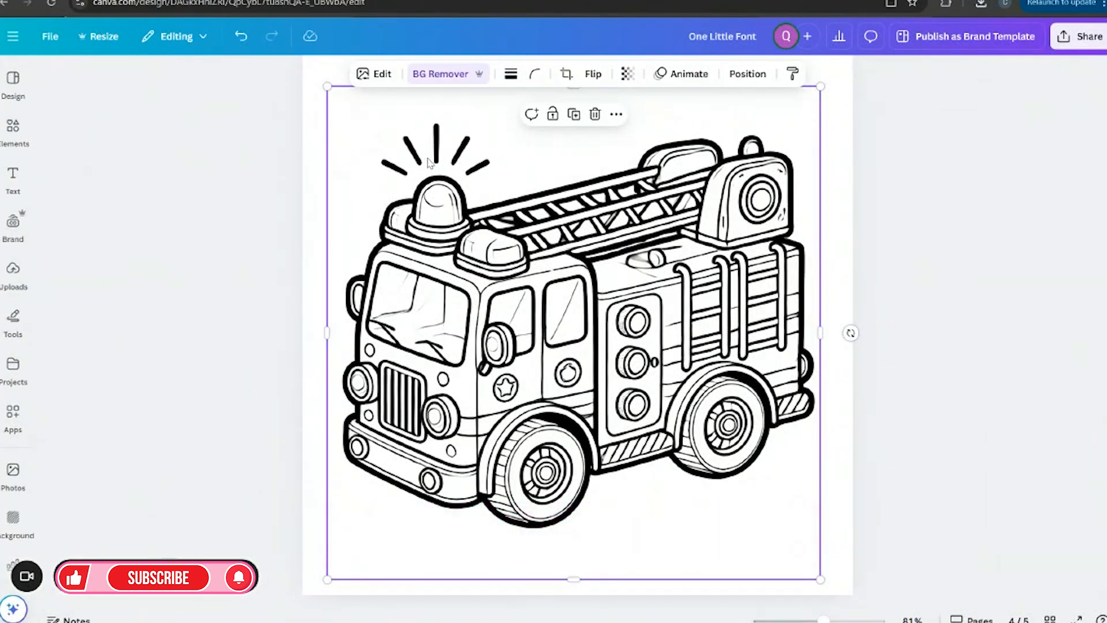
Brush over the flash lines above the siren with Magic Eraser and erase them.
{"action": "left_click", "coordinate": [382, 74]}
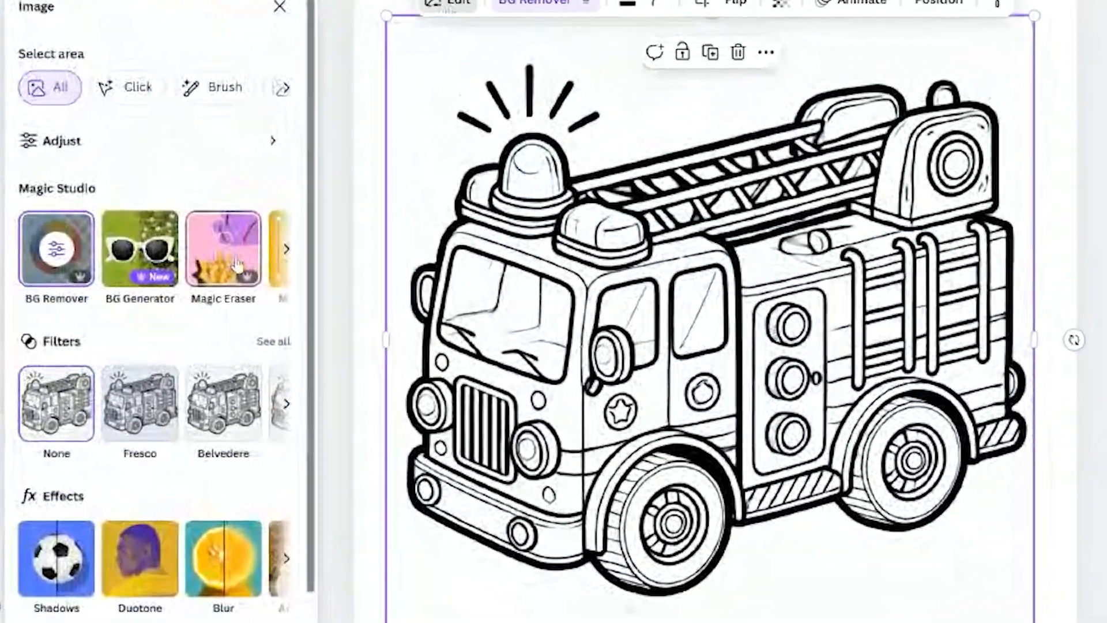
{"action": "left_click", "coordinate": [223, 248]}
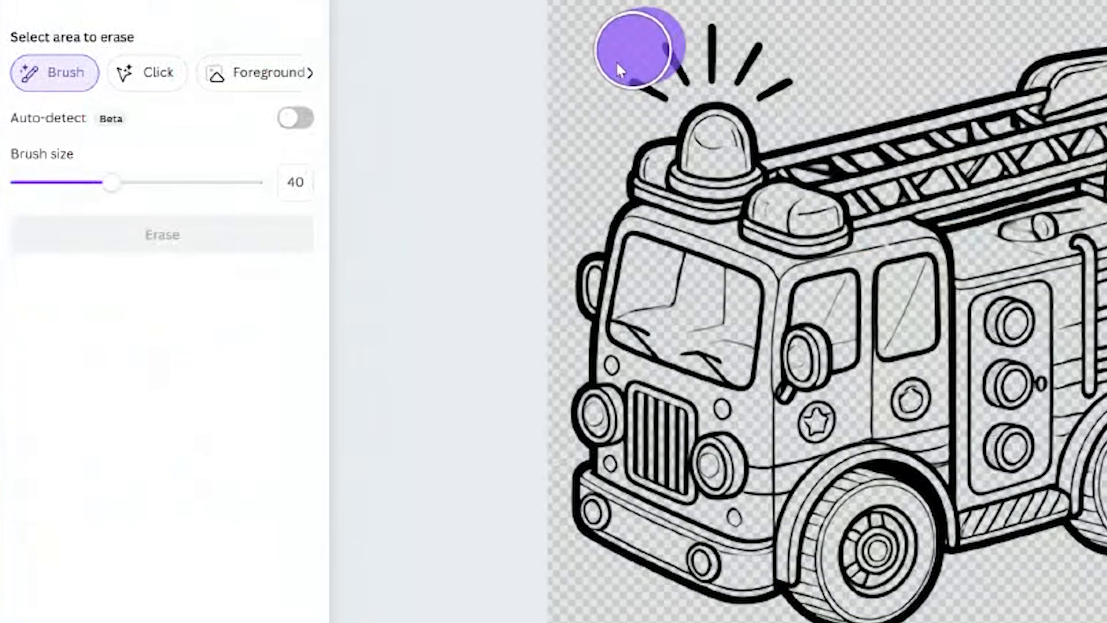
{"action": "left_click_drag", "start_coordinate": [635, 63], "coordinate": [770, 70]}
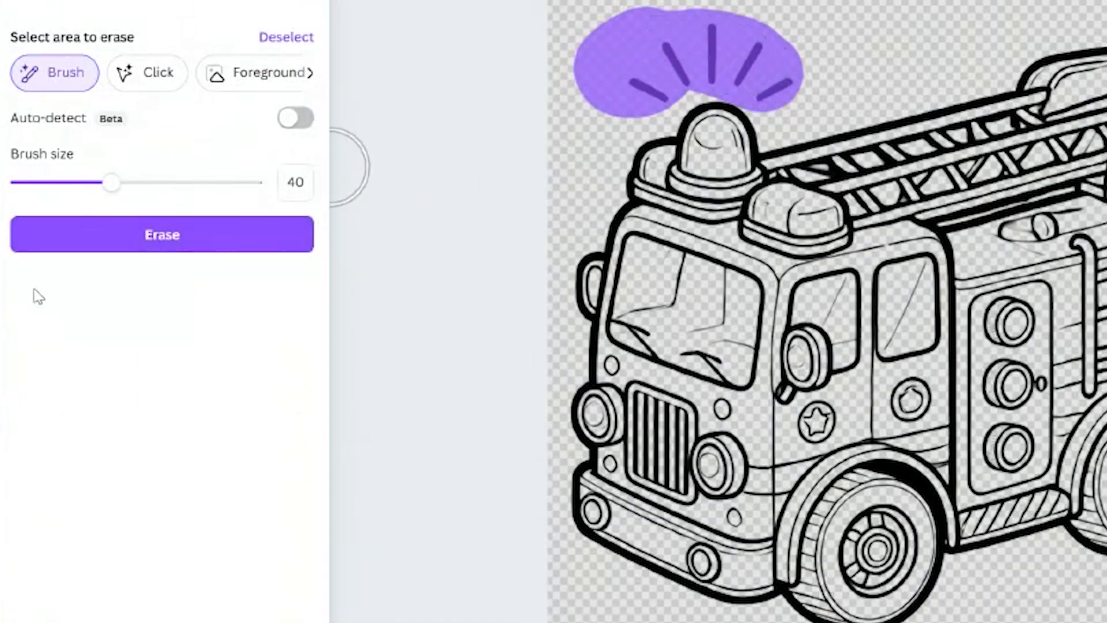
{"action": "left_click", "coordinate": [161, 235]}
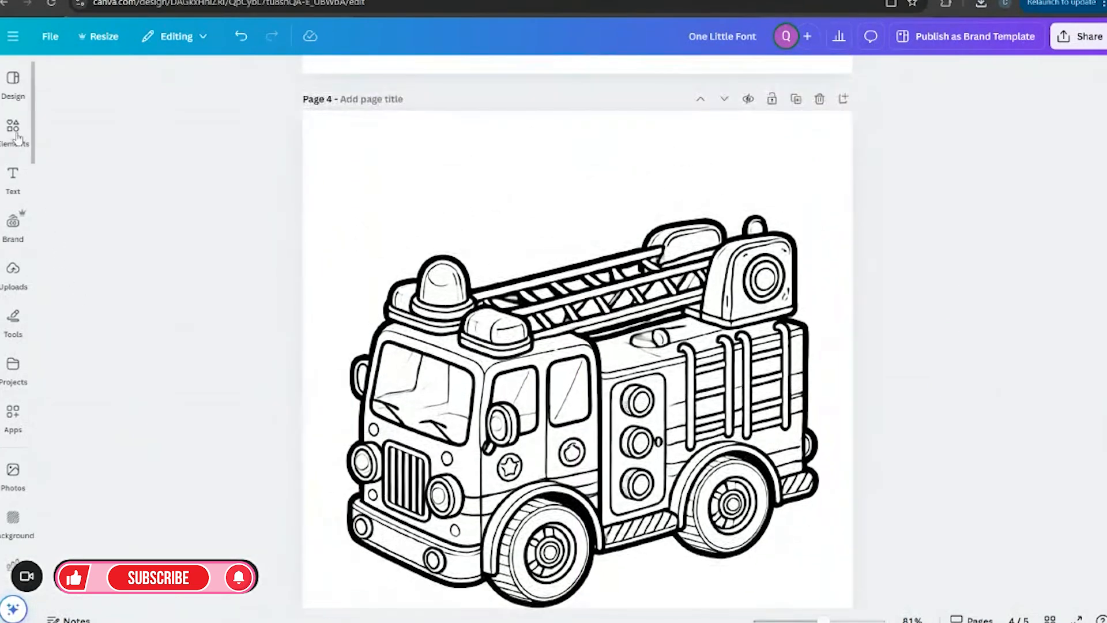
{"action": "left_click", "coordinate": [13, 131]}
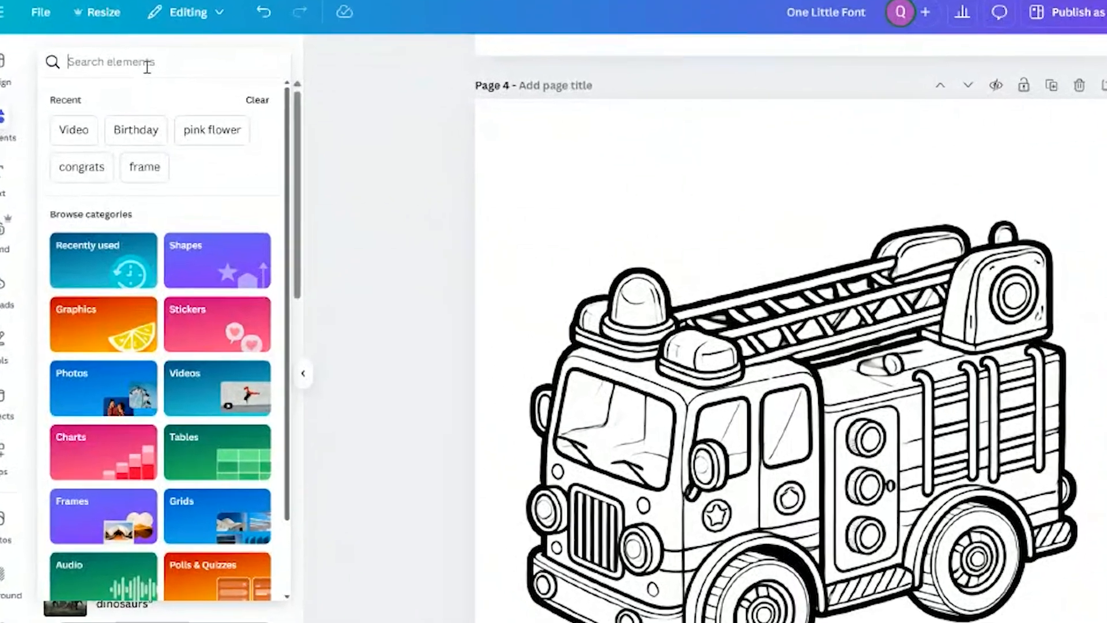
{"action": "type", "text": "black"}
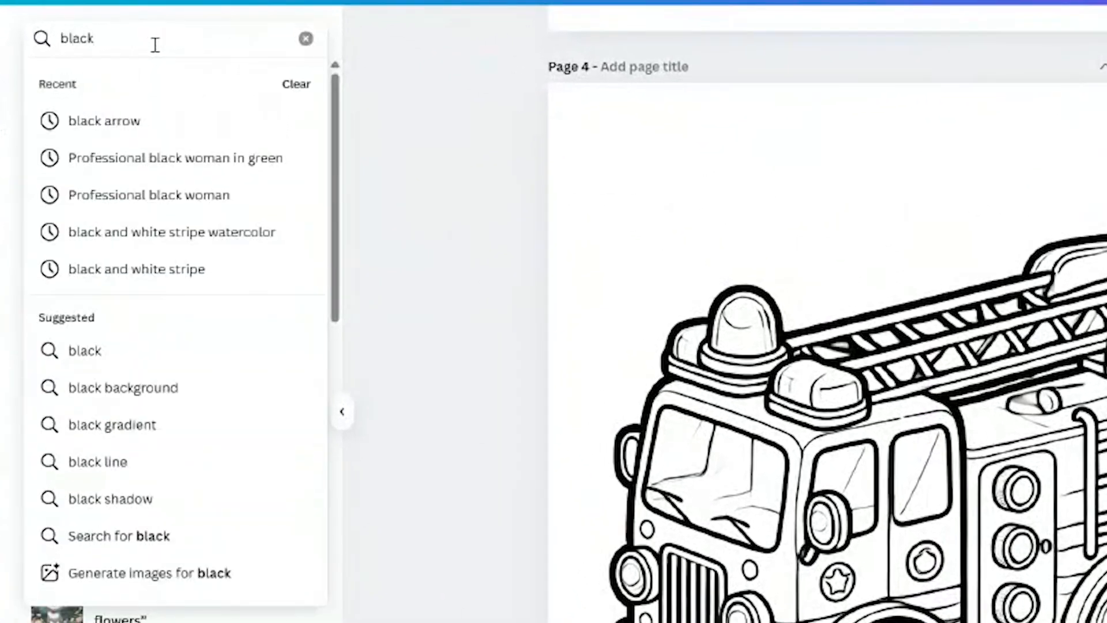
{"action": "type", "text": "outline"}
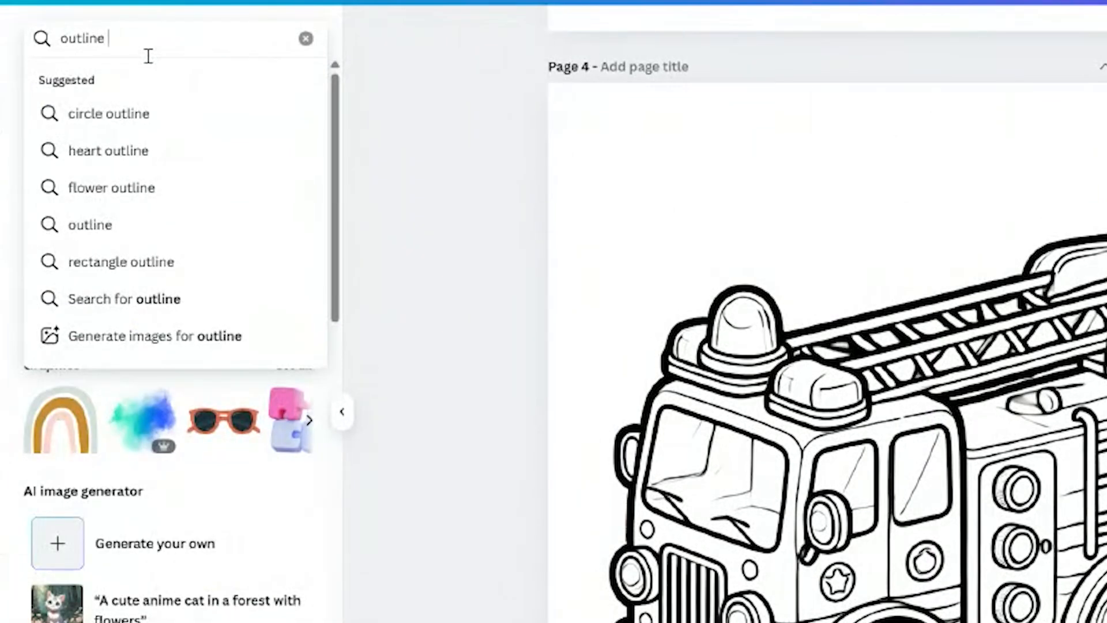
{"action": "type", "text": "o"}
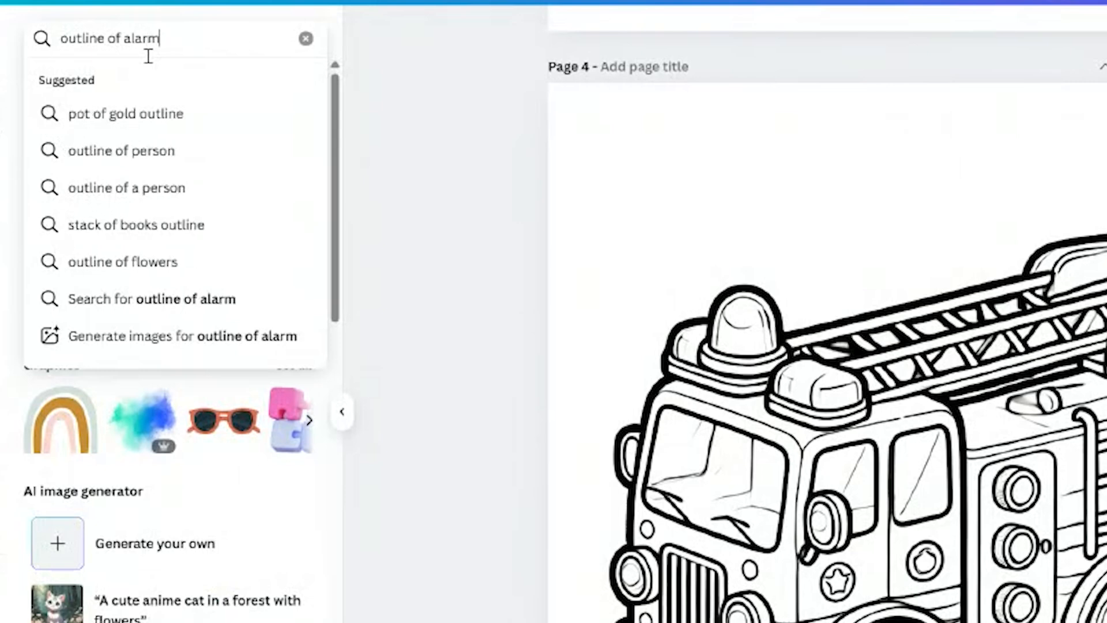
{"action": "key", "text": "Enter"}
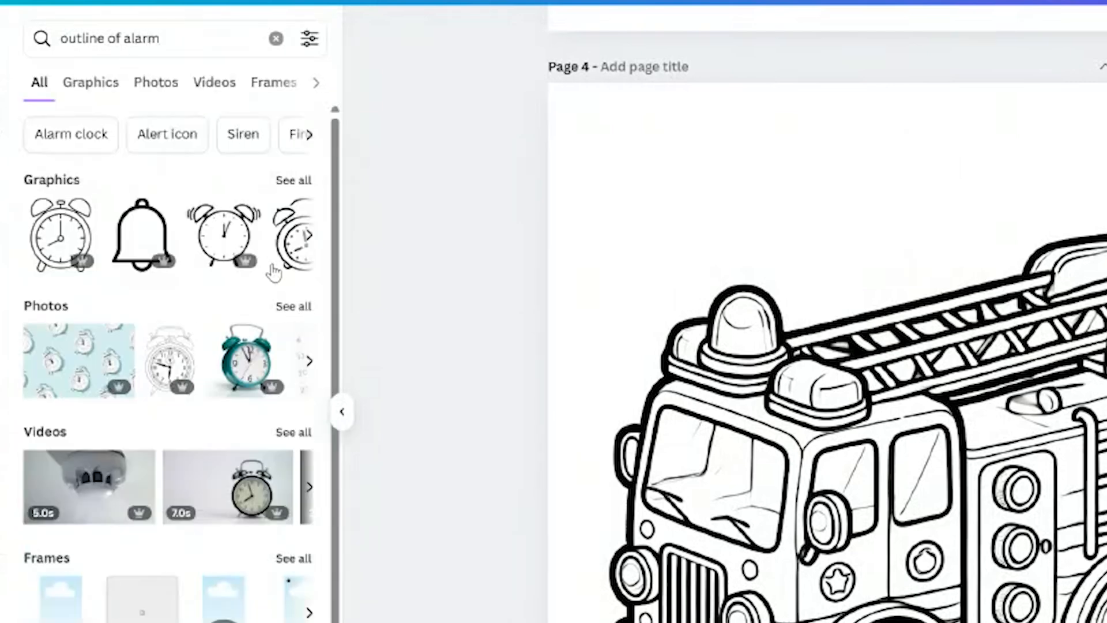
{"action": "left_click", "coordinate": [91, 82]}
{"action": "type", "text": "fire "}
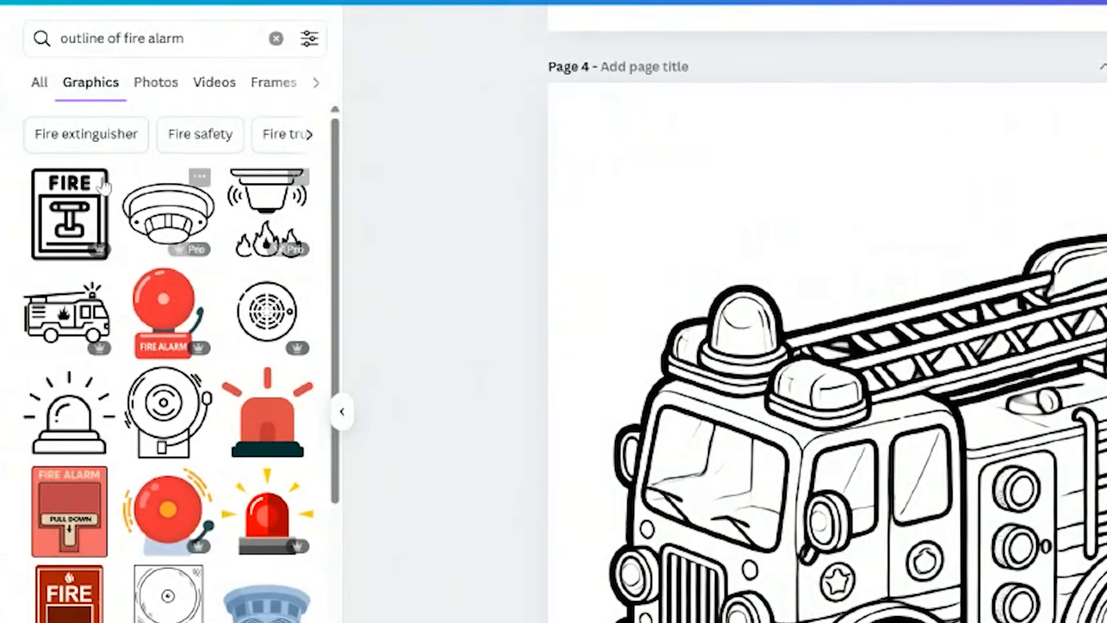
{"action": "scroll", "scroll_direction": "down", "scroll_amount": 3}
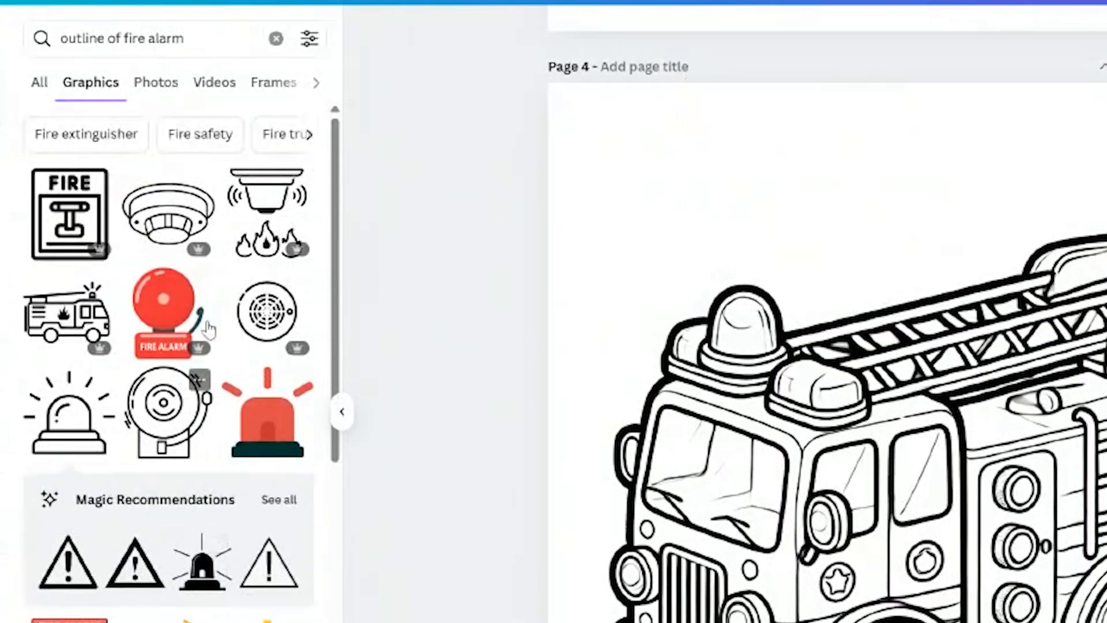
{"action": "mouse_move", "coordinate": [343, 413]}
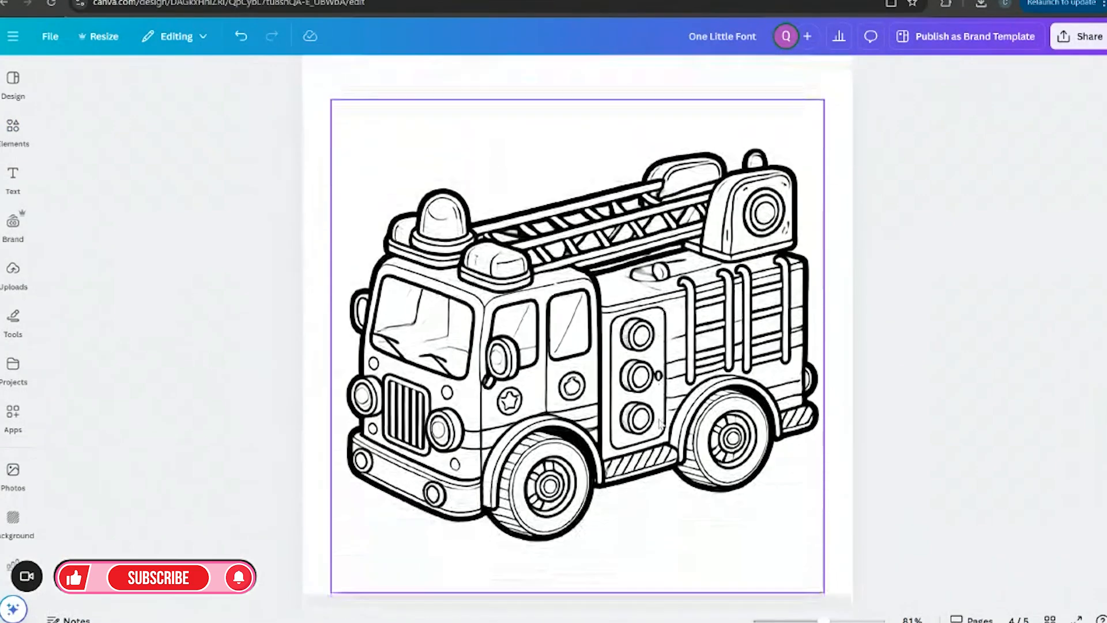
Add a 'Fire Truck' heading in One Little Font and drag it larger.
{"action": "left_click", "coordinate": [13, 179]}
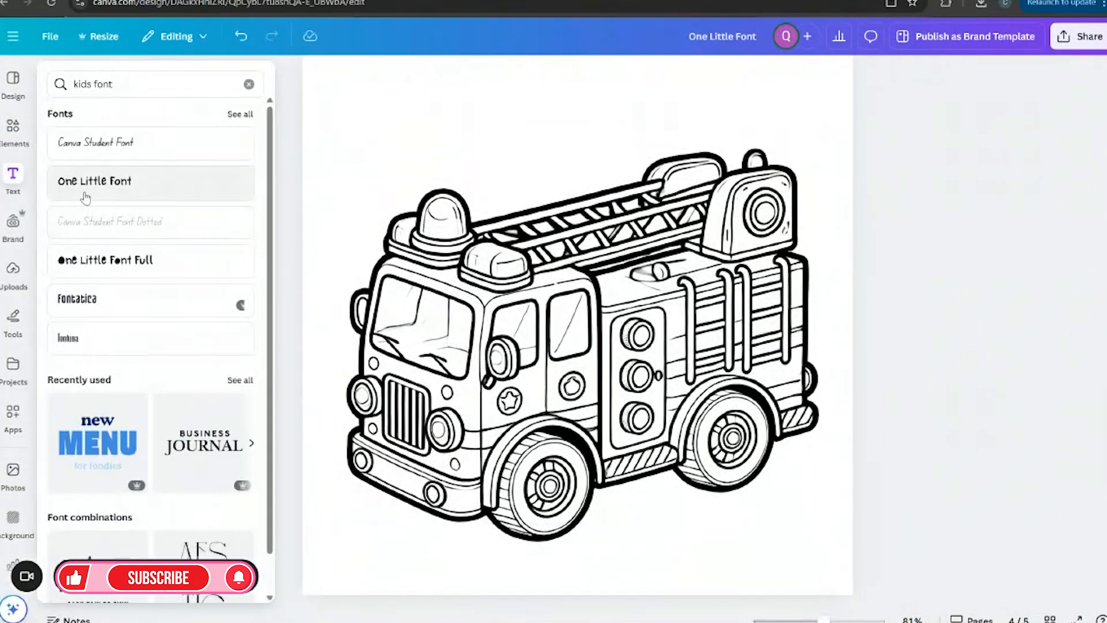
{"action": "left_click", "coordinate": [95, 181]}
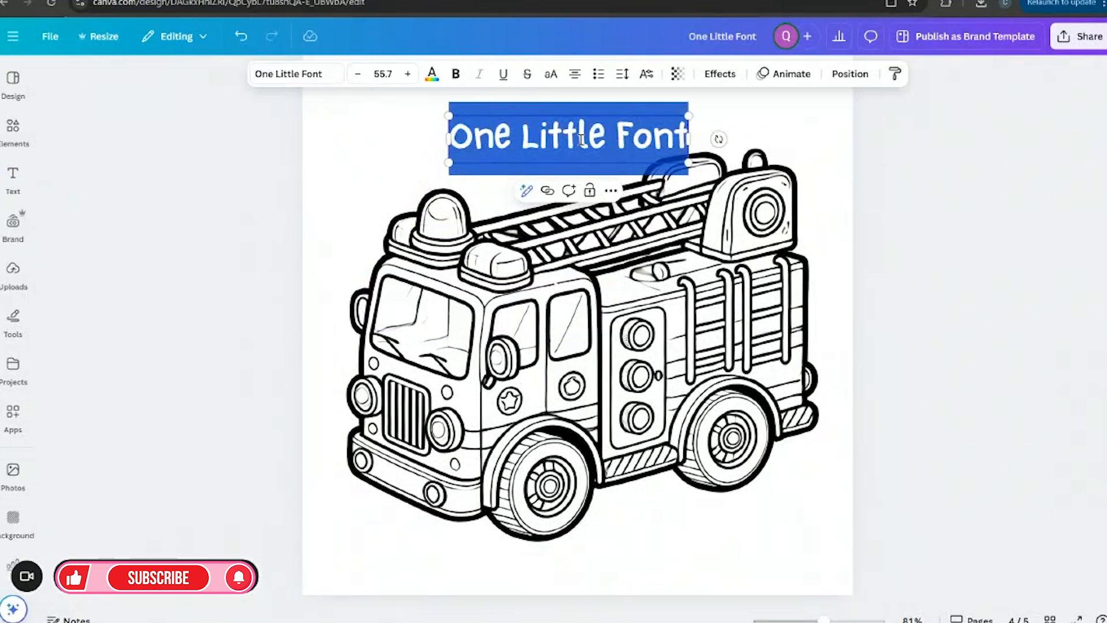
{"action": "type", "text": "Fire t"}
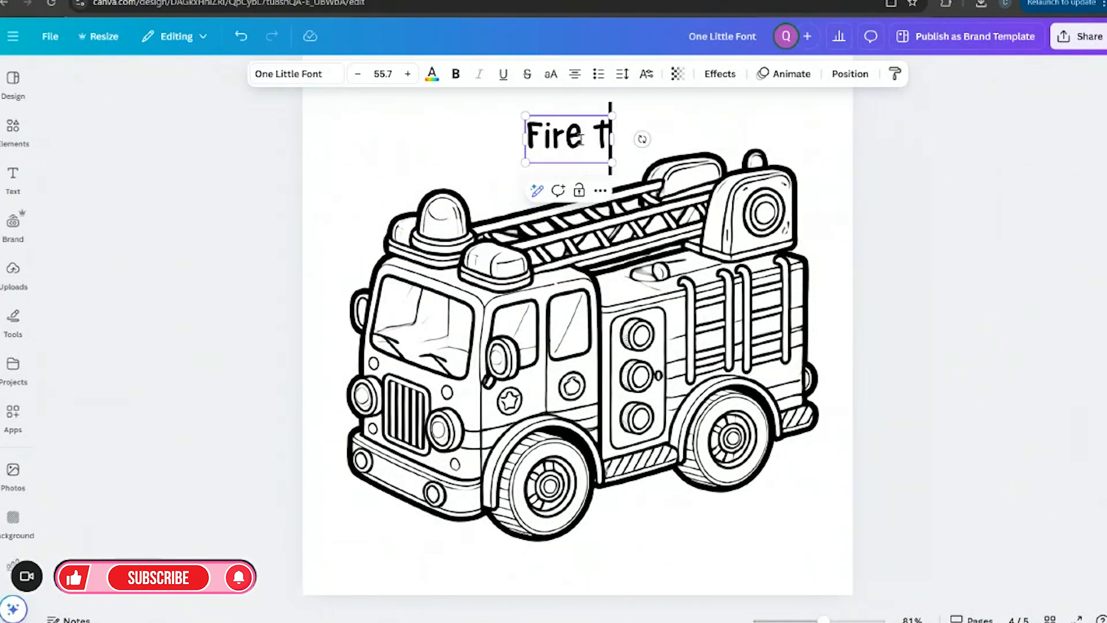
{"action": "type", "text": "ruck"}
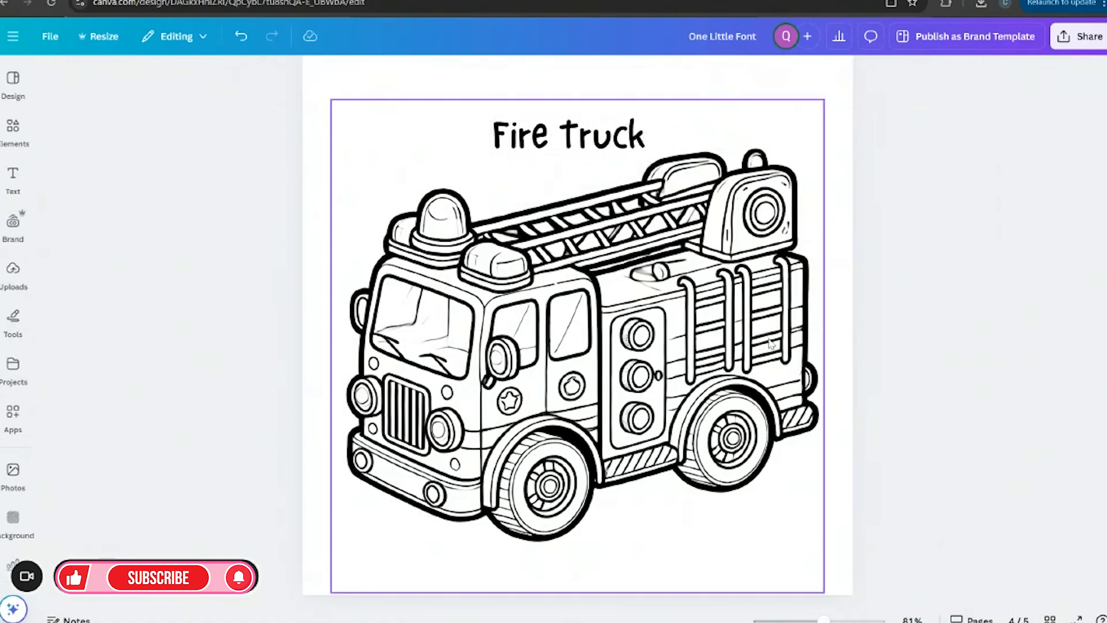
{"action": "left_click", "coordinate": [566, 317]}
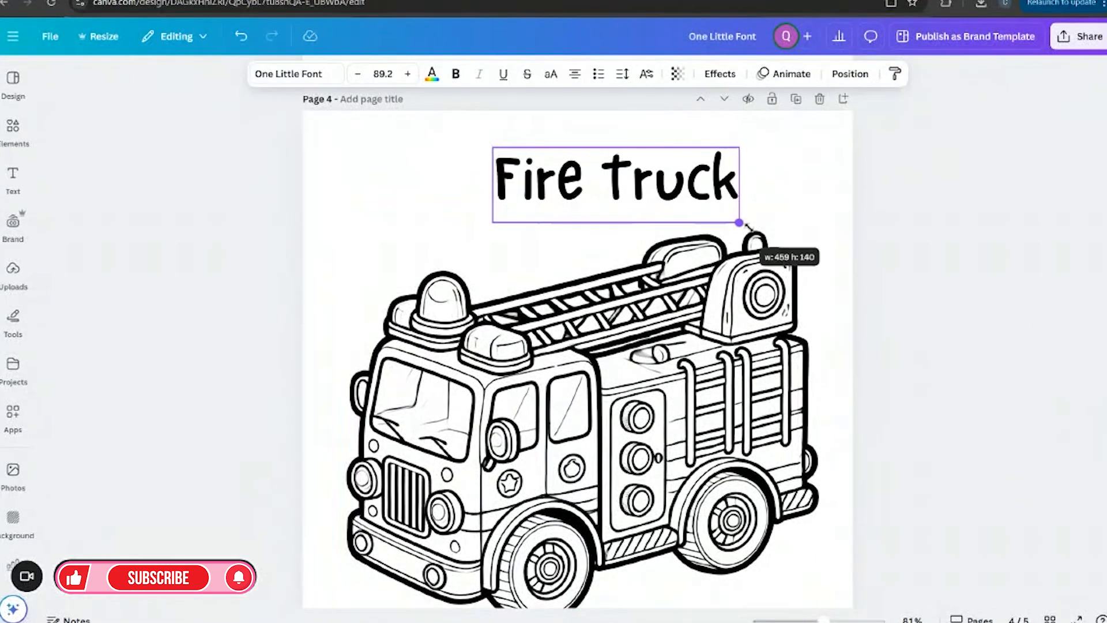
{"action": "left_click_drag", "start_coordinate": [740, 223], "coordinate": [739, 222]}
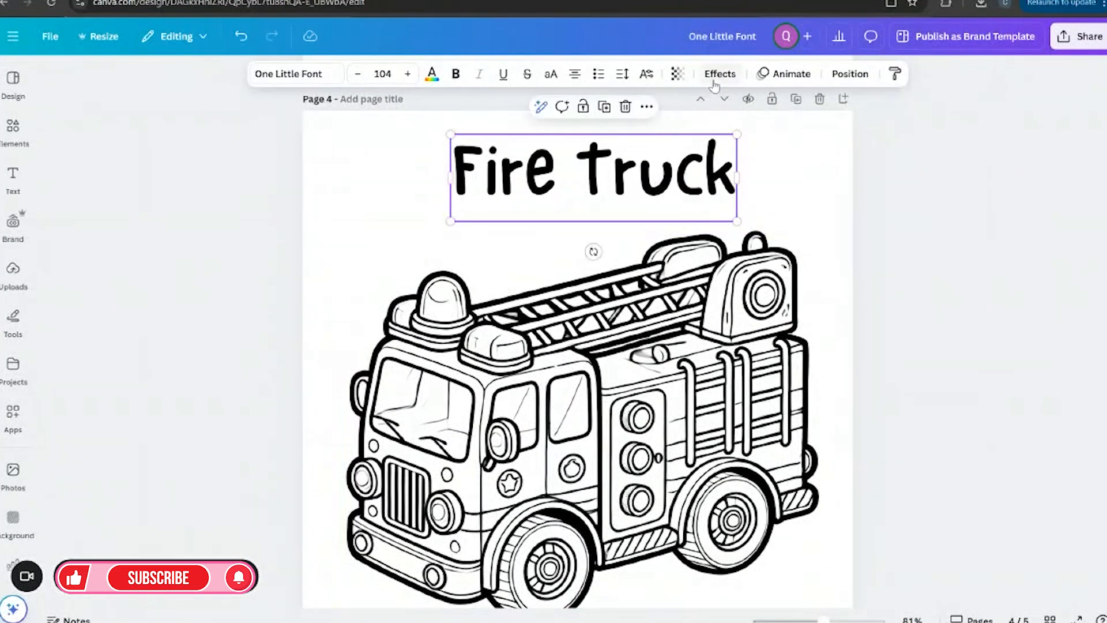
Give the Fire Truck title a black Outline effect, size 111, centred above the truck.
{"action": "left_click", "coordinate": [720, 73]}
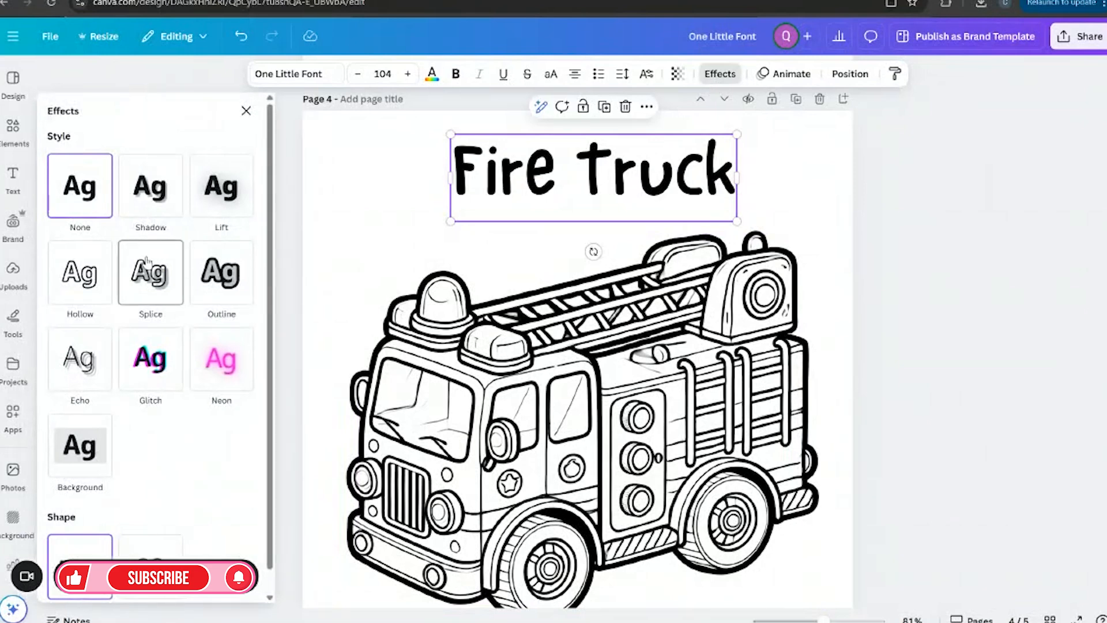
{"action": "left_click", "coordinate": [221, 273]}
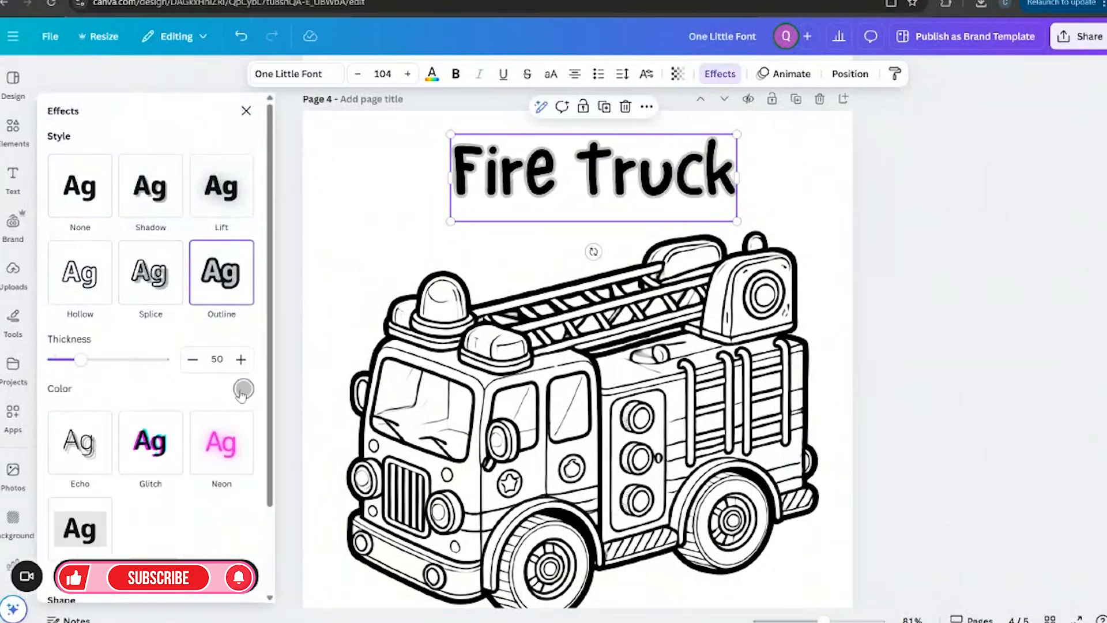
{"action": "left_click", "coordinate": [243, 390]}
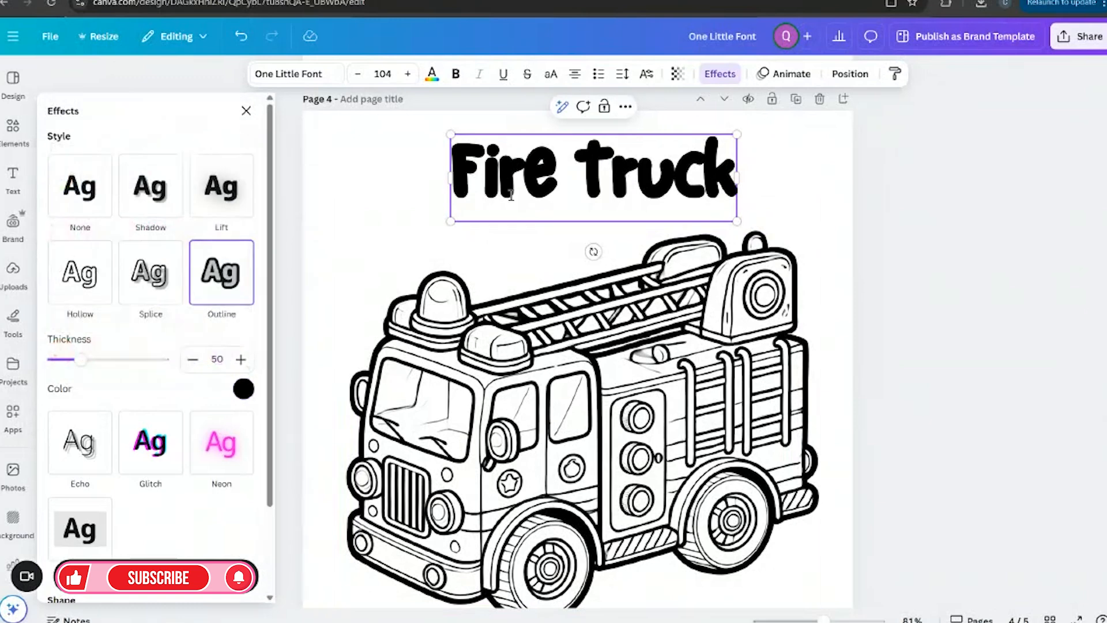
{"action": "triple_click", "coordinate": [594, 173]}
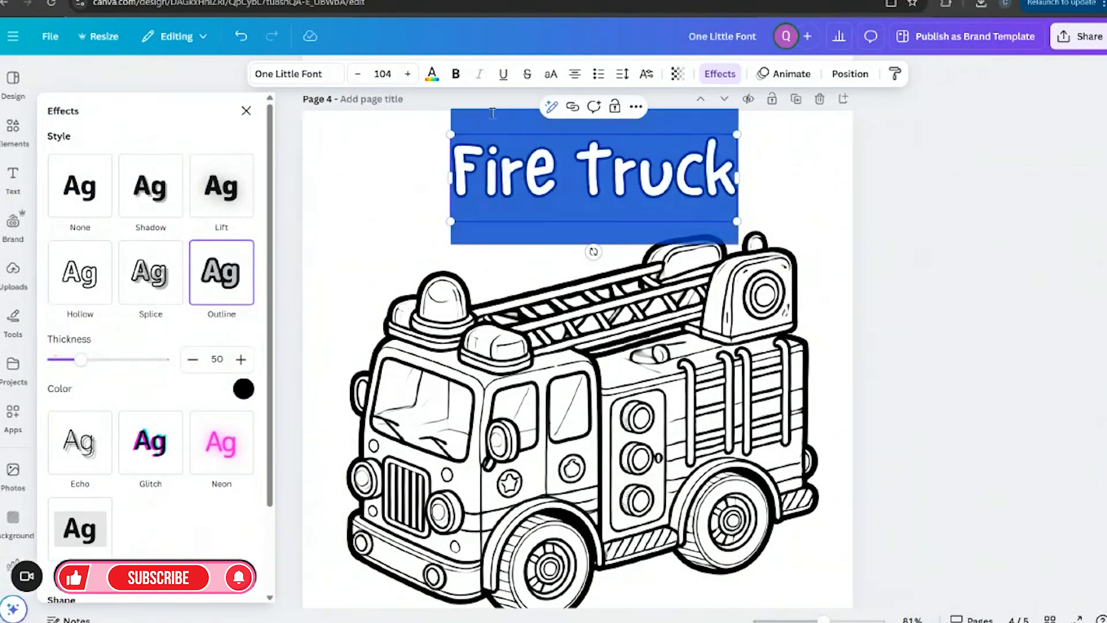
{"action": "left_click", "coordinate": [431, 73]}
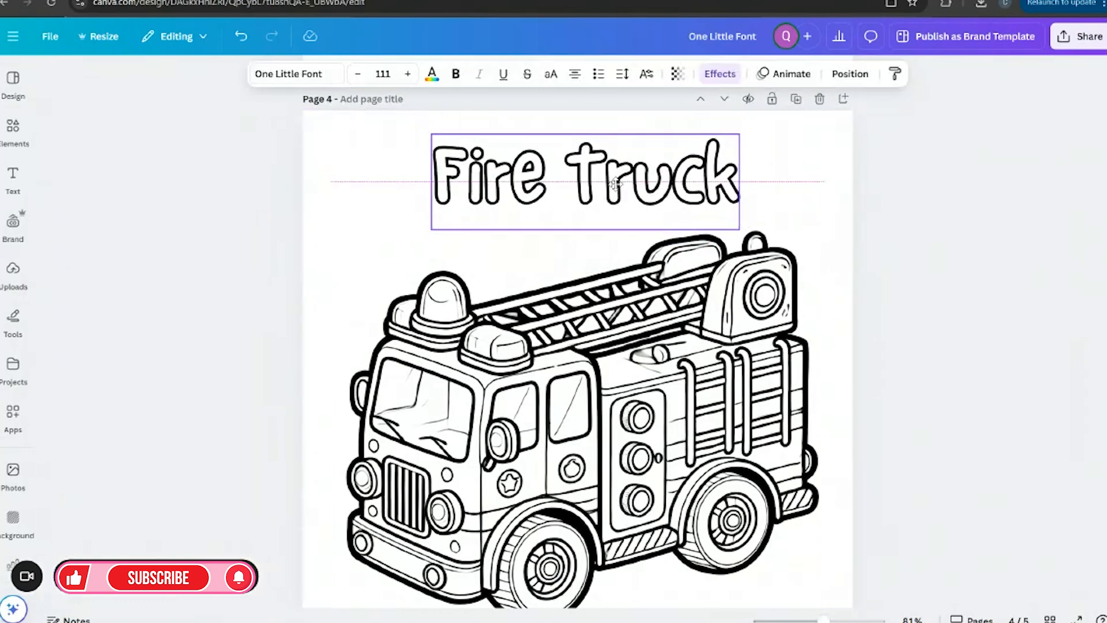
{"action": "left_click", "coordinate": [881, 375]}
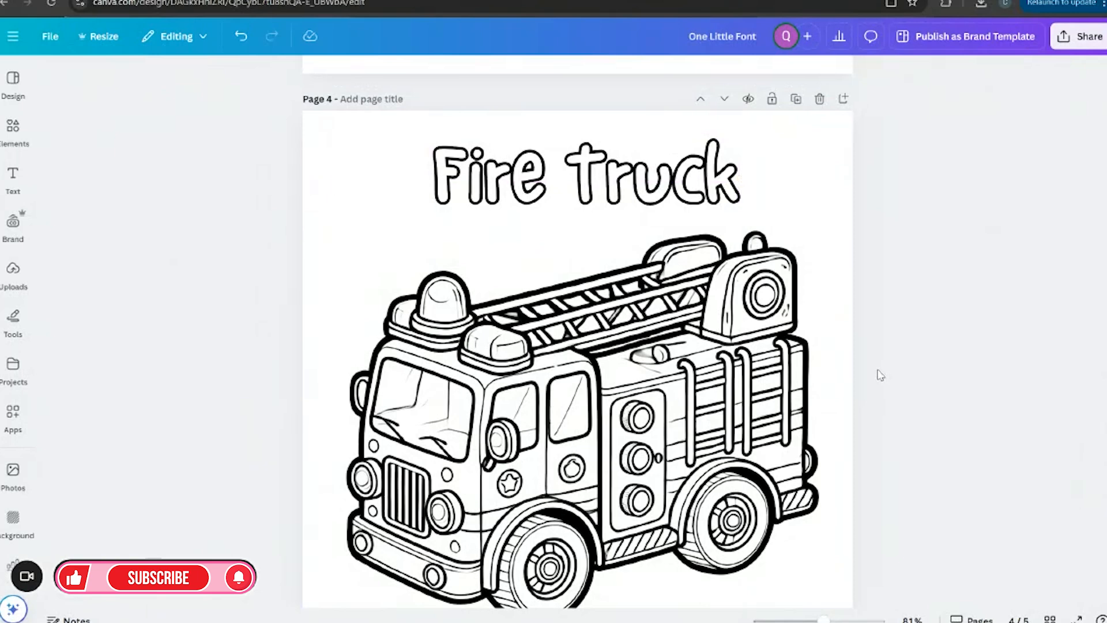
Add a page after the Fire Truck page and switch to the page thumbnail view.
{"action": "scroll", "scroll_direction": "down", "scroll_amount": 3}
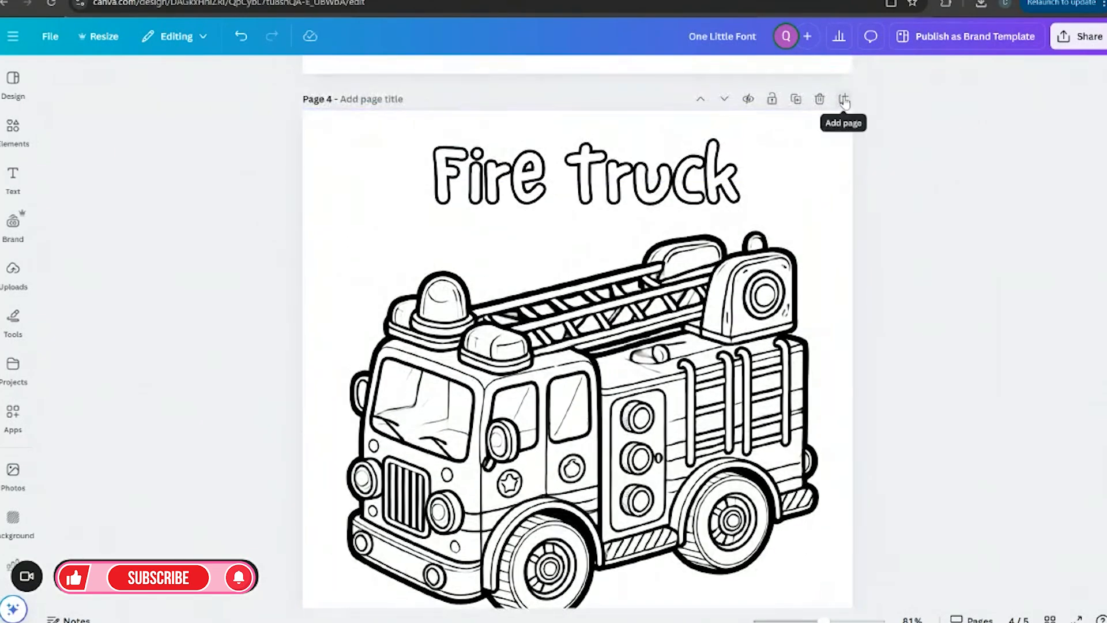
{"action": "left_click", "coordinate": [104, 36]}
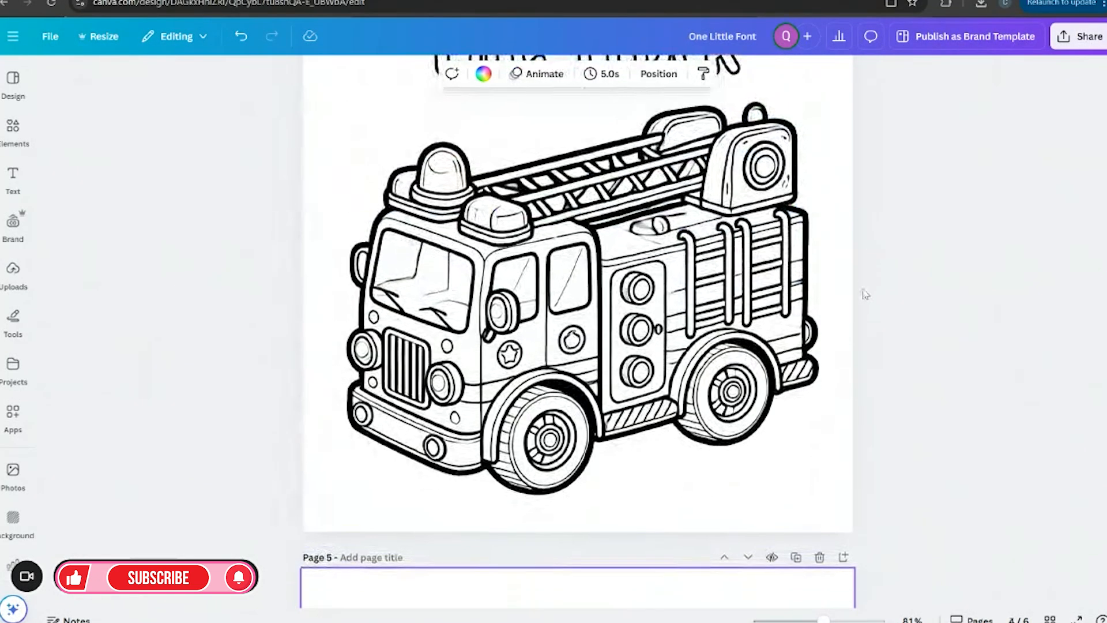
{"action": "scroll", "scroll_direction": "down", "scroll_amount": 3}
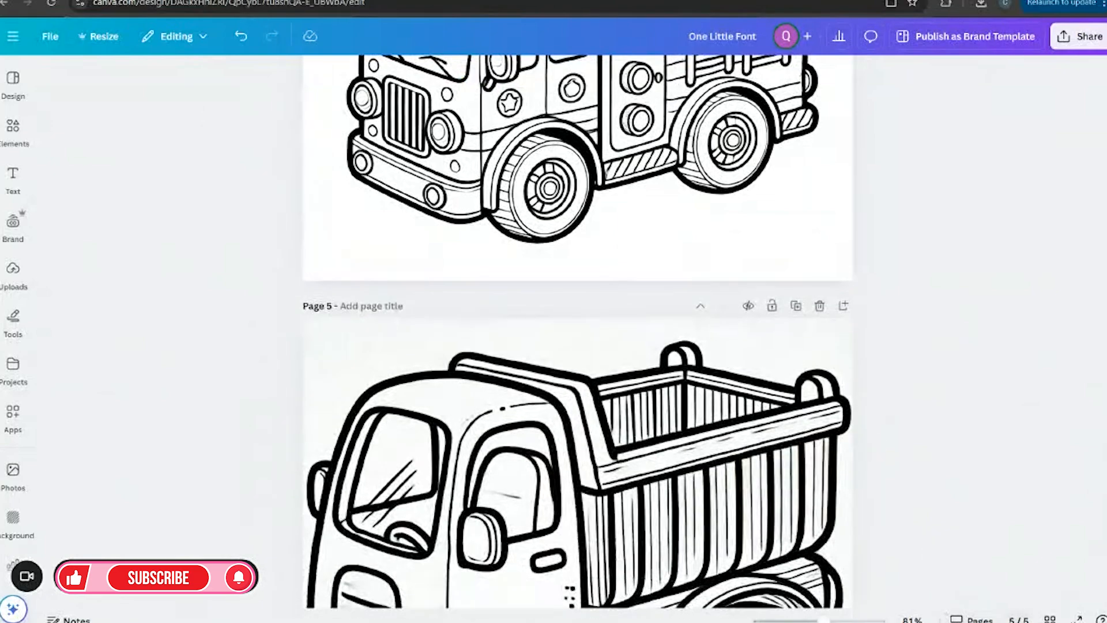
{"action": "left_click", "coordinate": [1049, 620]}
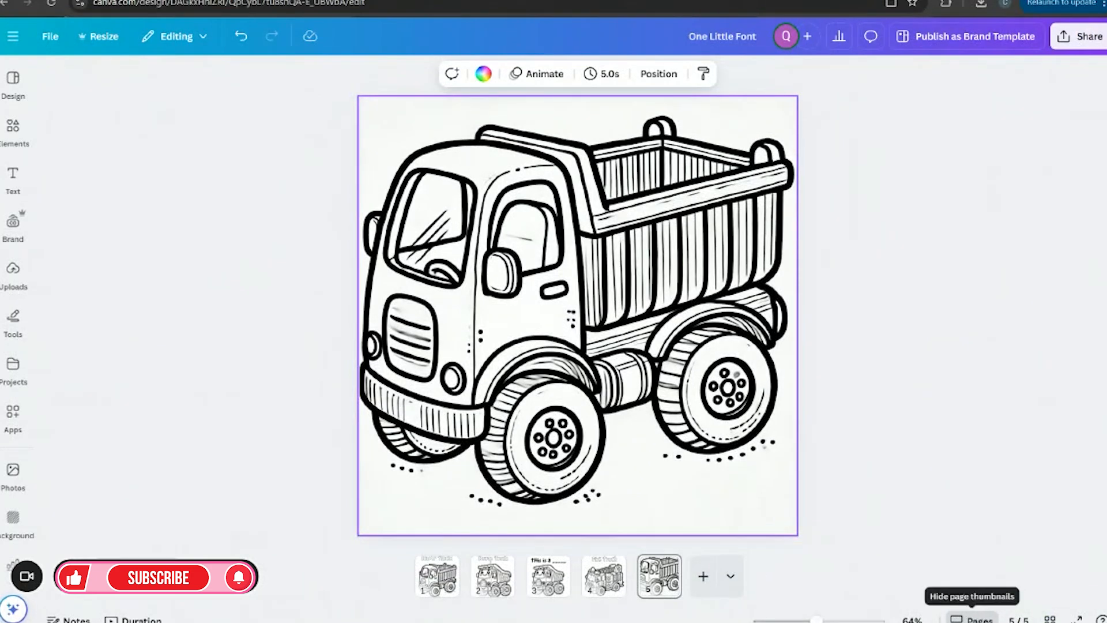
{"action": "mouse_move", "coordinate": [702, 576]}
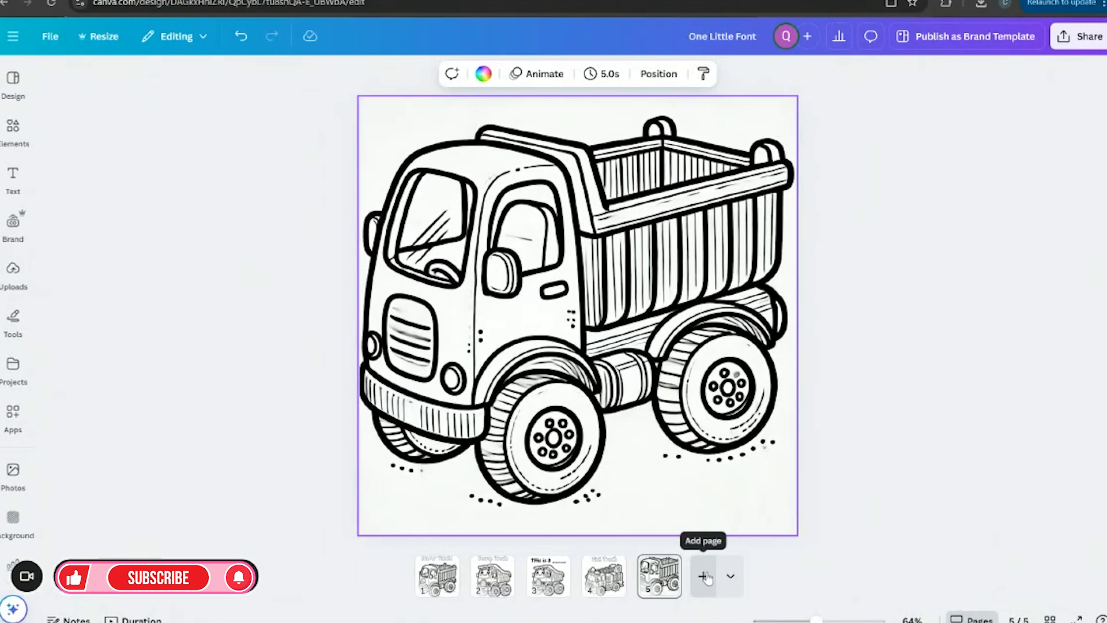
Insert a new blank Print-type page right after the Fire Truck page.
{"action": "left_click", "coordinate": [730, 576]}
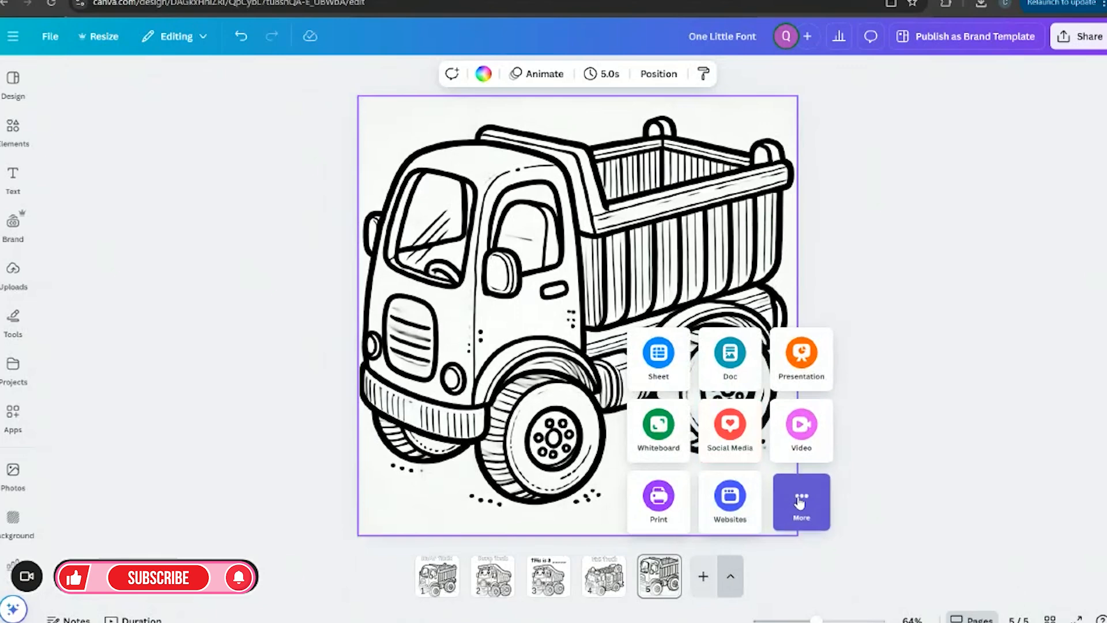
{"action": "left_click", "coordinate": [801, 501]}
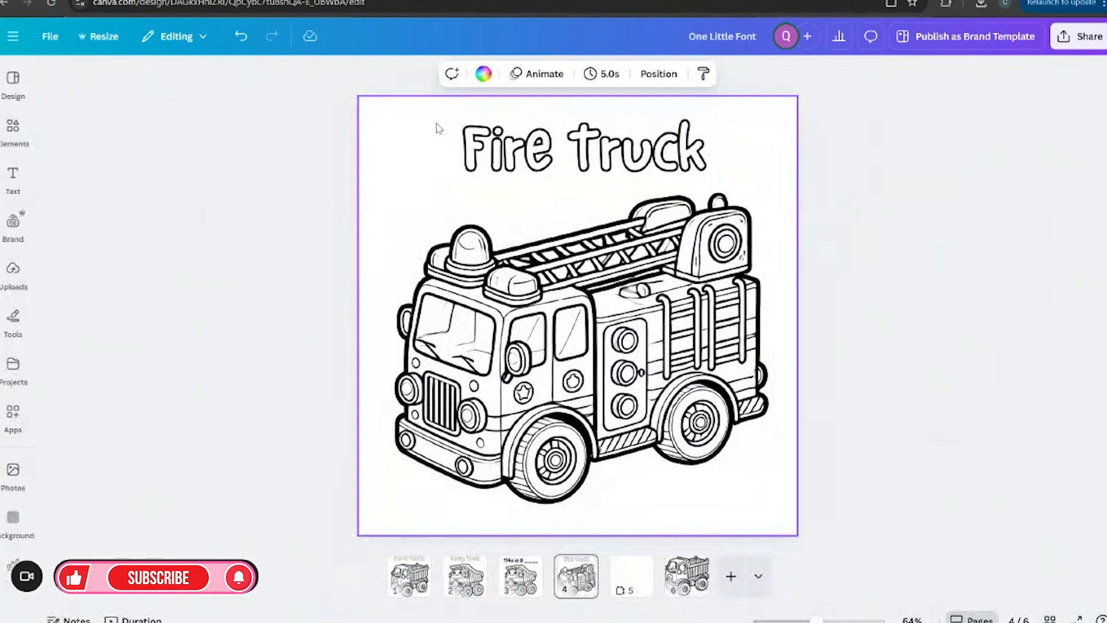
Copy the Fire Truck title and drawing onto page 5, resizing both to fit.
{"action": "left_click", "coordinate": [583, 148]}
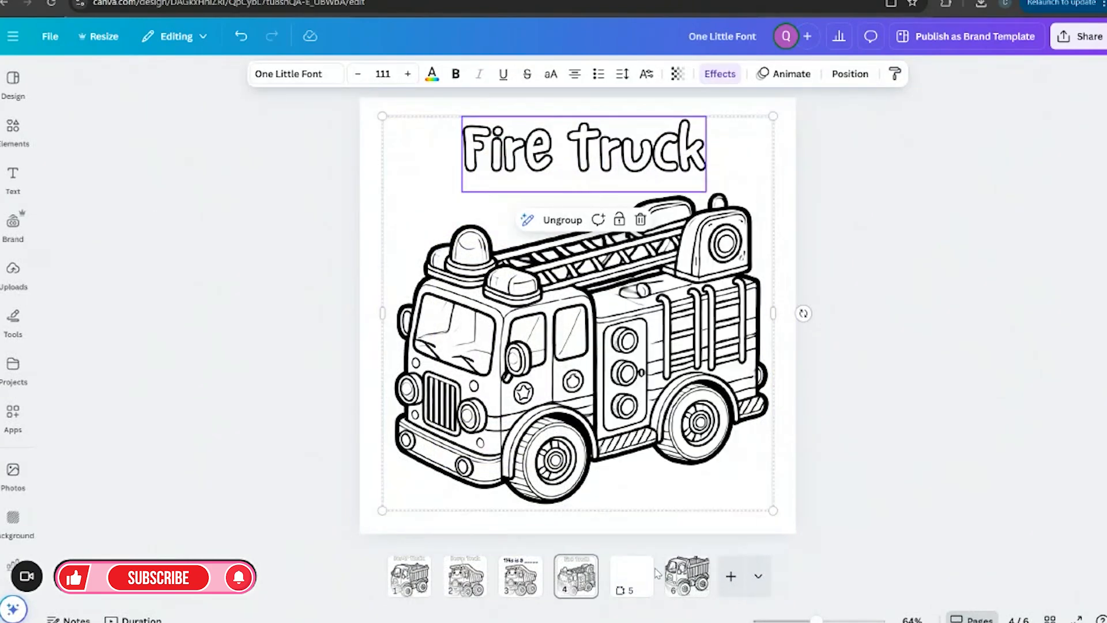
{"action": "left_click", "coordinate": [630, 576]}
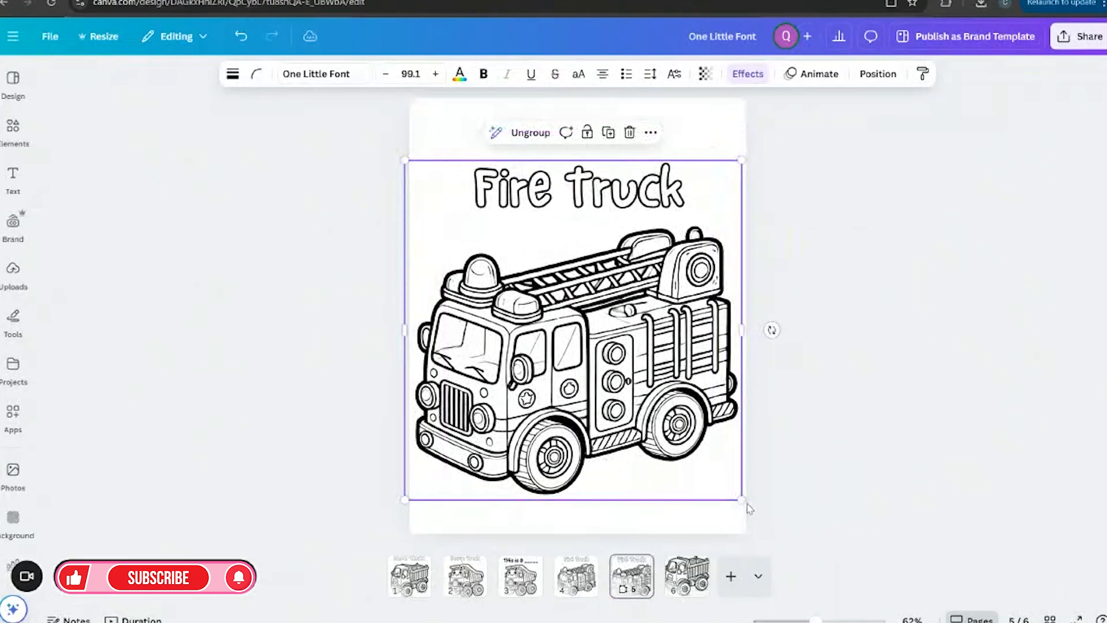
{"action": "left_click_drag", "start_coordinate": [742, 500], "coordinate": [717, 484]}
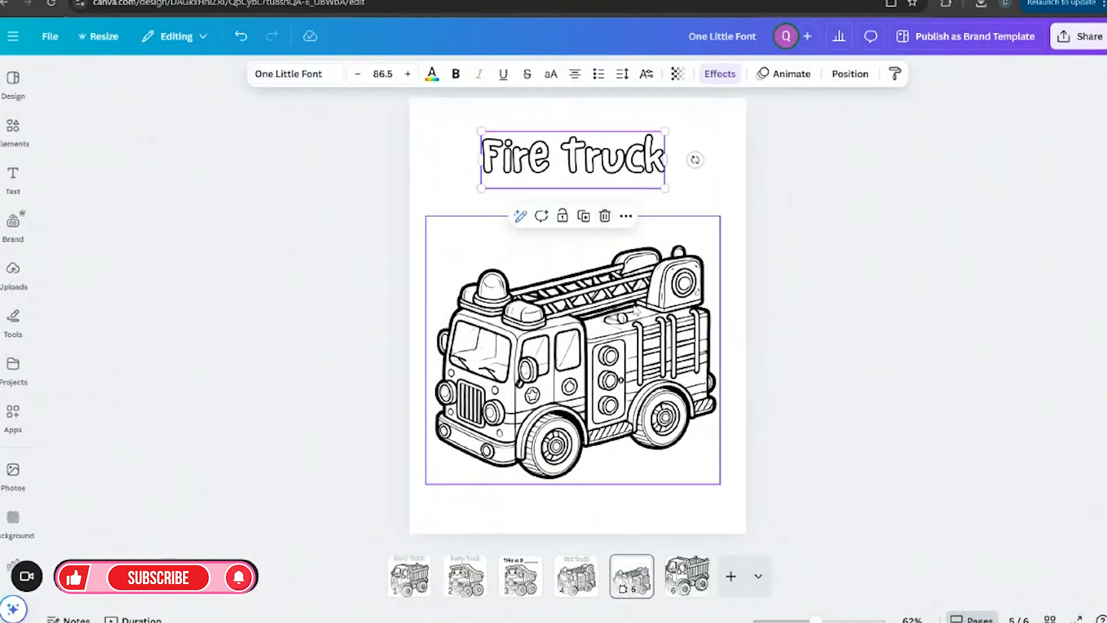
{"action": "left_click_drag", "start_coordinate": [718, 485], "coordinate": [742, 491]}
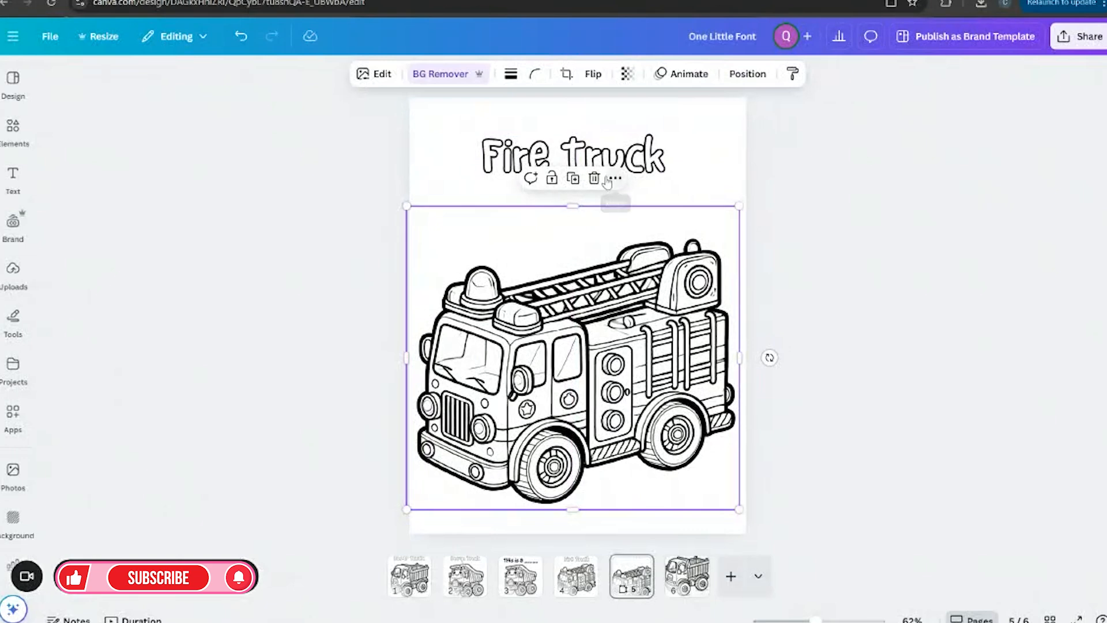
{"action": "left_click", "coordinate": [572, 157]}
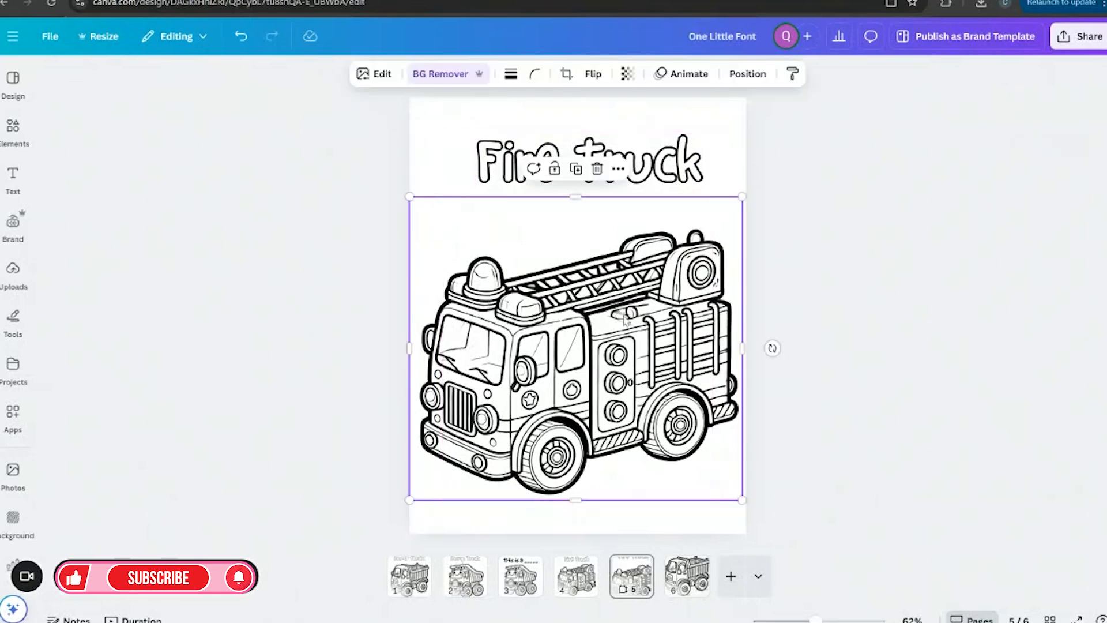
{"action": "left_click", "coordinate": [583, 161]}
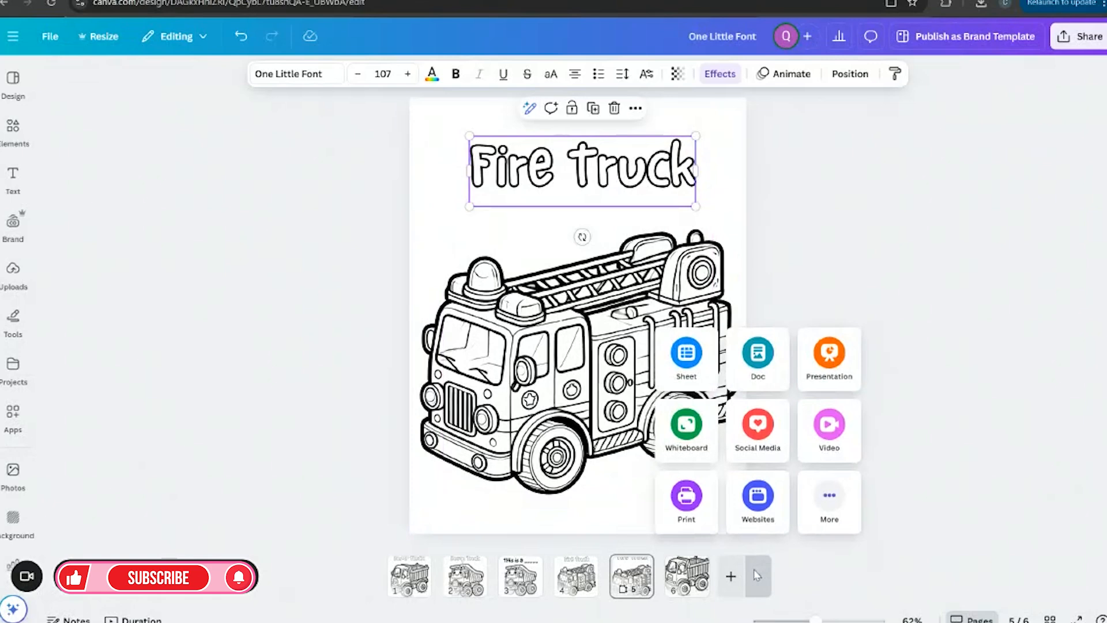
Add a tall page 7 and place a video from the Uploads Videos tab.
{"action": "left_click", "coordinate": [829, 430]}
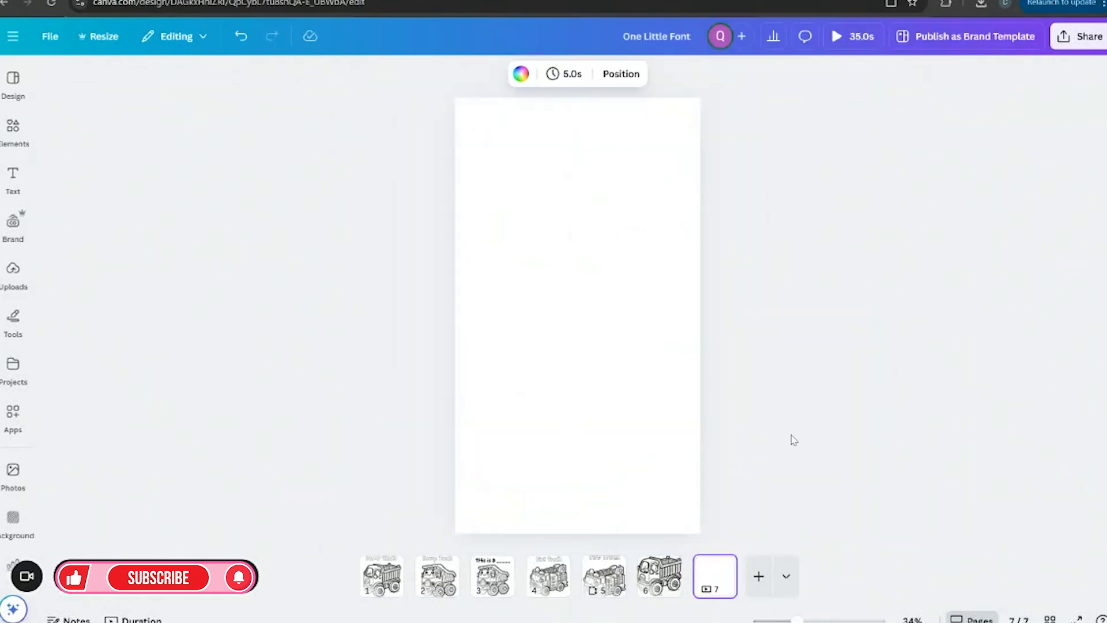
{"action": "mouse_move", "coordinate": [386, 418]}
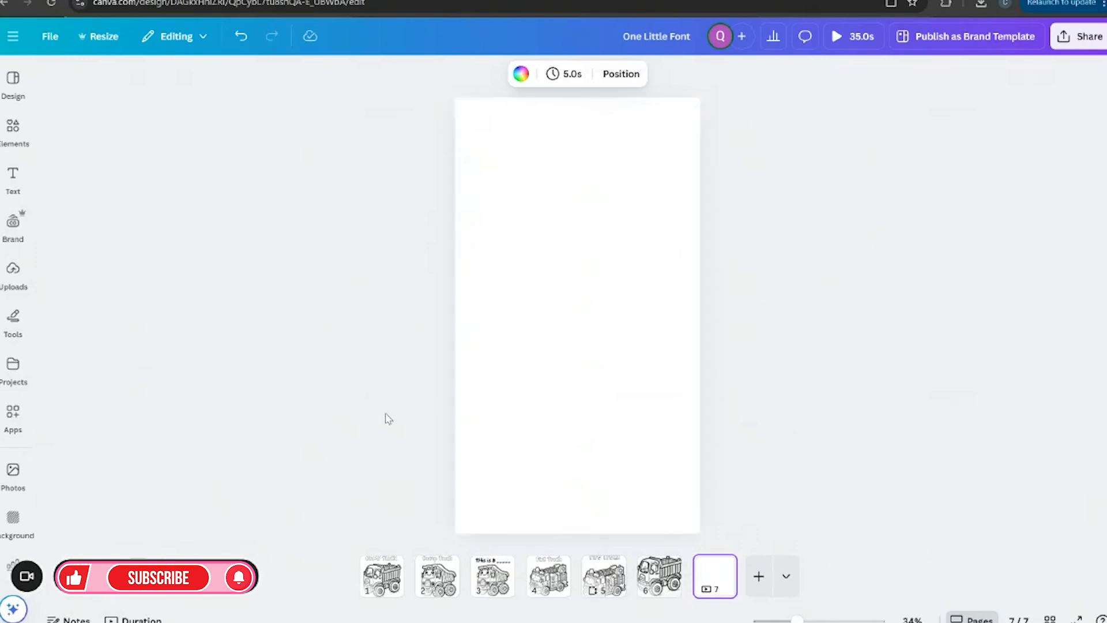
{"action": "left_click", "coordinate": [12, 224]}
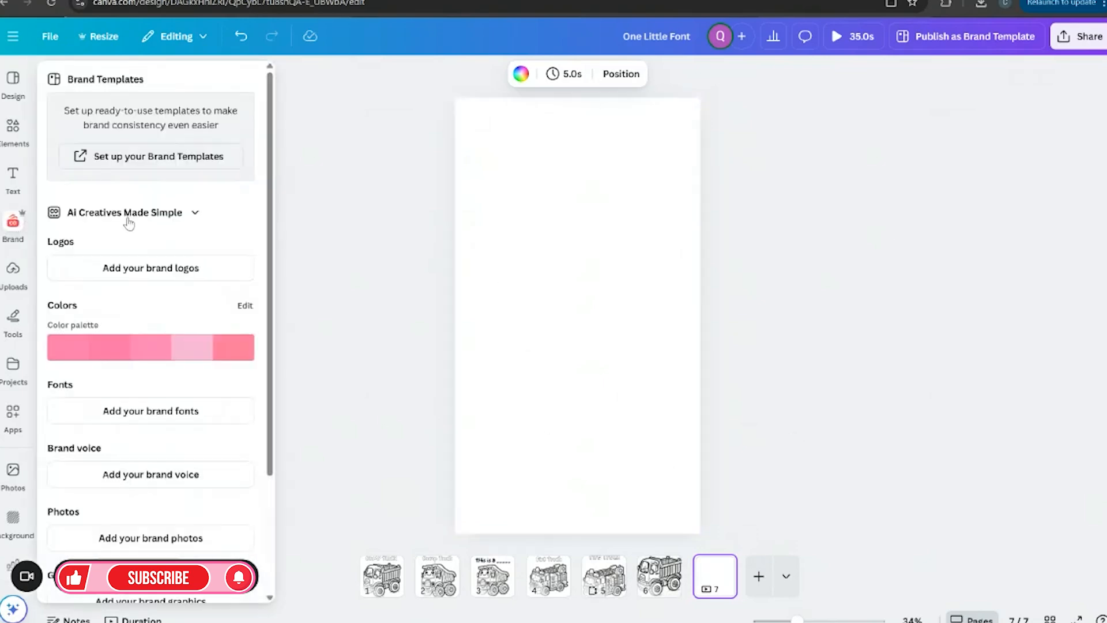
{"action": "left_click", "coordinate": [12, 223]}
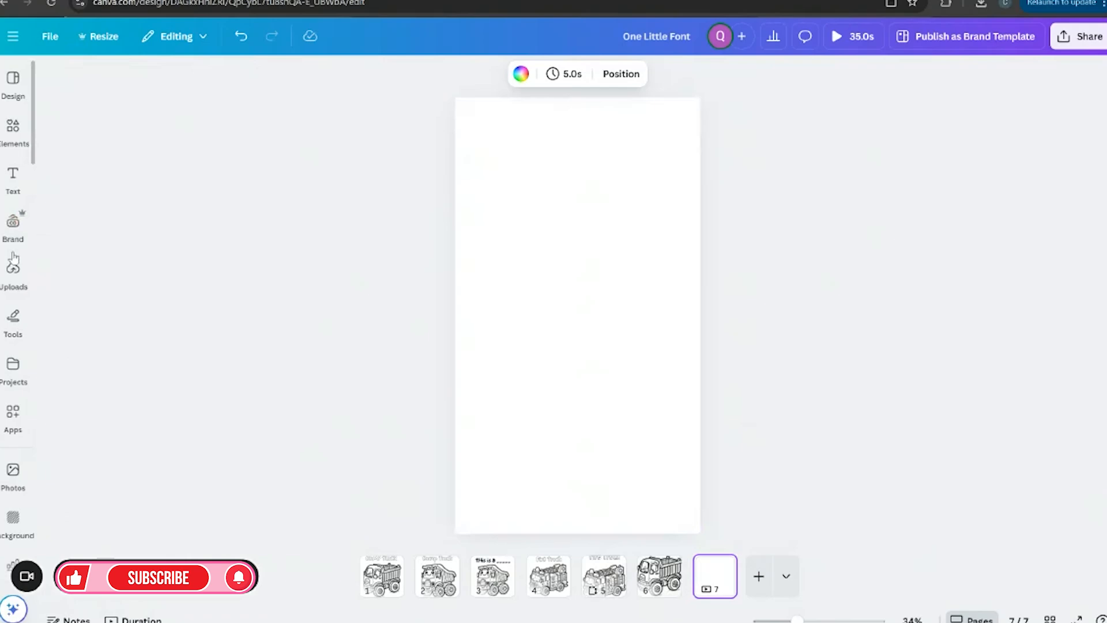
{"action": "left_click", "coordinate": [13, 271]}
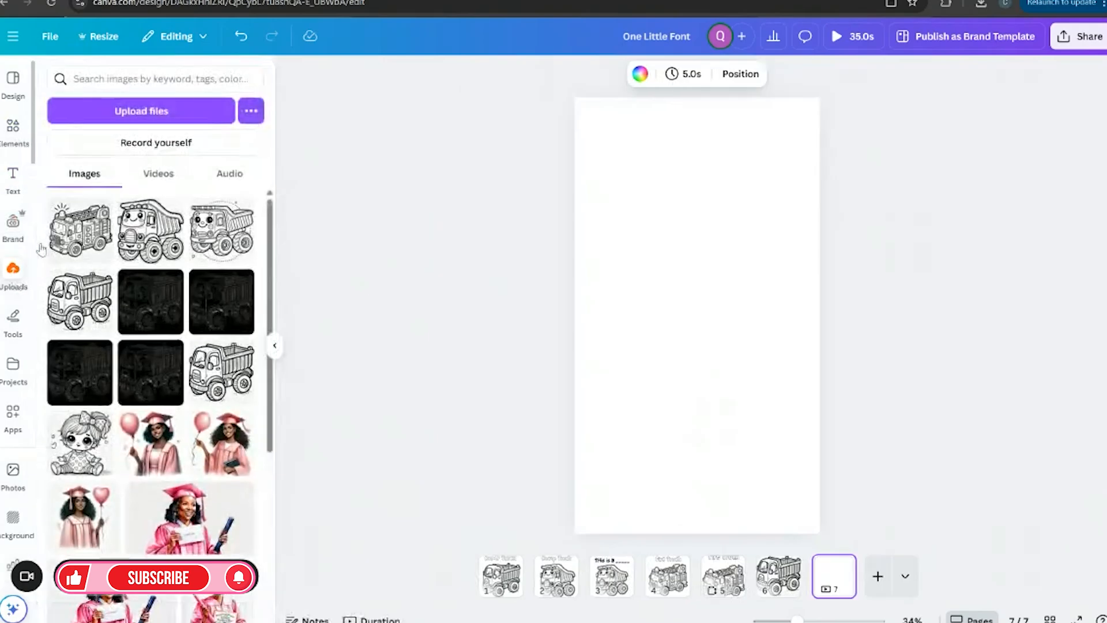
{"action": "left_click", "coordinate": [158, 173]}
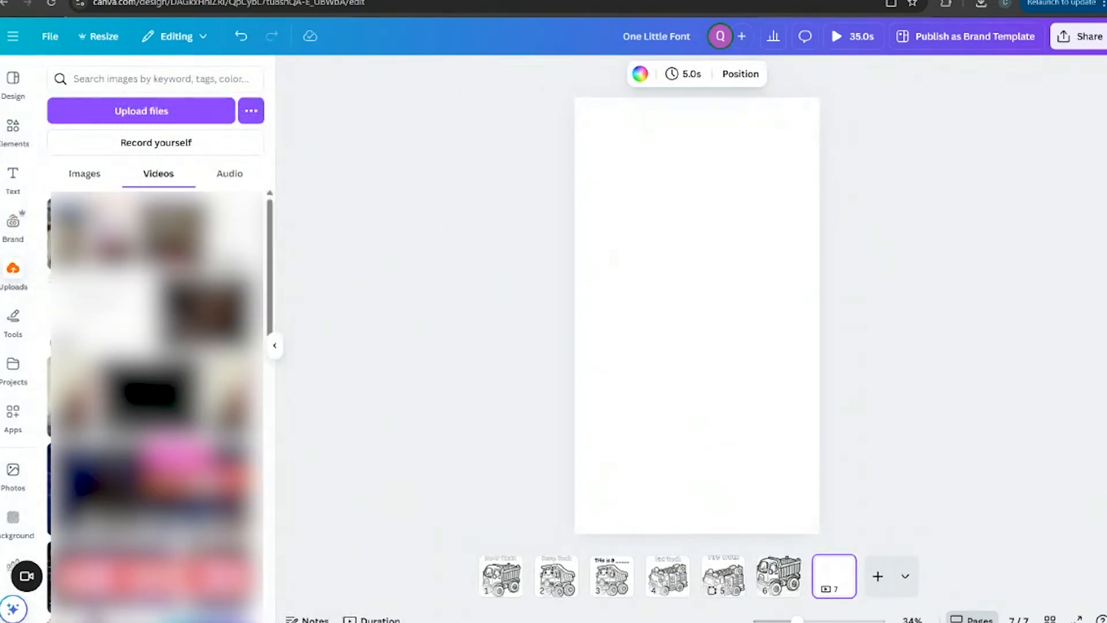
{"action": "left_click", "coordinate": [834, 576]}
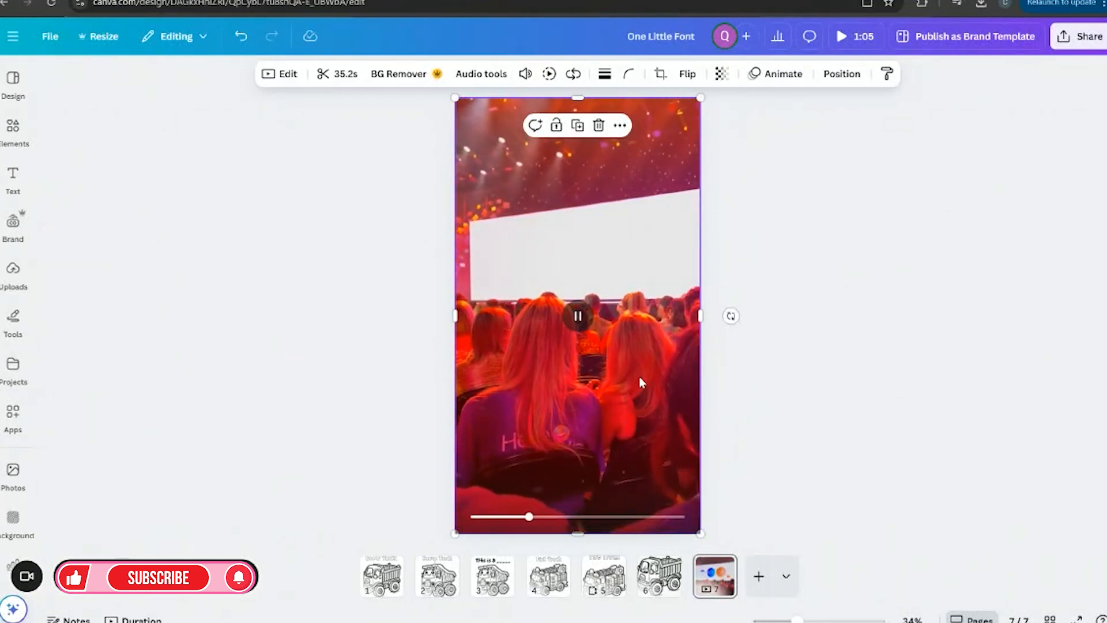
Pause the concert video on page 7, then return to the Dump Truck page.
{"action": "left_click", "coordinate": [577, 316]}
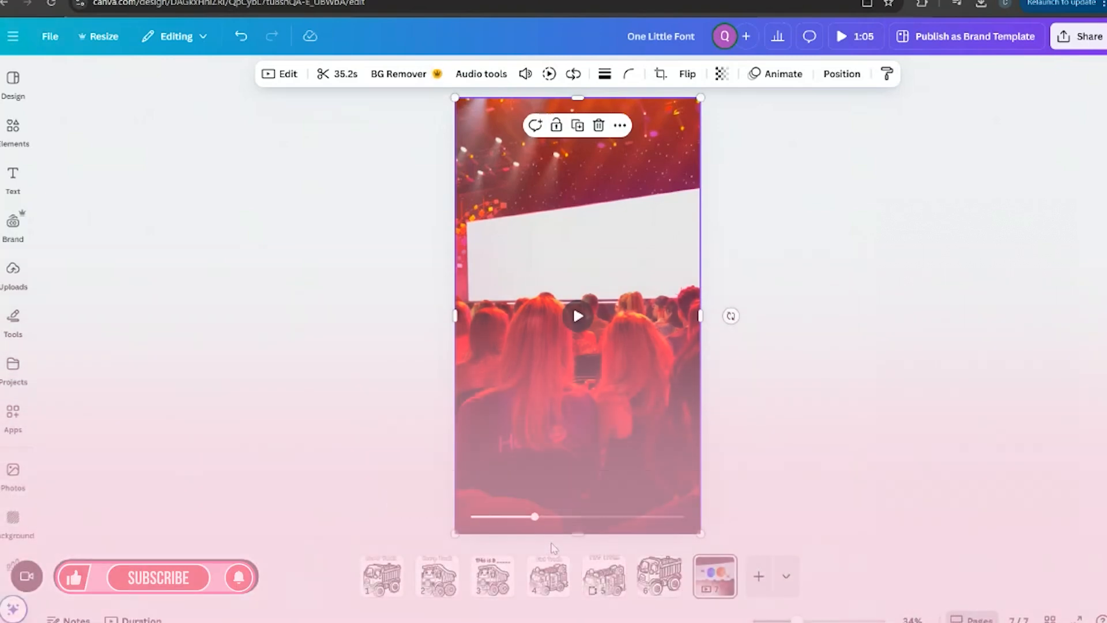
{"action": "left_click", "coordinate": [437, 575]}
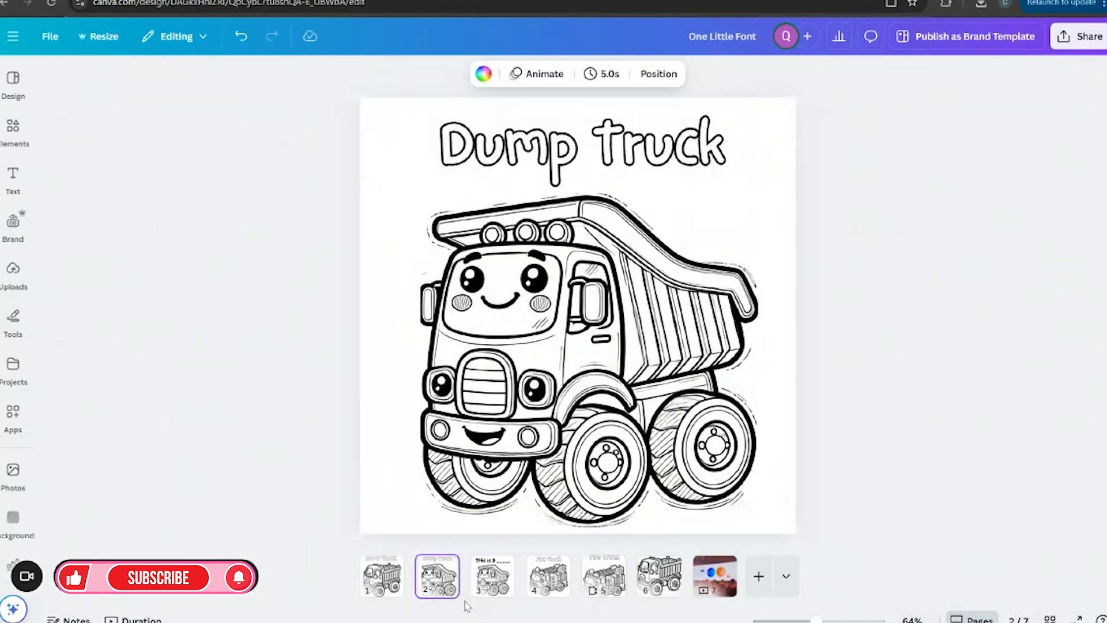
Step through pages 3 and 4, ending on the portrait Fire Truck page 5.
{"action": "left_click", "coordinate": [492, 576]}
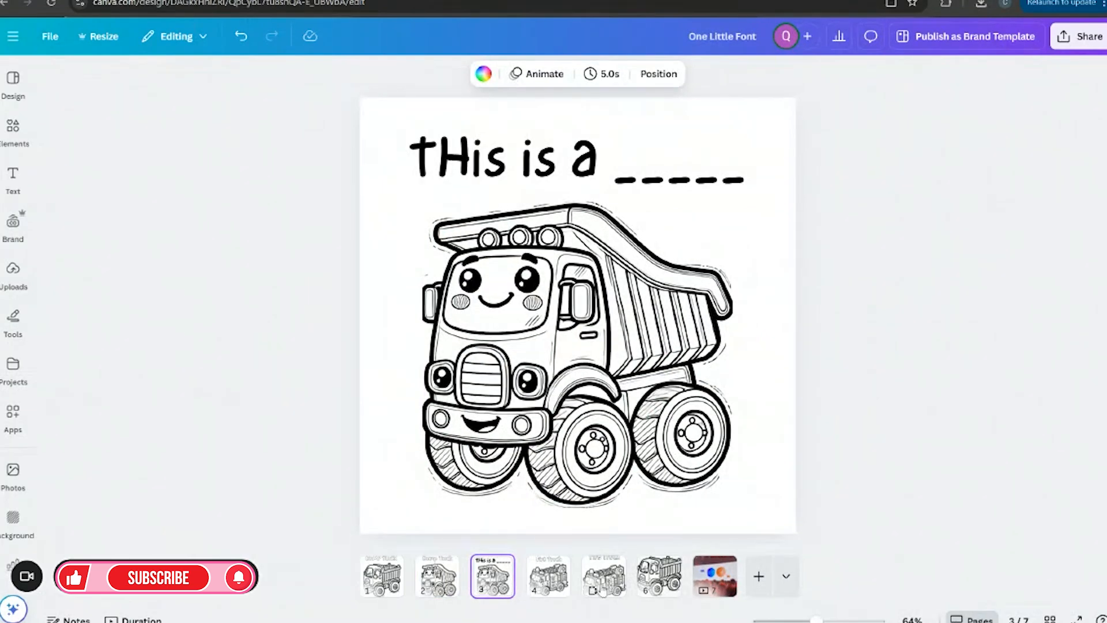
{"action": "left_click", "coordinate": [548, 575]}
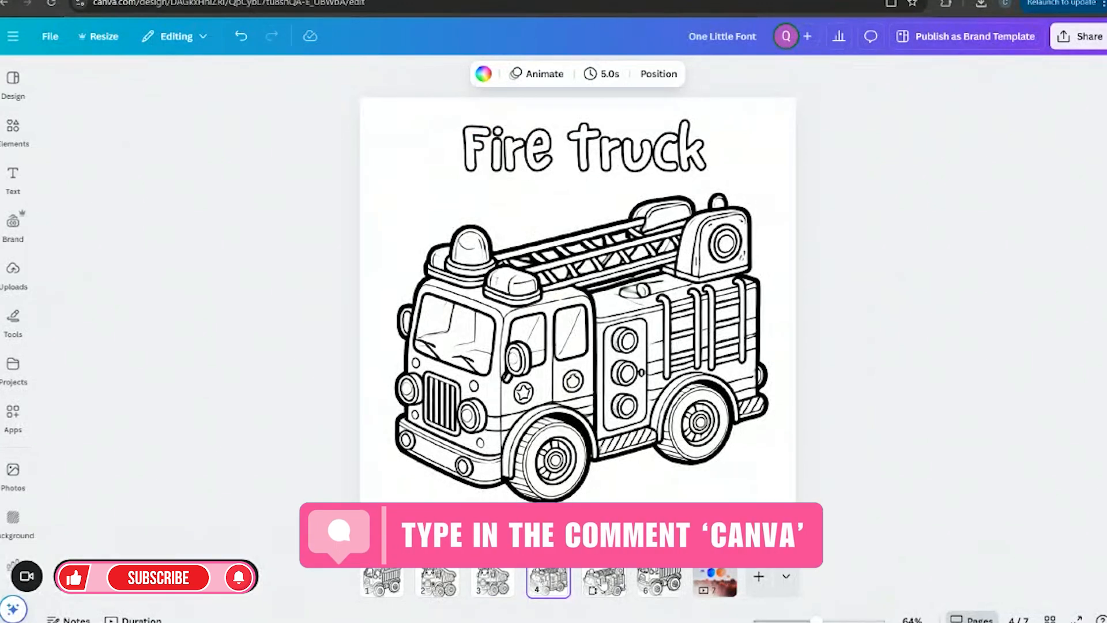
{"action": "left_click", "coordinate": [603, 581]}
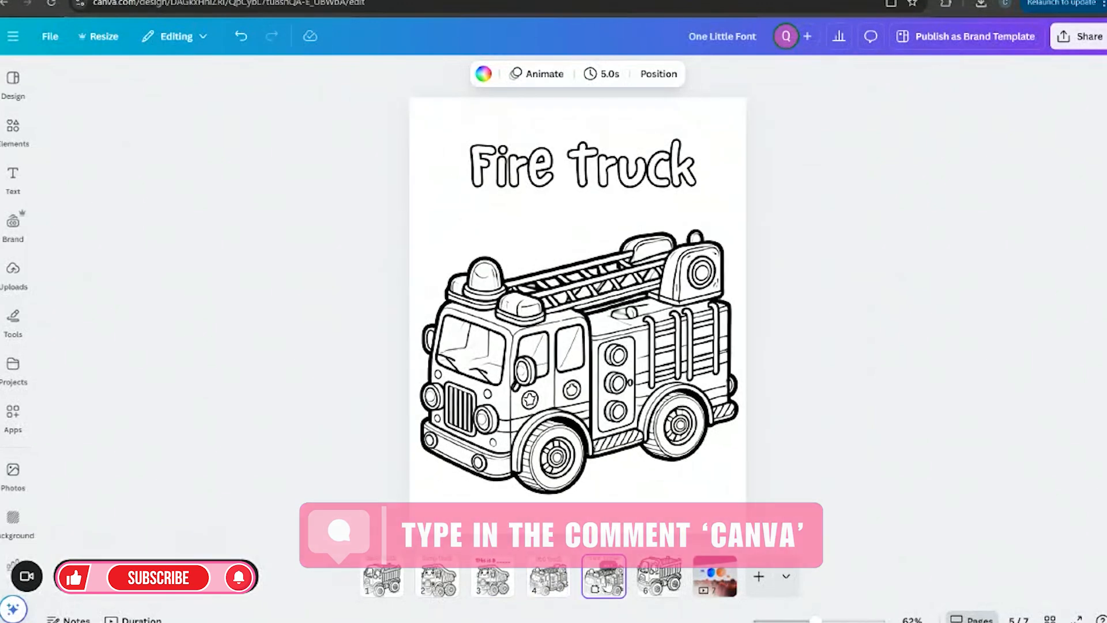